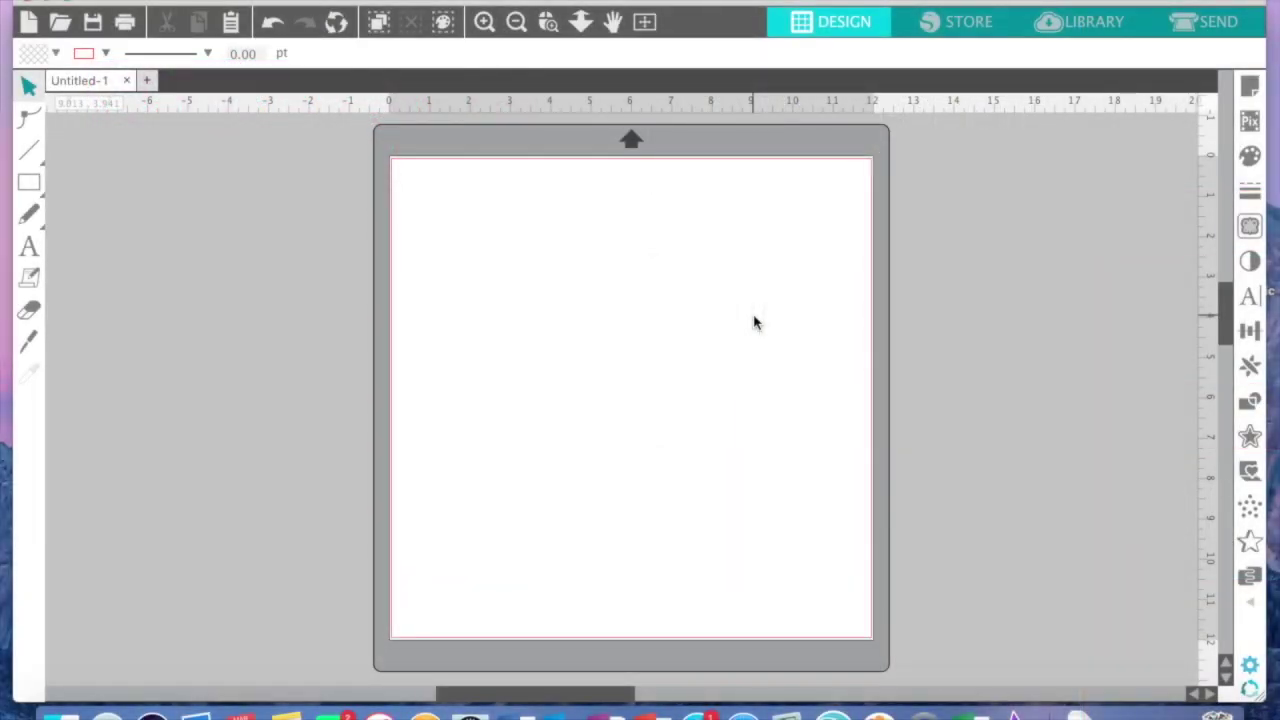
pyautogui.moveTo(504, 203)
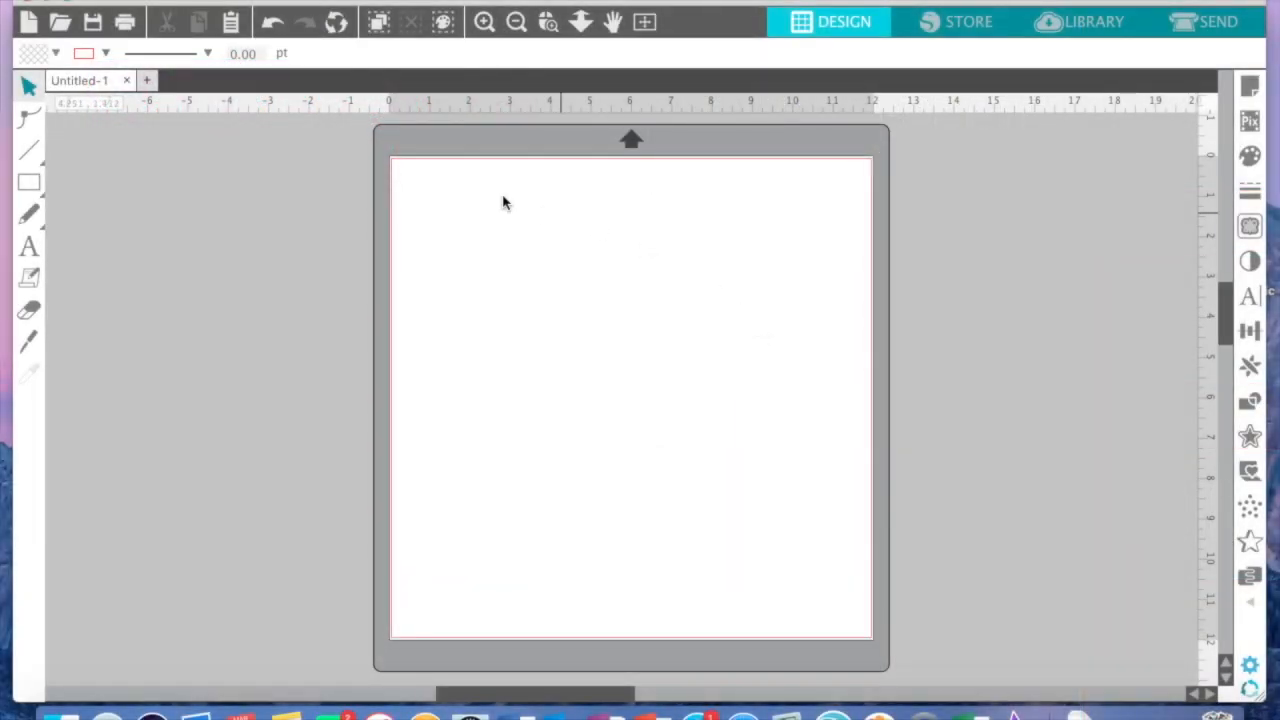
# Draw a rectangle about 8.6 by 10.7 inches that nearly fills the page
pyautogui.click(29, 182)
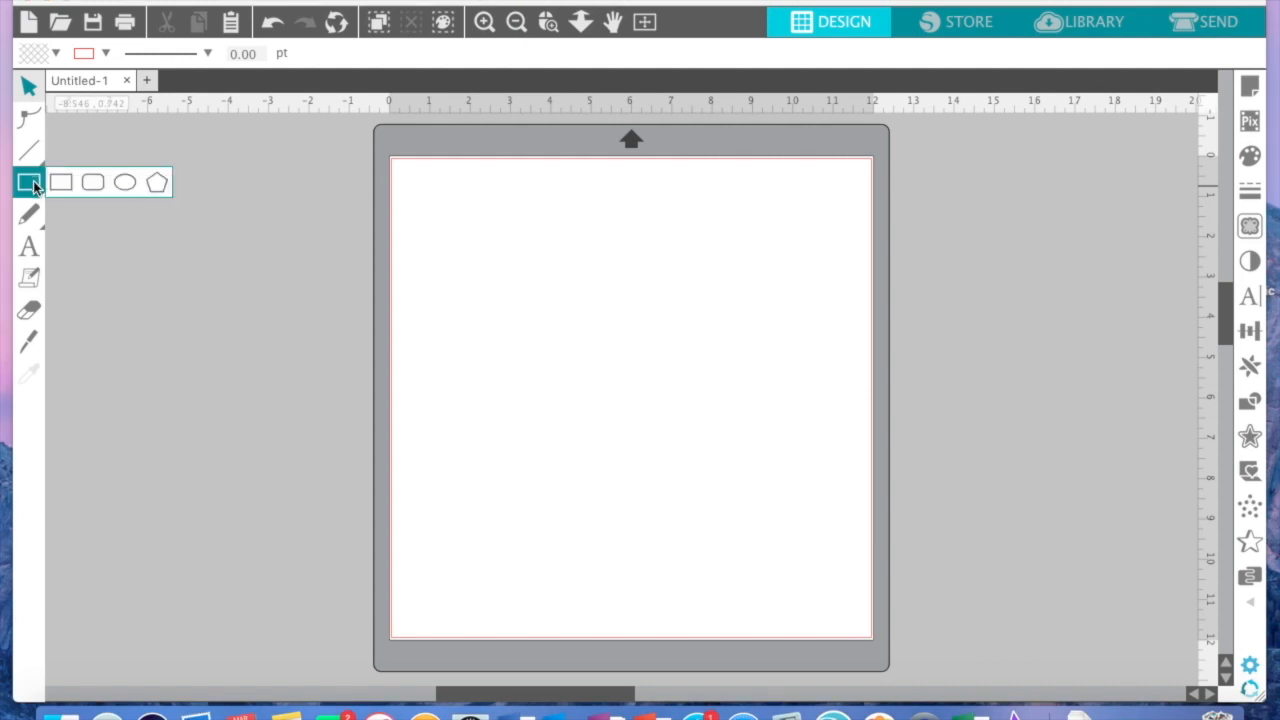
pyautogui.click(29, 181)
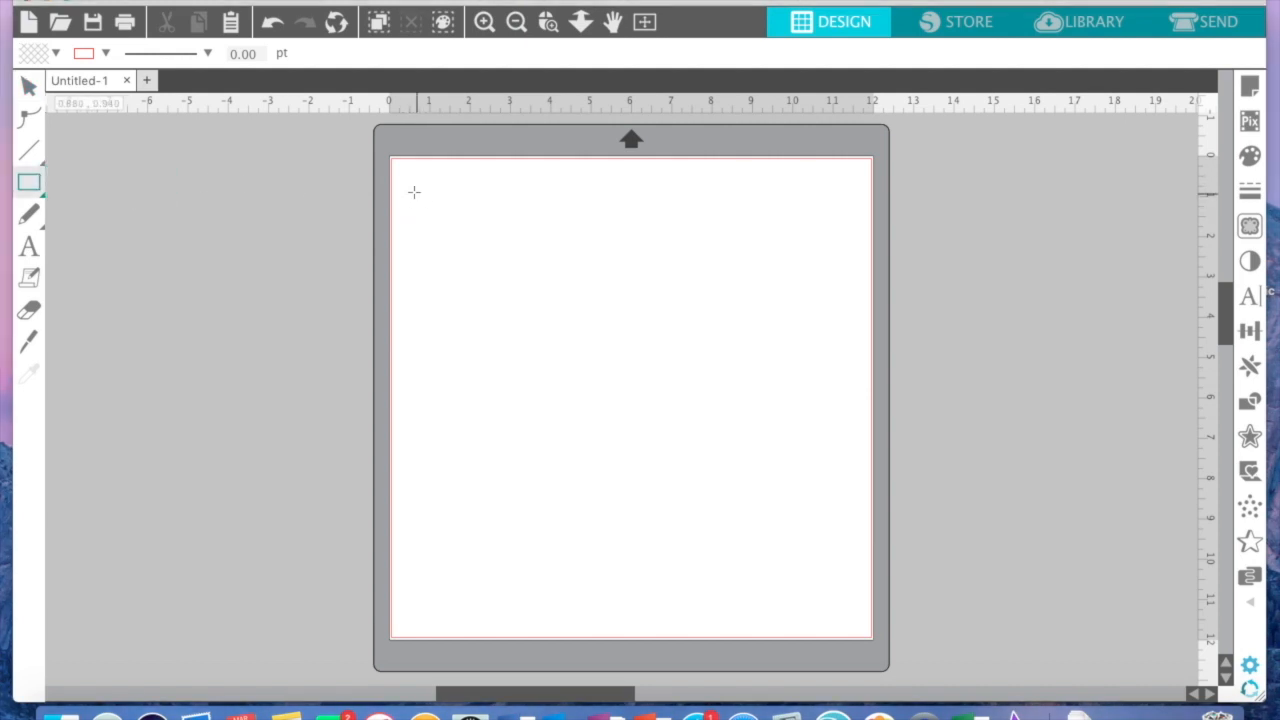
pyautogui.moveTo(414, 191); pyautogui.dragTo(568, 348)
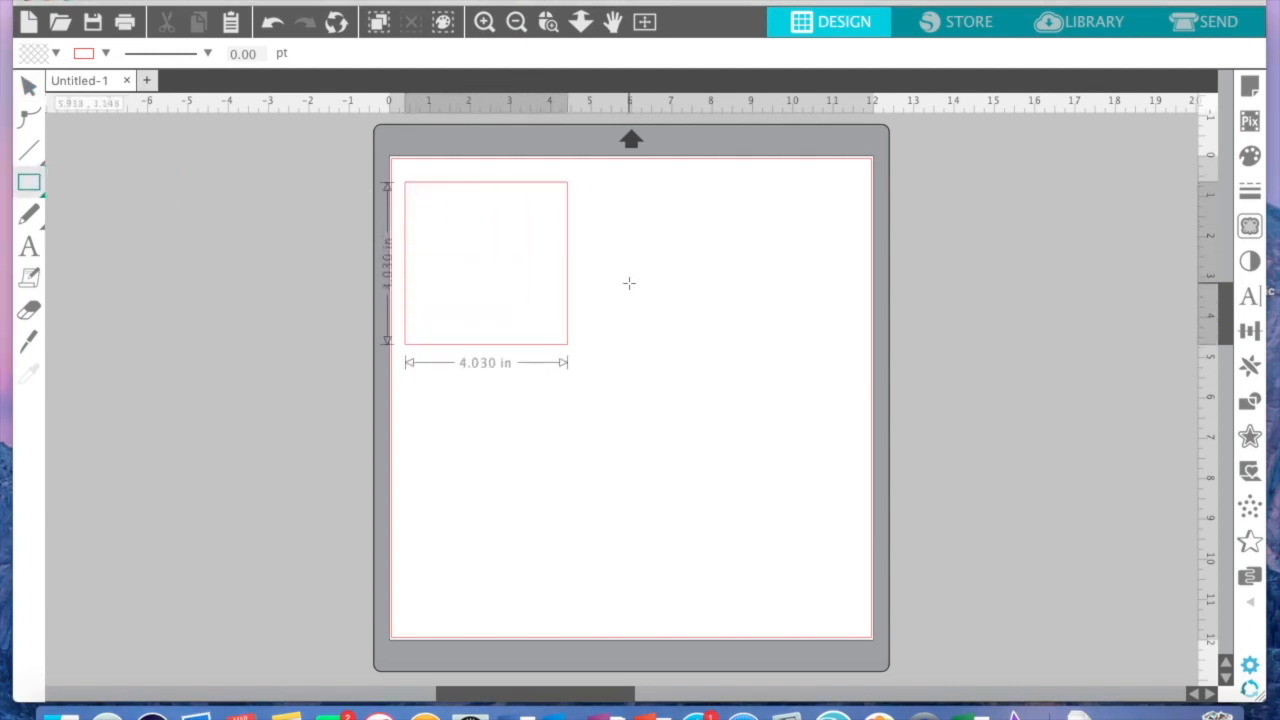
pyautogui.moveTo(568, 347); pyautogui.dragTo(752, 612)
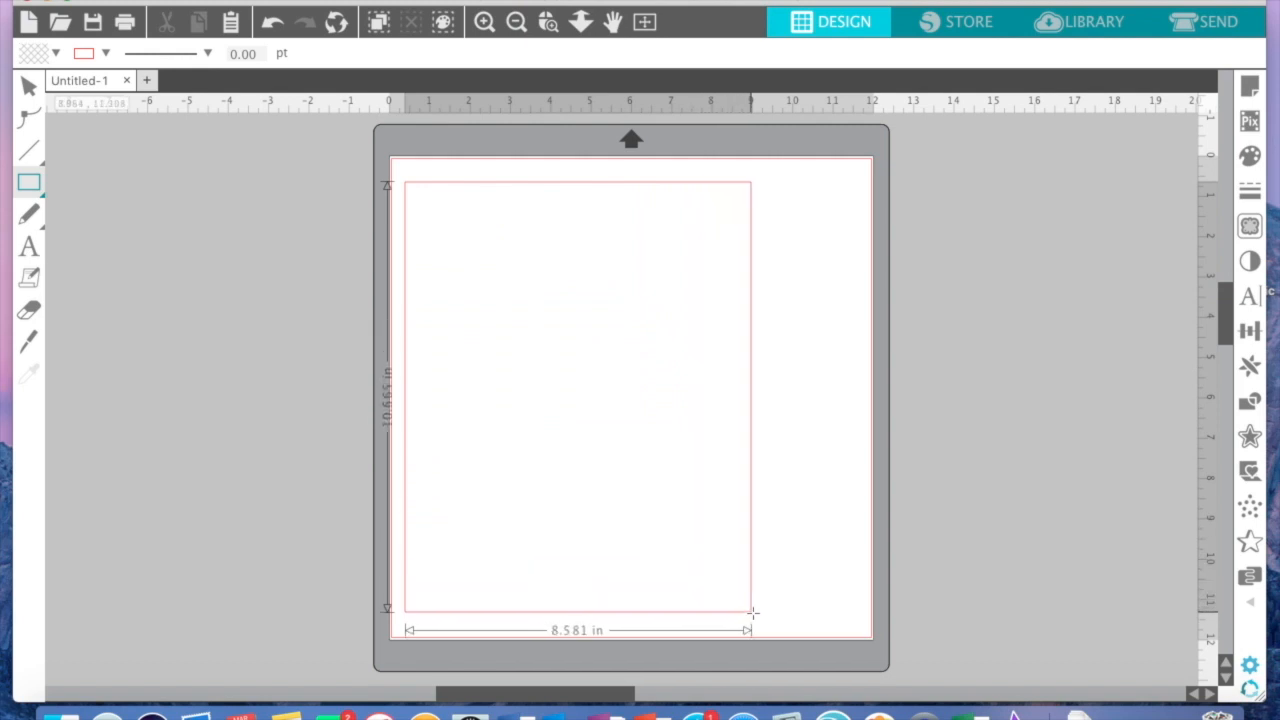
pyautogui.click(28, 87)
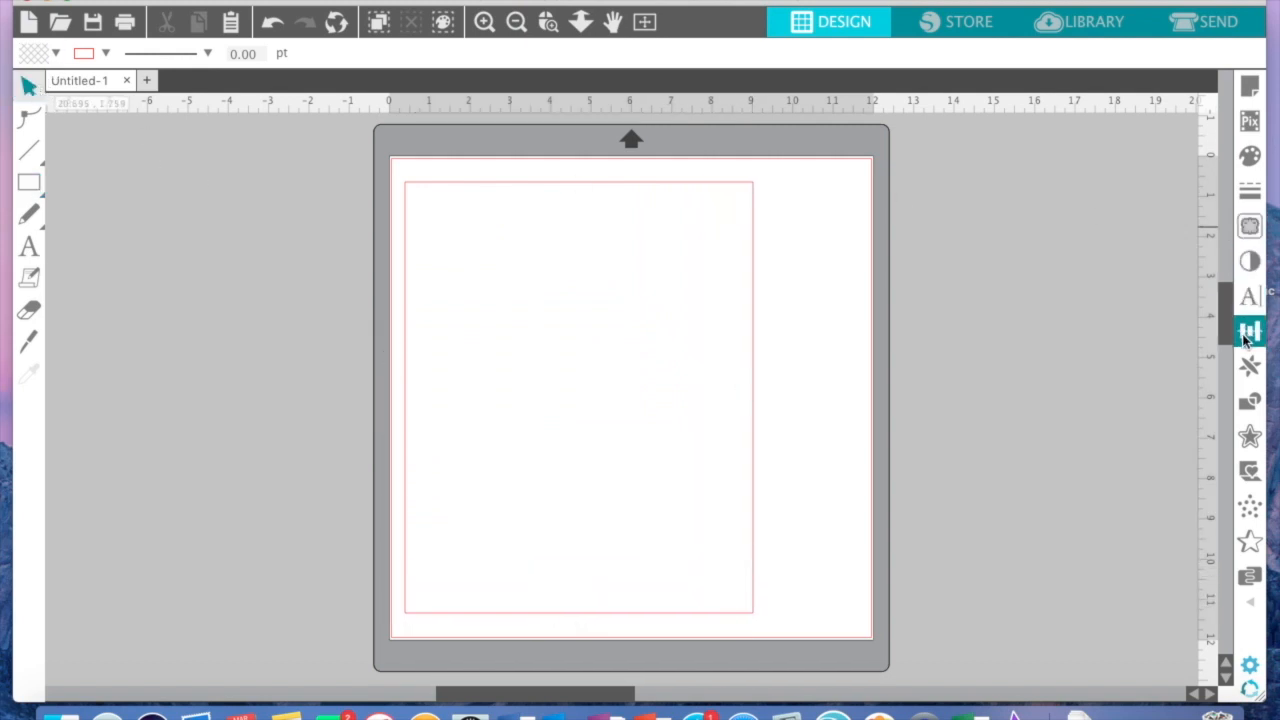
# Scale the rectangle to width 8.5 and height 11 inches in the Transform panel
pyautogui.click(1249, 331)
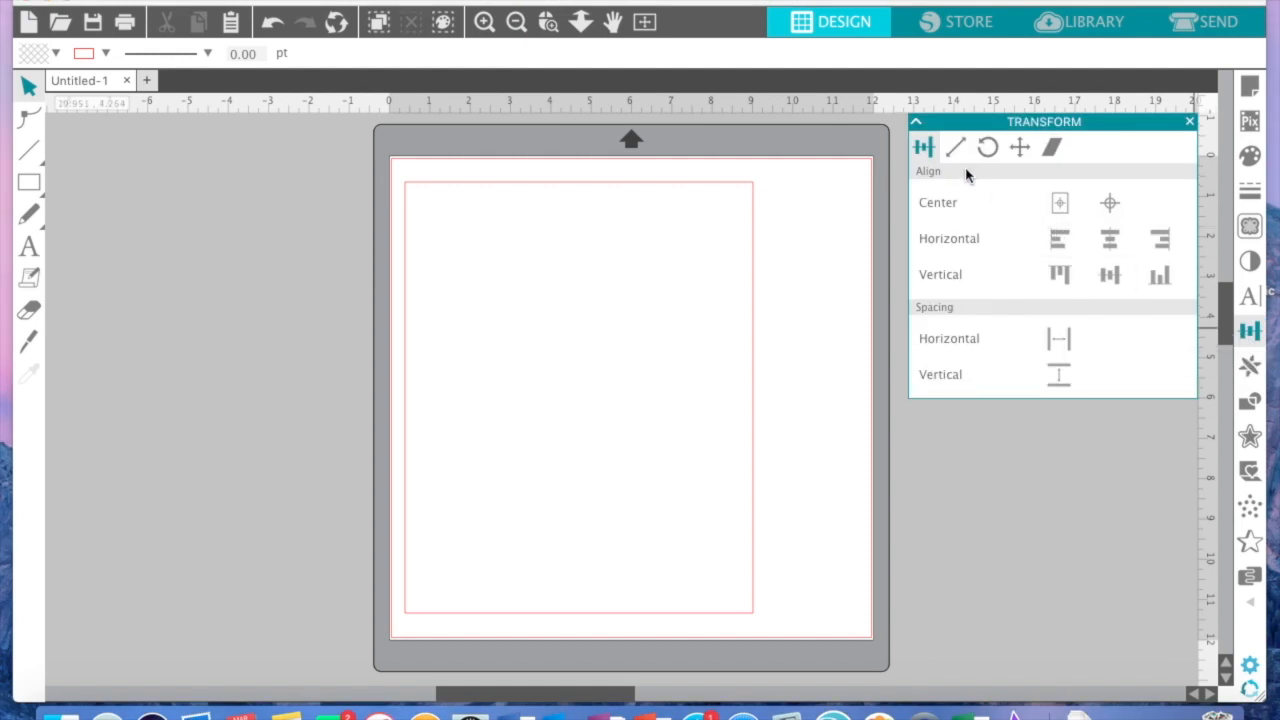
pyautogui.click(955, 147)
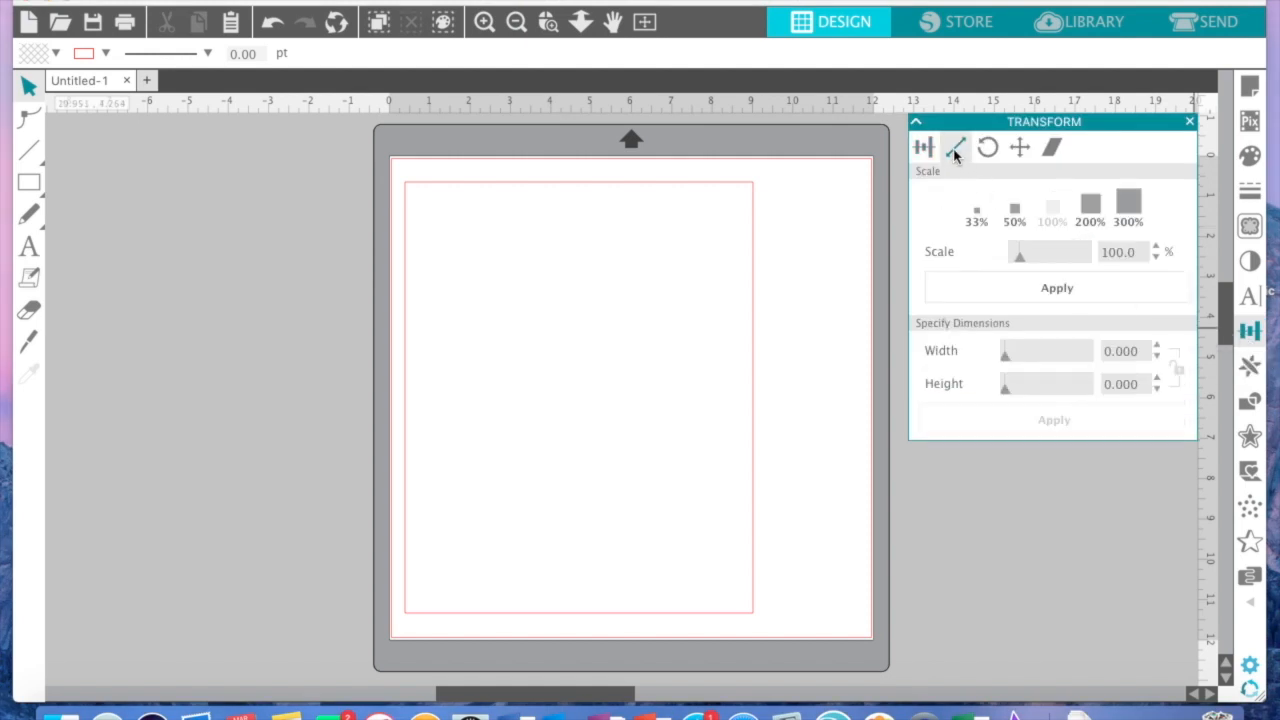
pyautogui.click(578, 397)
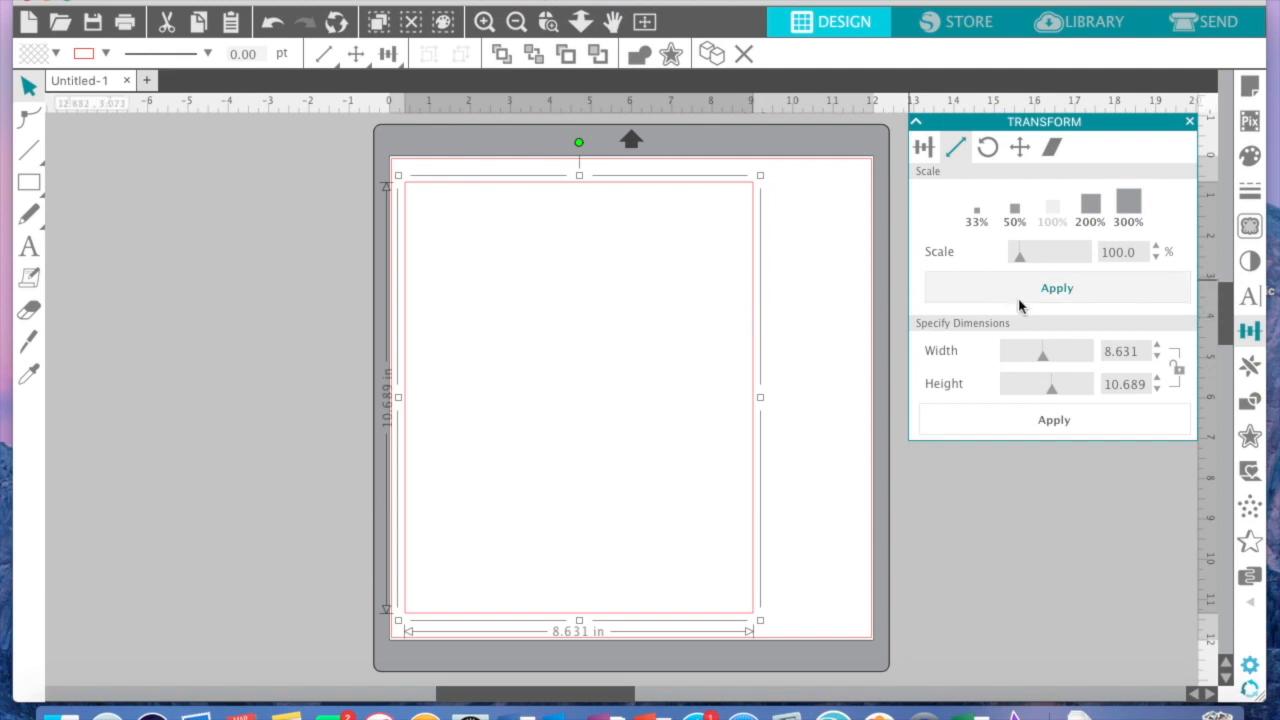
pyautogui.click(1125, 350)
pyautogui.write('8.500')
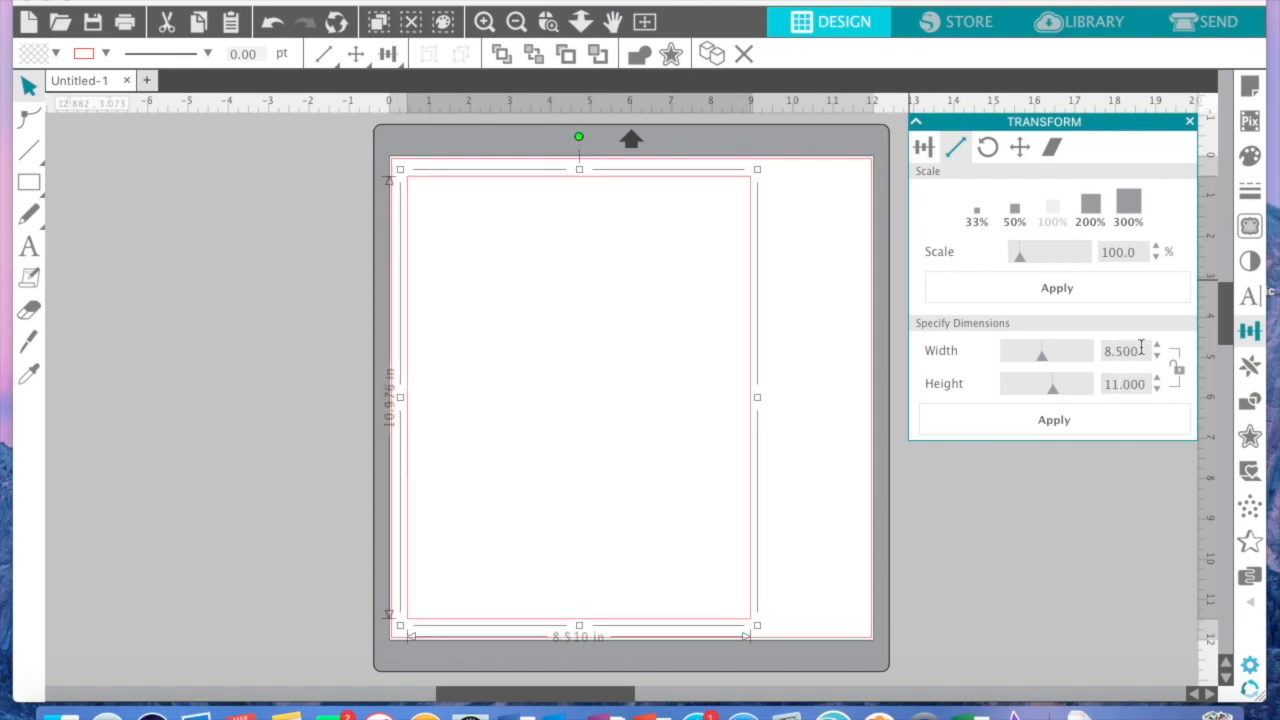
pyautogui.click(1053, 419)
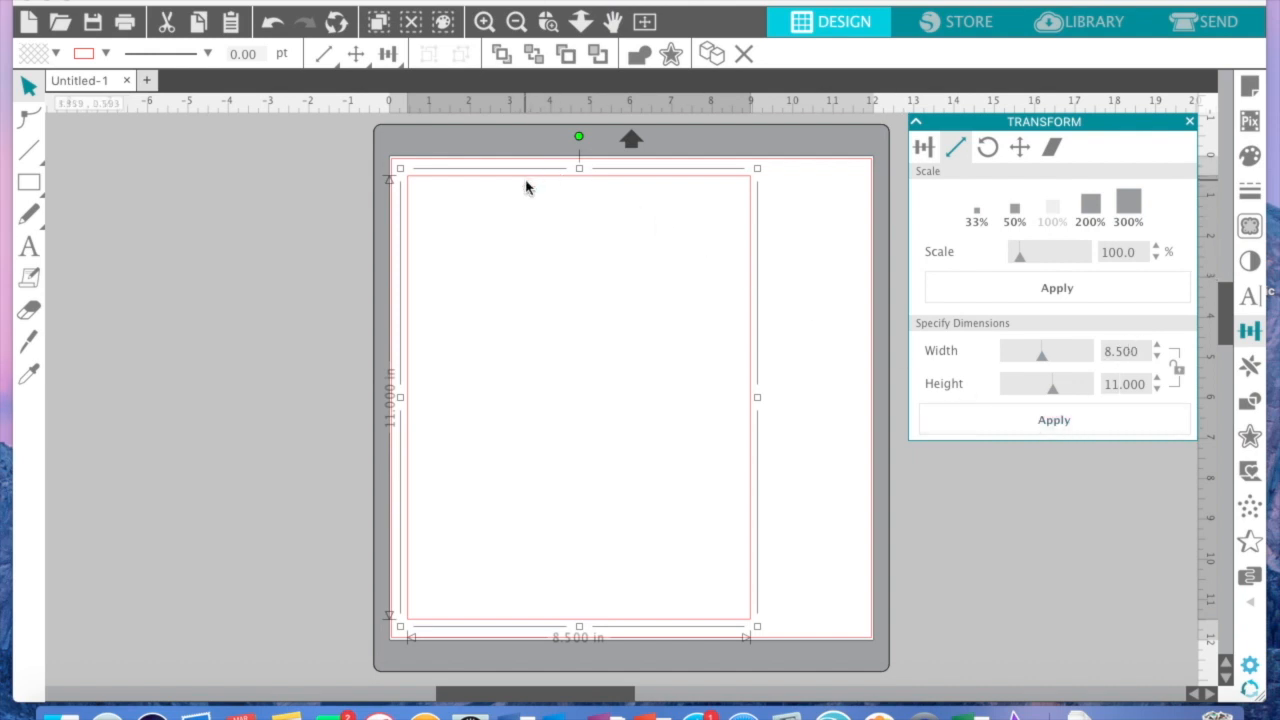
pyautogui.moveTo(112, 212)
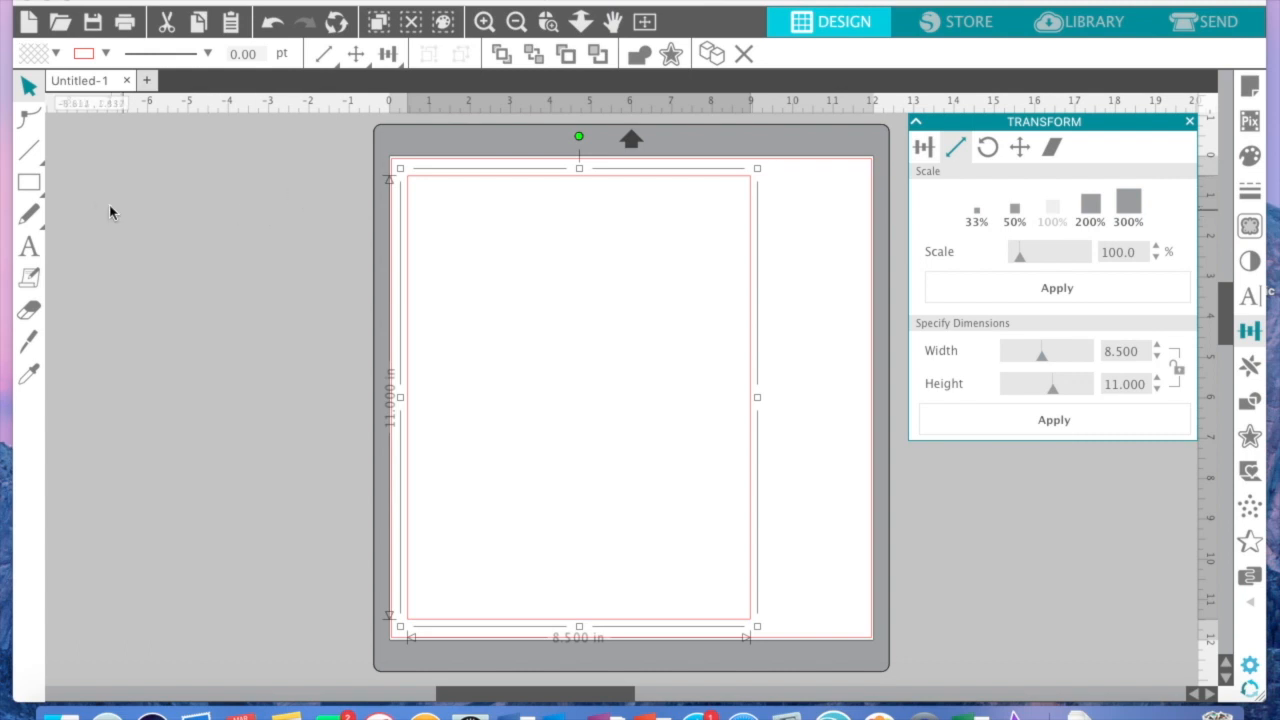
# Draw a small rounded-rectangle tab beside the page
pyautogui.click(29, 182)
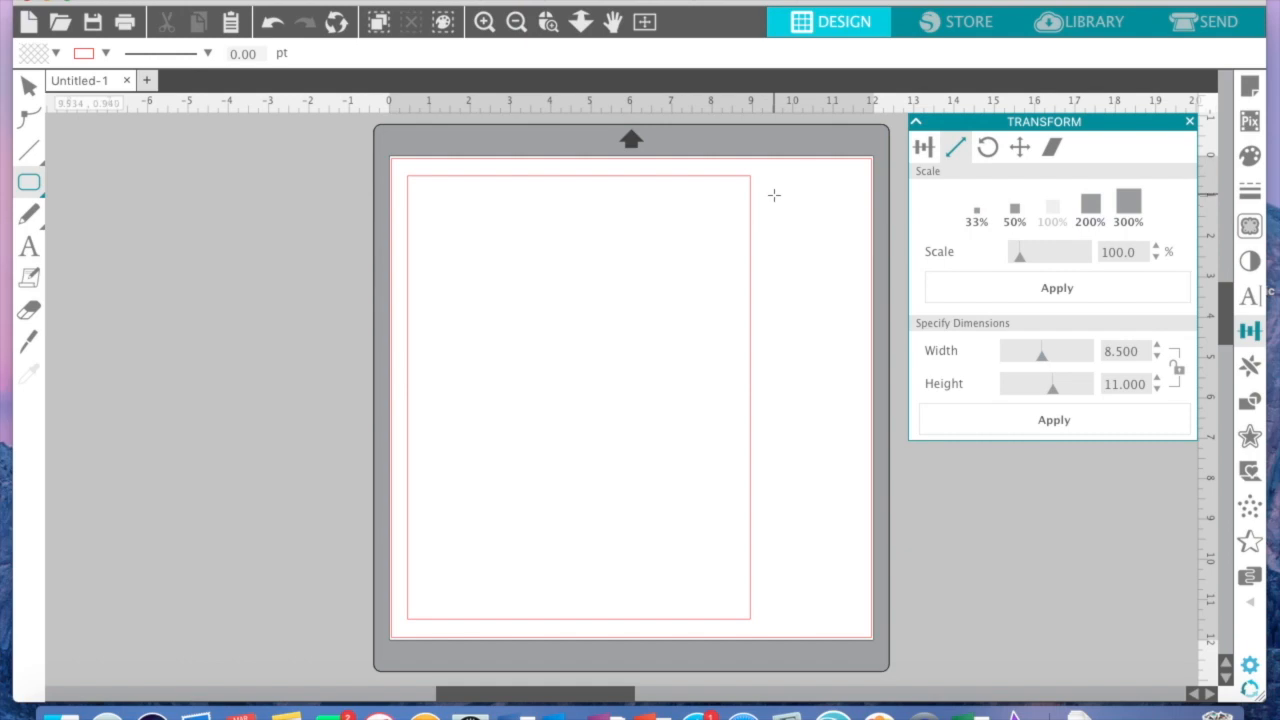
pyautogui.moveTo(773, 197); pyautogui.dragTo(822, 232)
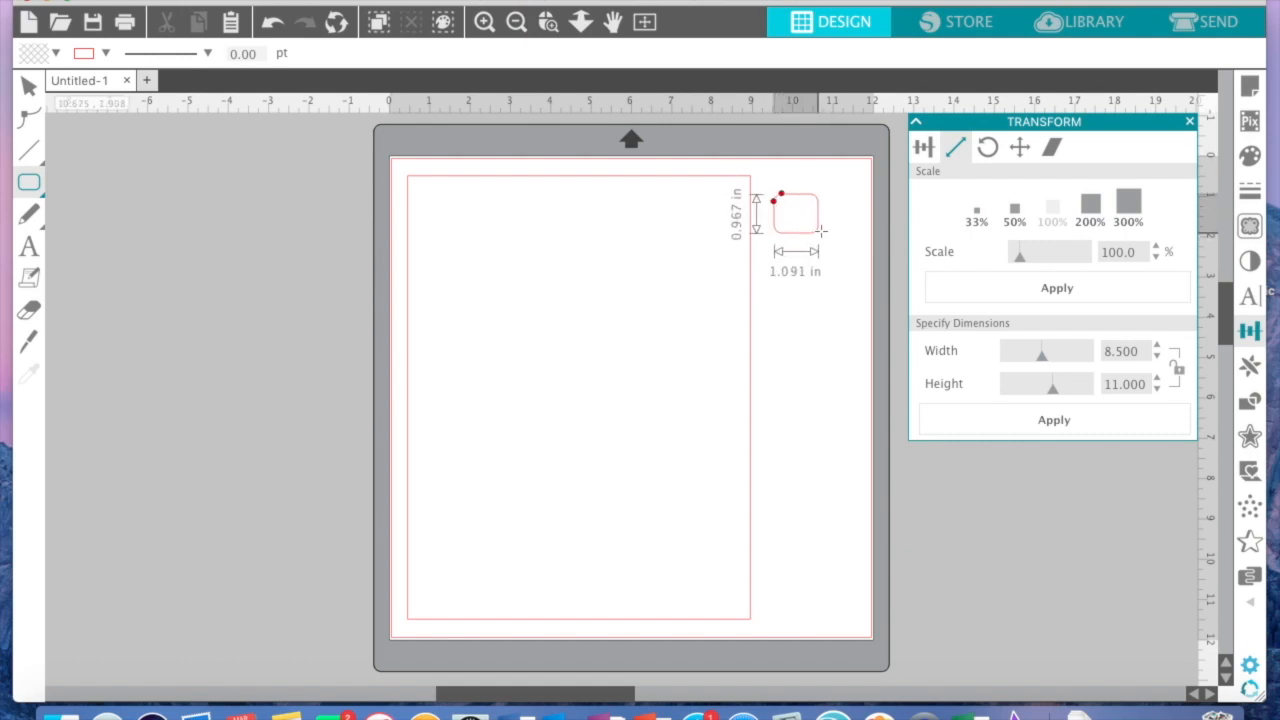
pyautogui.moveTo(820, 230); pyautogui.dragTo(840, 223)
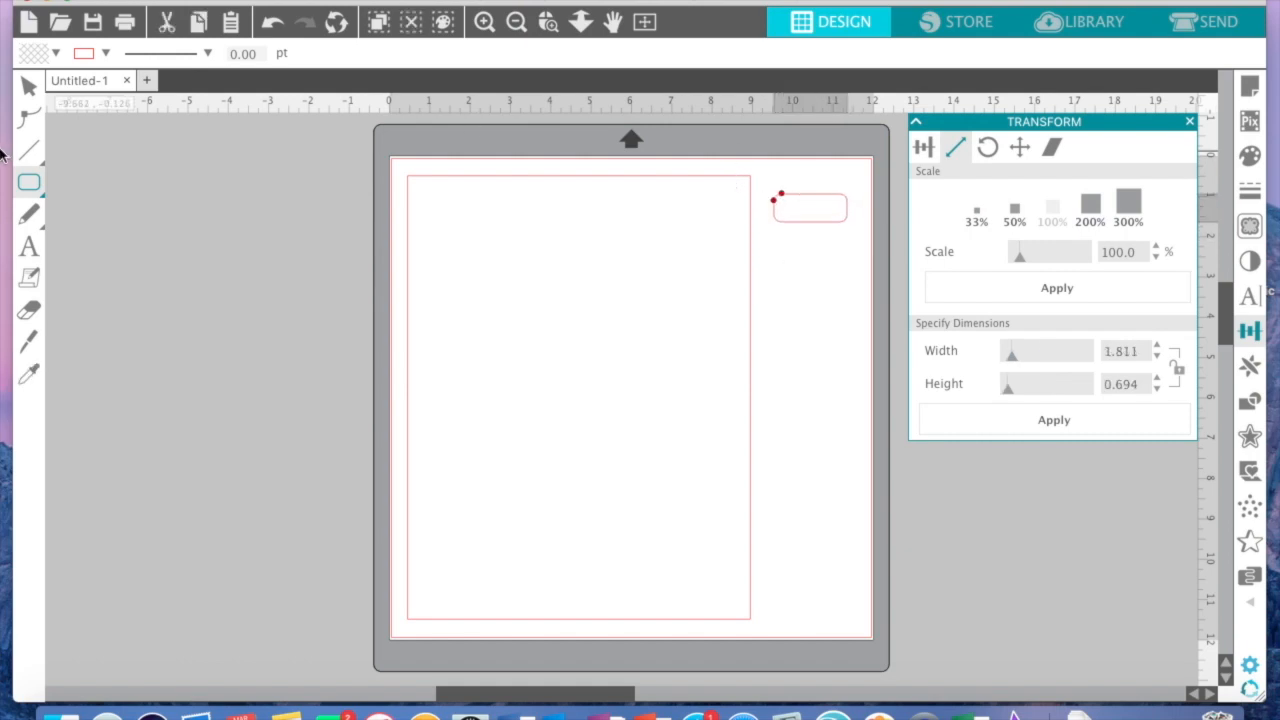
# Stand the tab upright at about 0.58 by 1.5 inches against the page's top-right edge
pyautogui.click(28, 89)
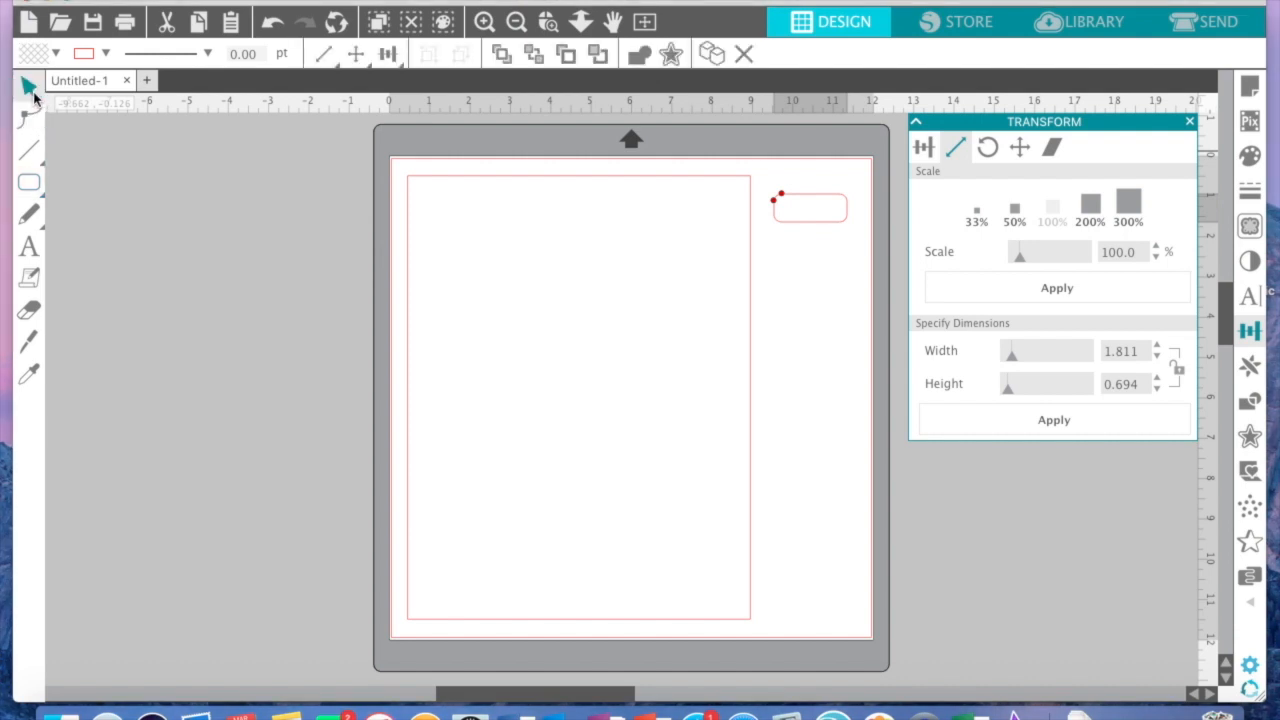
pyautogui.moveTo(791, 203)
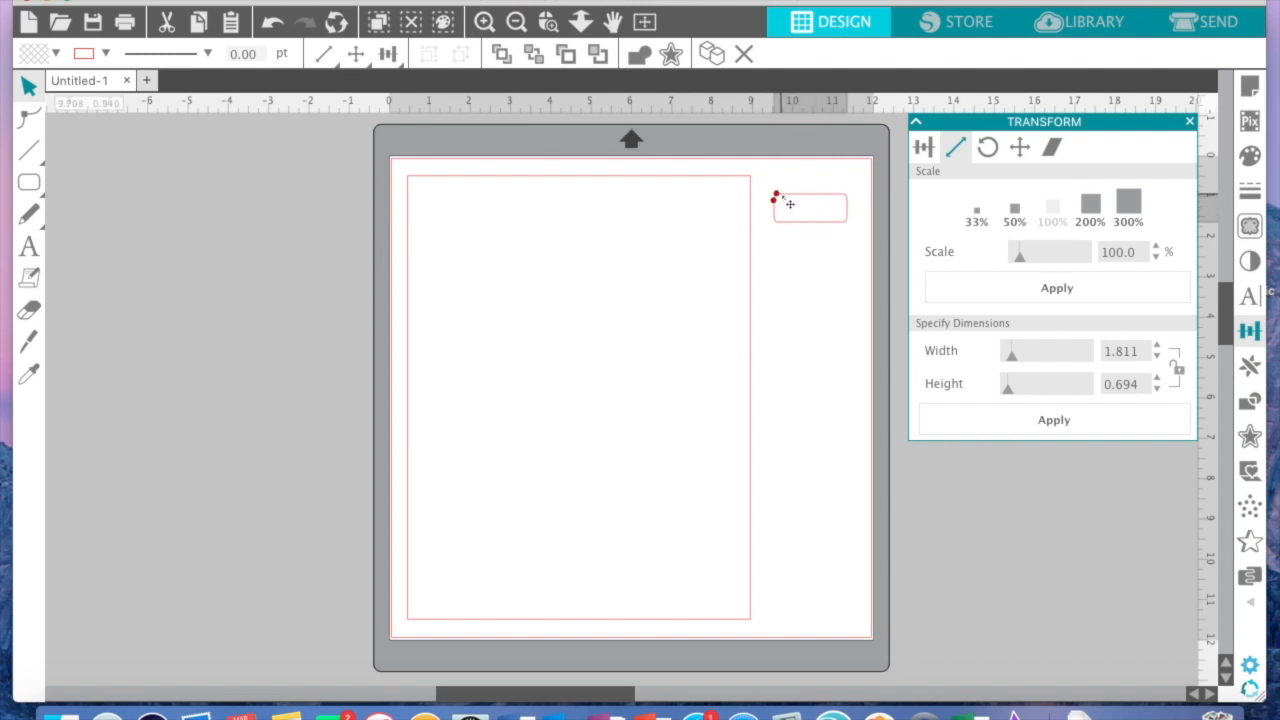
pyautogui.moveTo(635, 190)
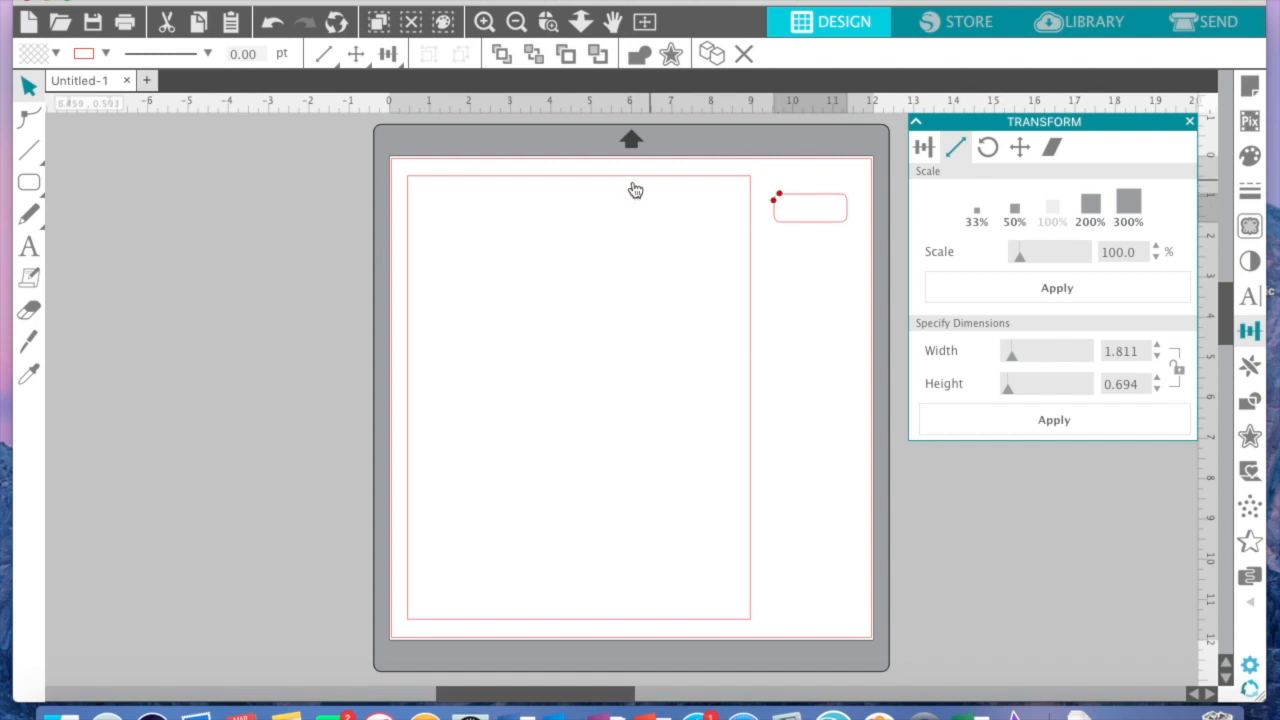
pyautogui.moveTo(630, 198)
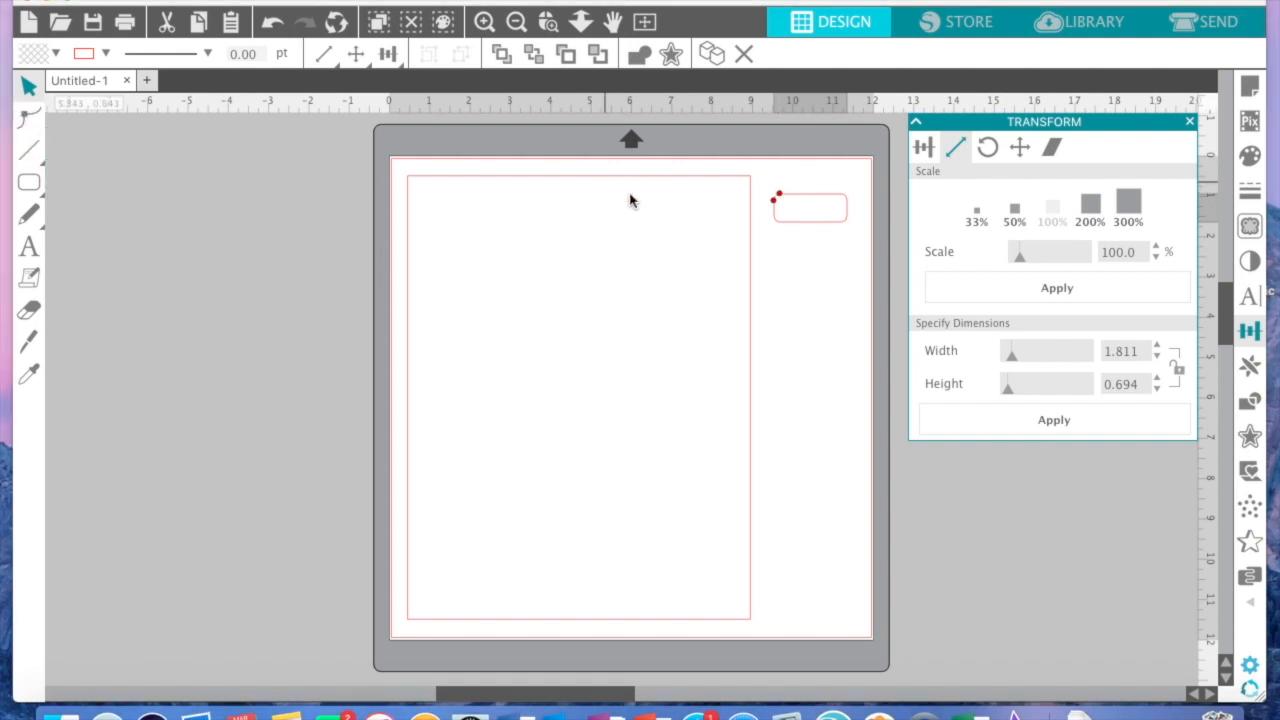
pyautogui.click(810, 207)
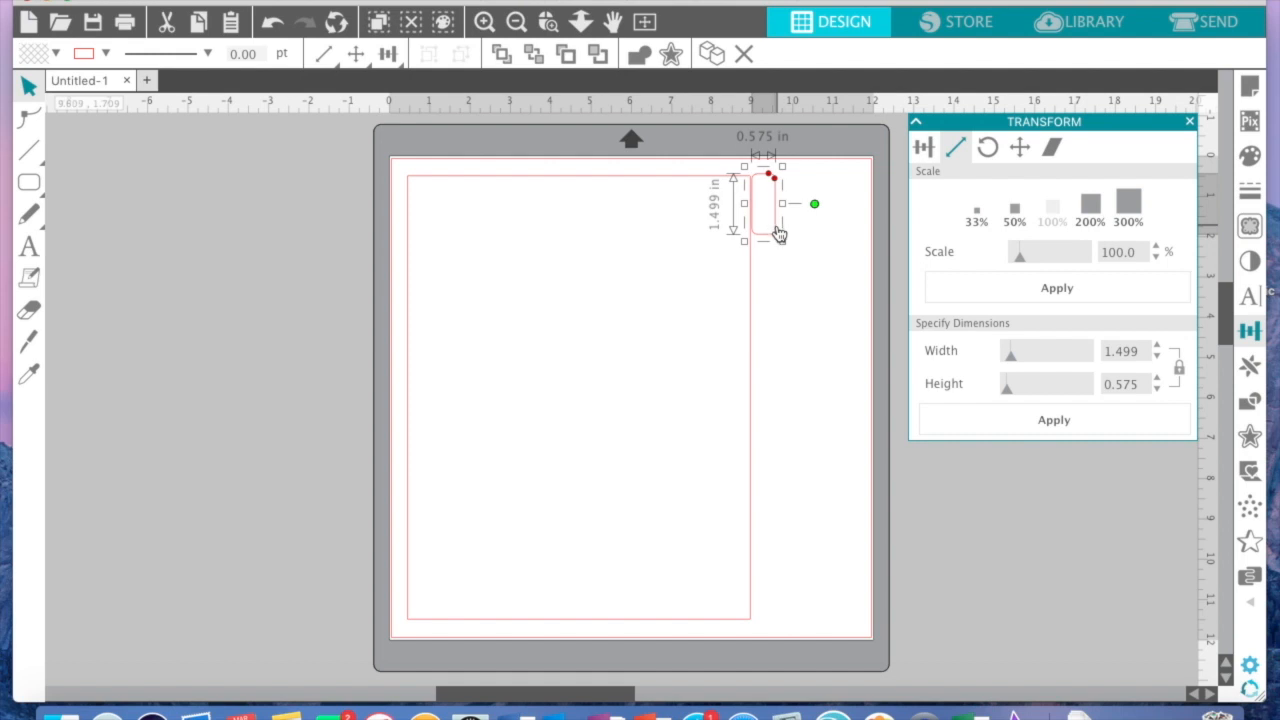
pyautogui.click(770, 238)
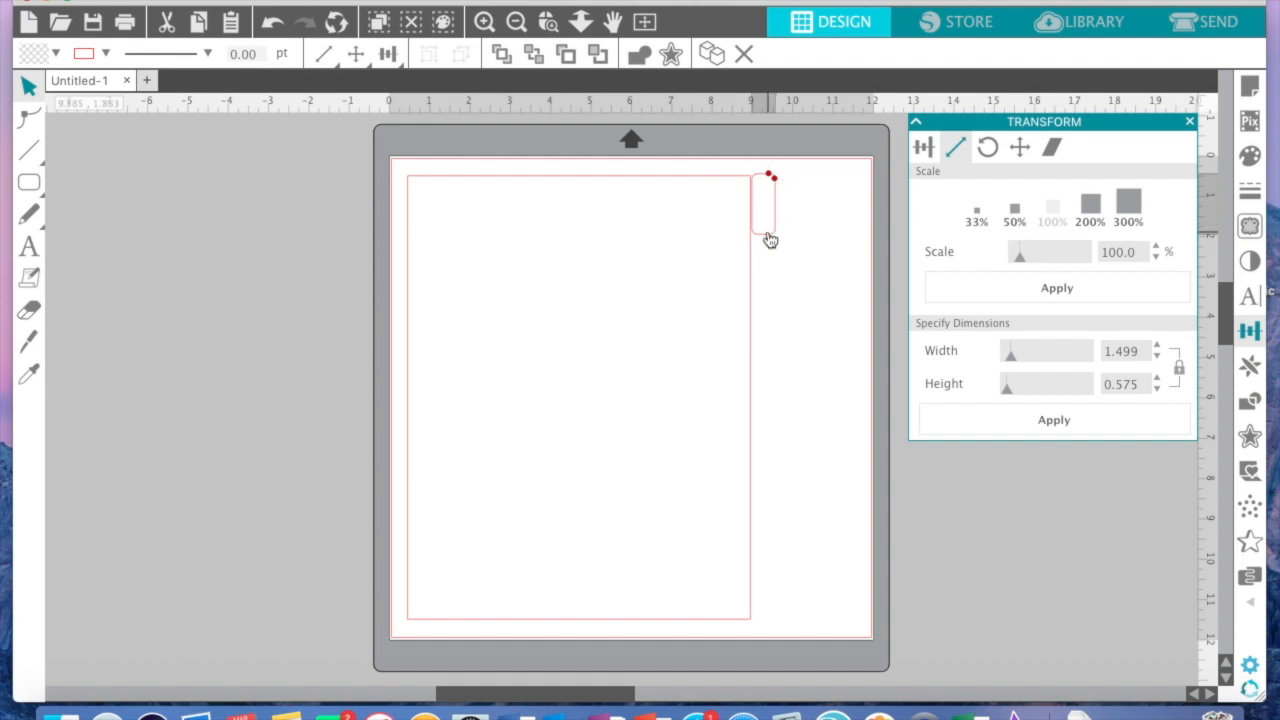
pyautogui.click(765, 205)
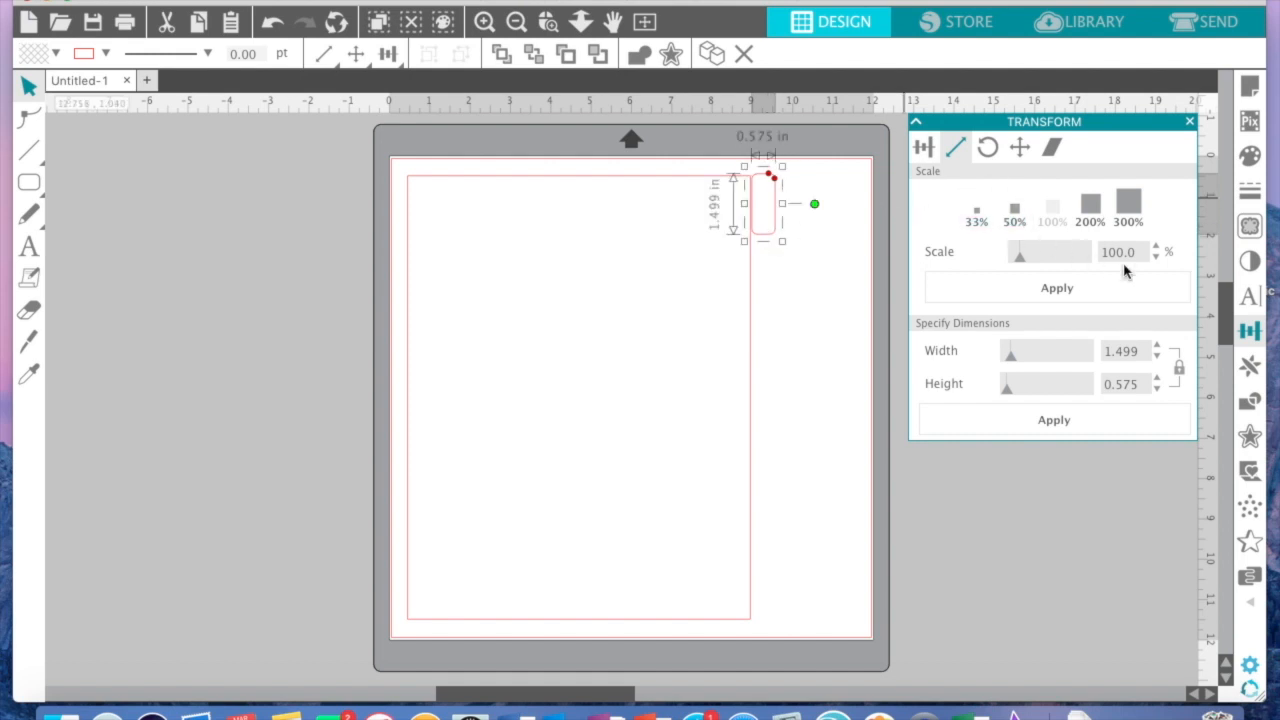
pyautogui.moveTo(1249, 365)
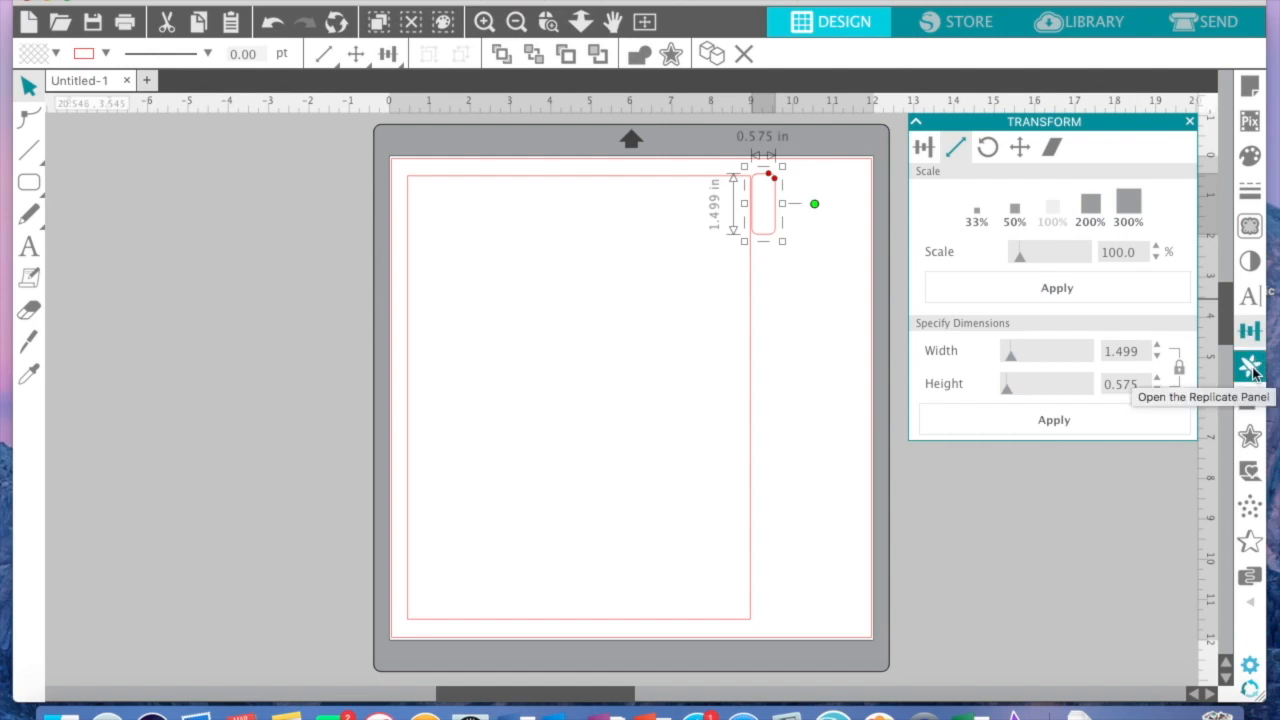
# Duplicate the tab below repeatedly to make a column of seven tabs
pyautogui.click(1249, 366)
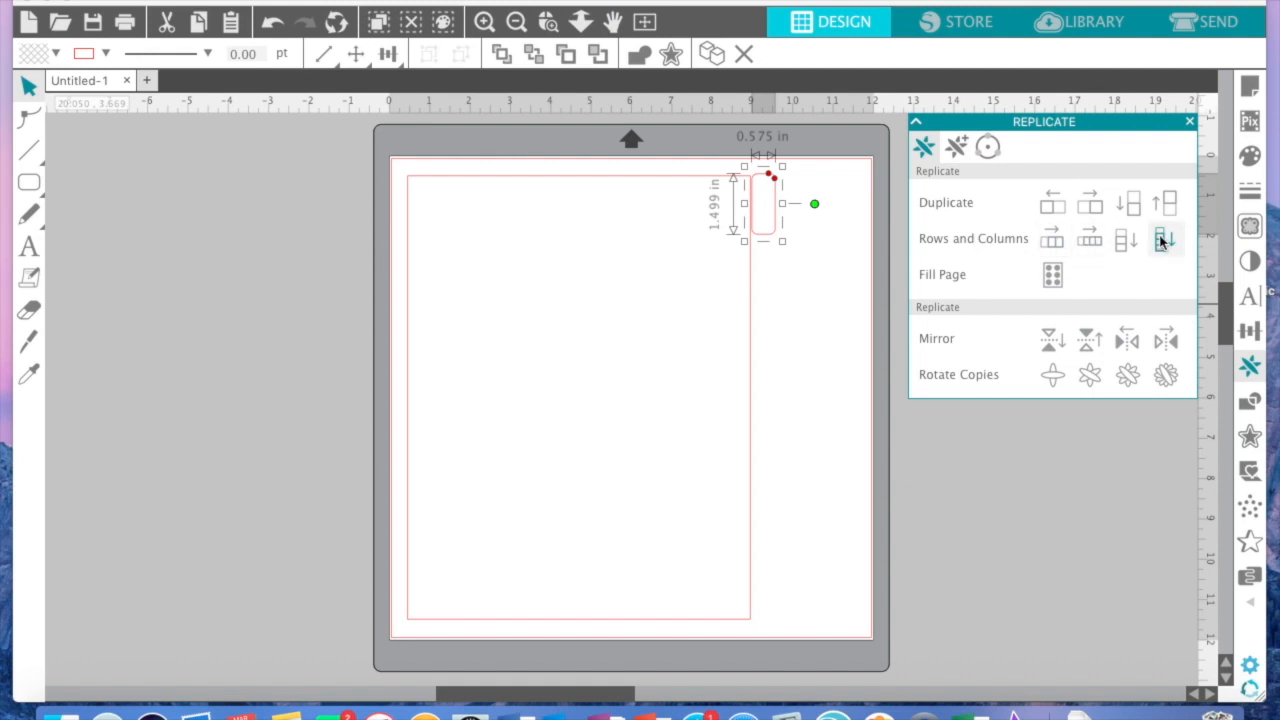
pyautogui.click(1166, 238)
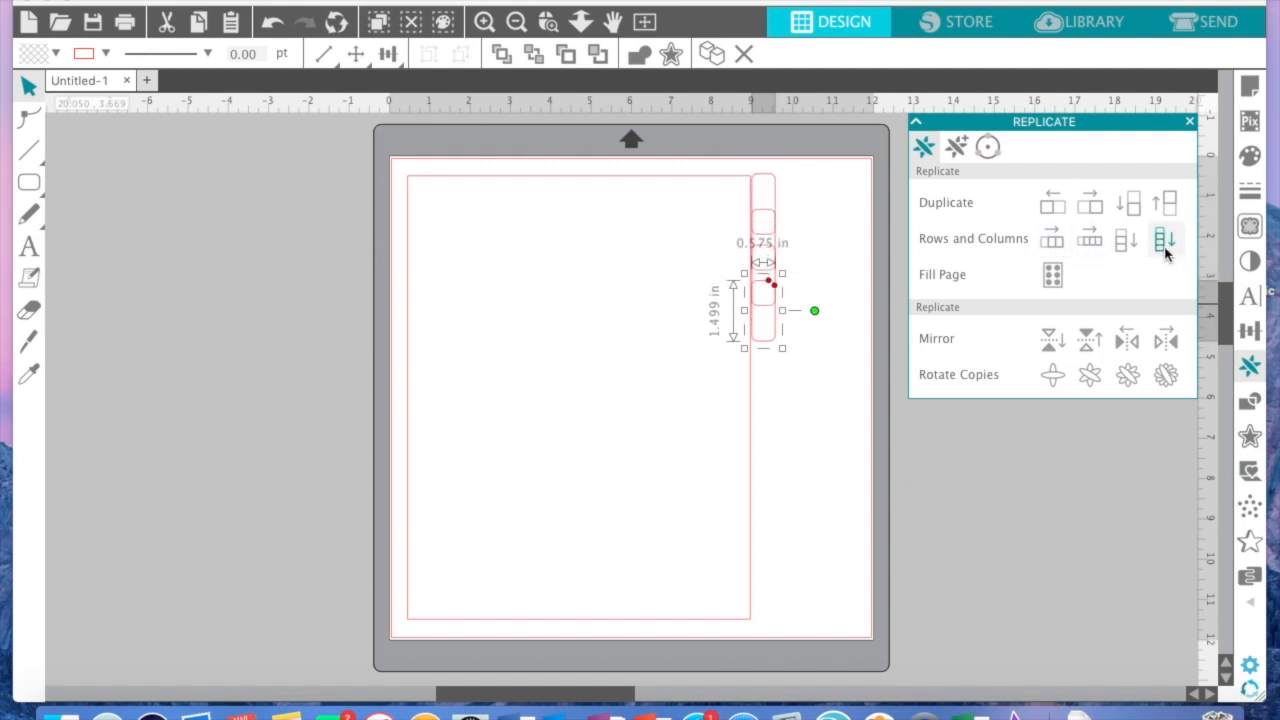
pyautogui.click(1166, 238)
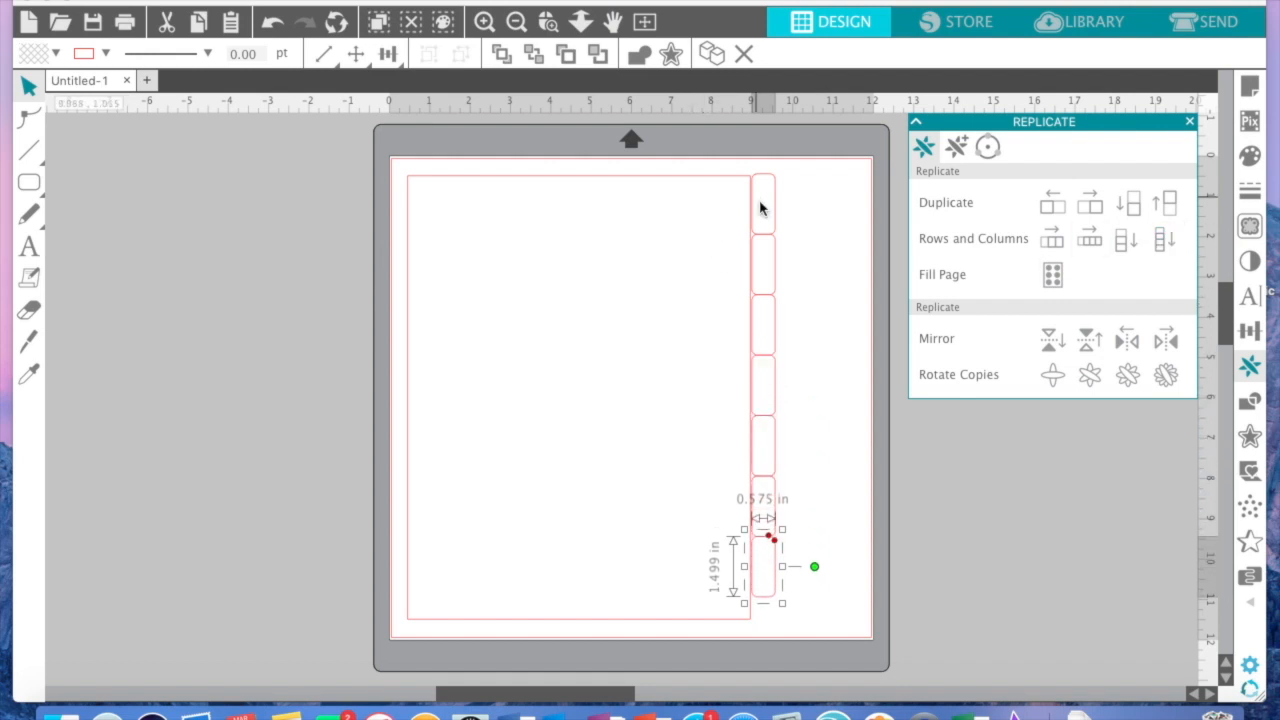
pyautogui.moveTo(772, 326)
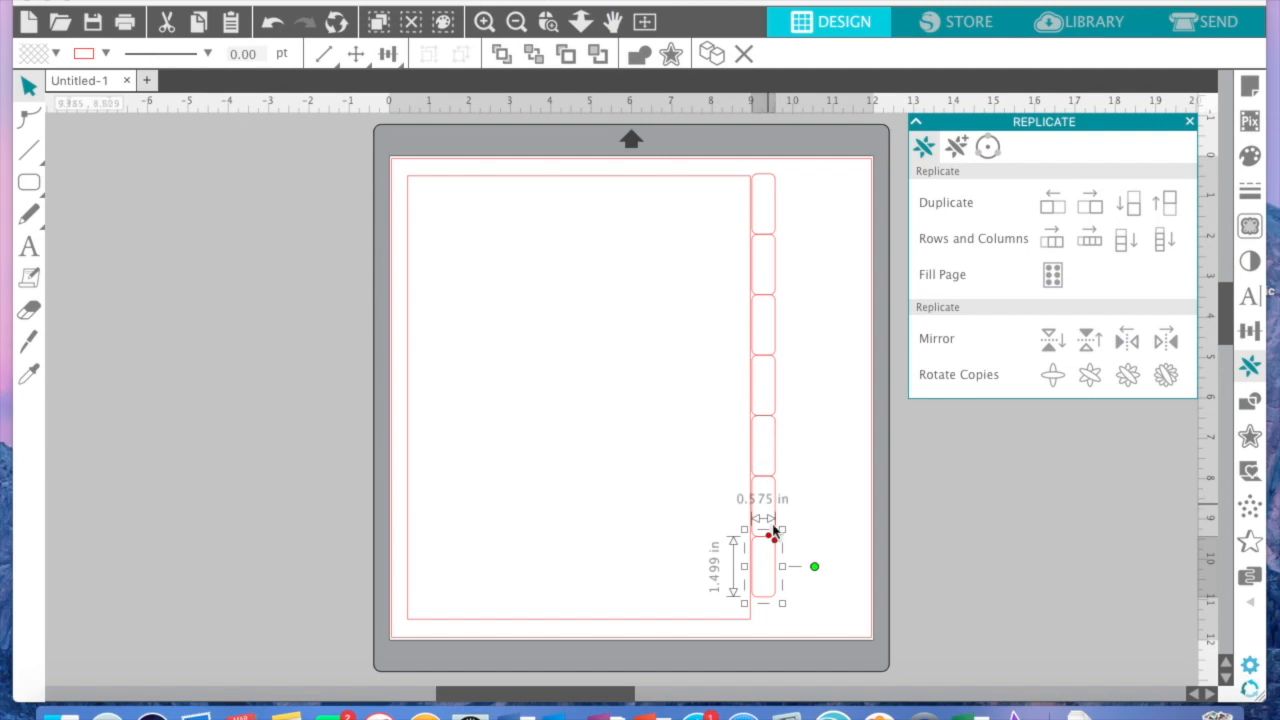
pyautogui.moveTo(807, 503)
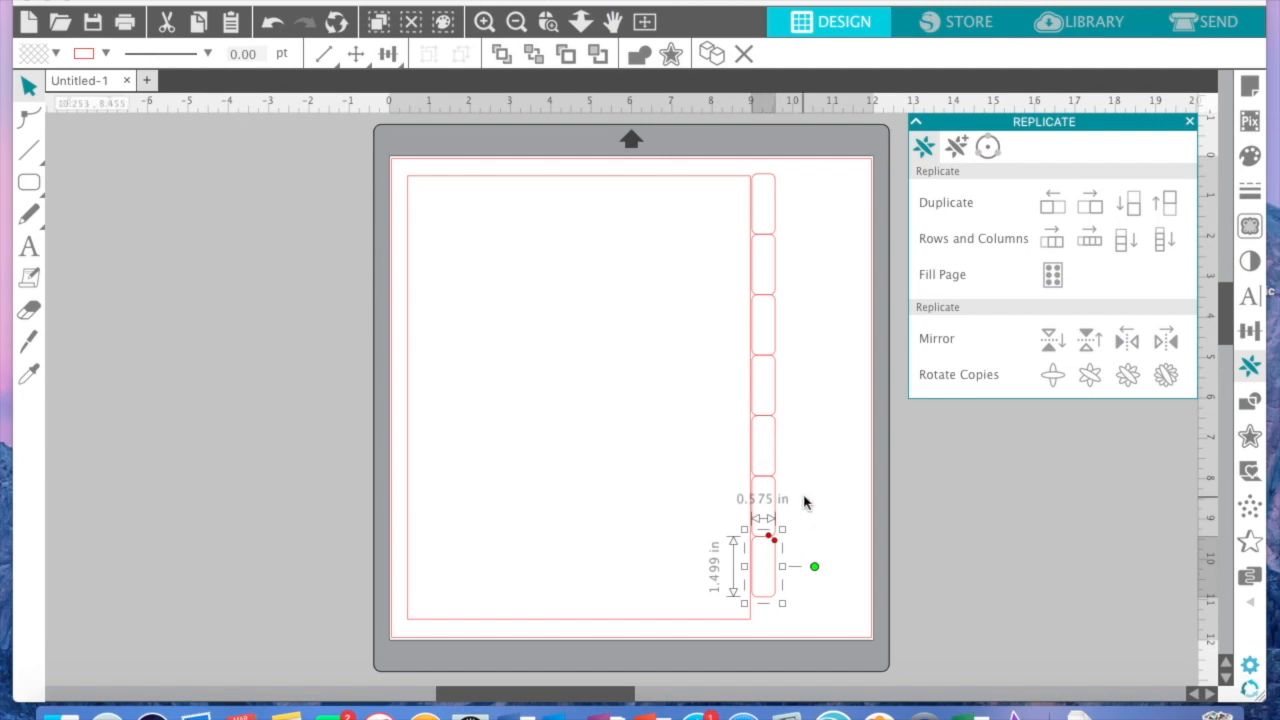
pyautogui.click(816, 475)
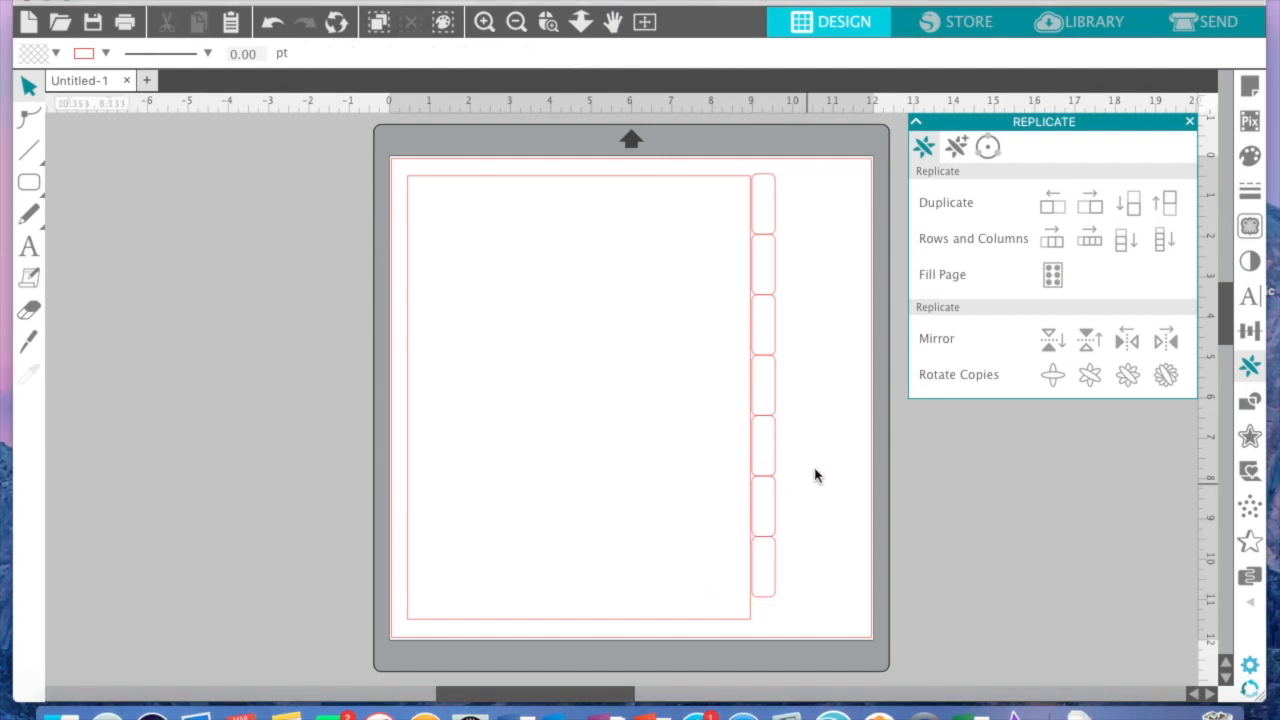
# Shift the seven-tab column left onto the page edge, checking alignment zoomed in
pyautogui.click(762, 300)
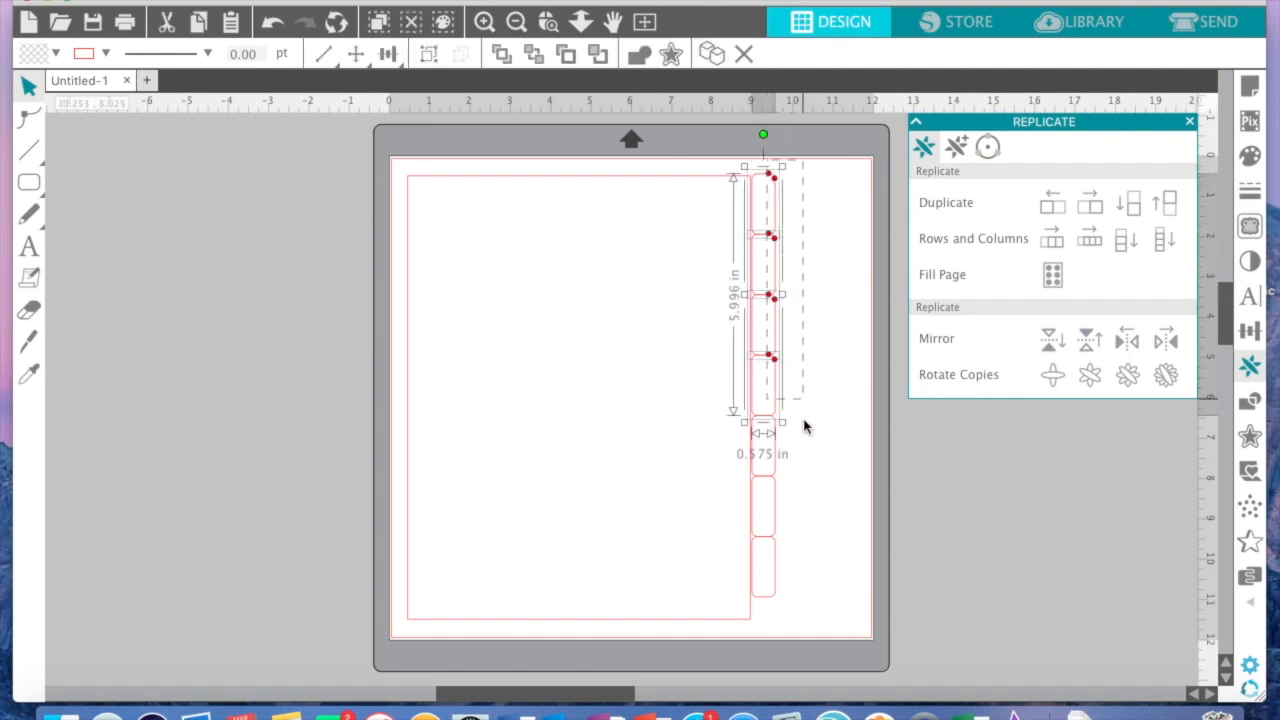
pyautogui.moveTo(763, 420); pyautogui.dragTo(763, 608)
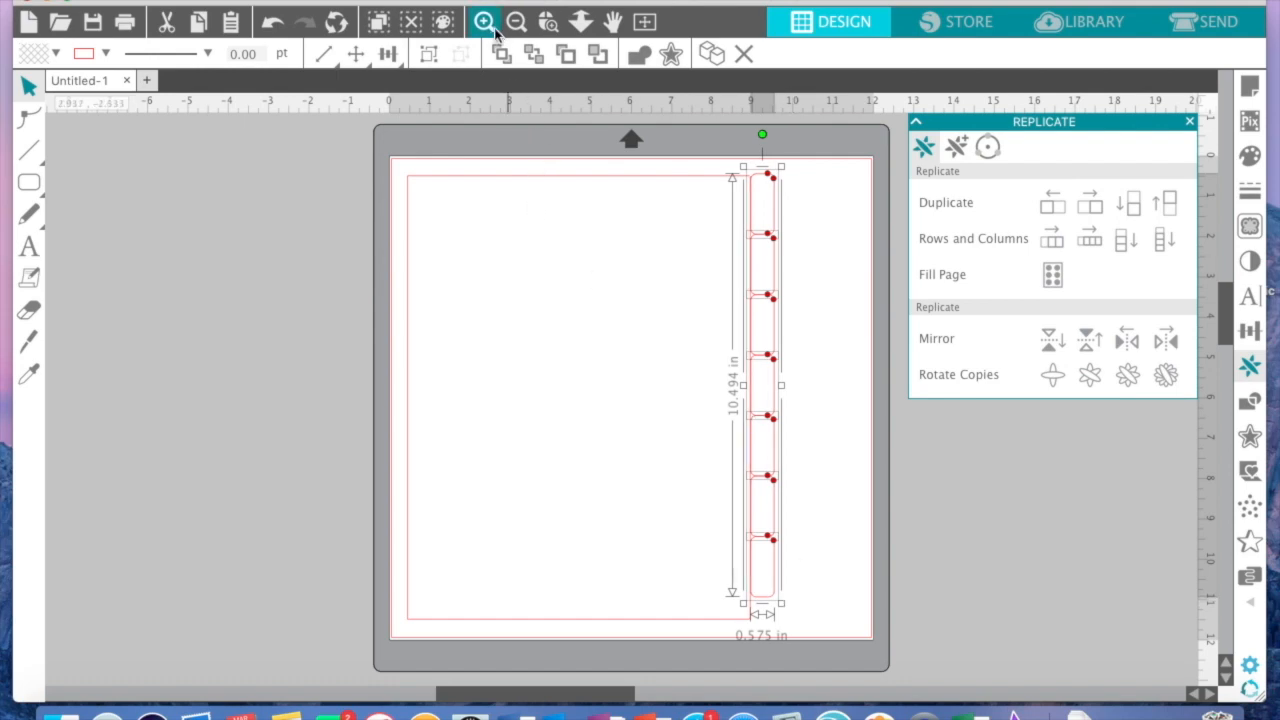
pyautogui.click(485, 21)
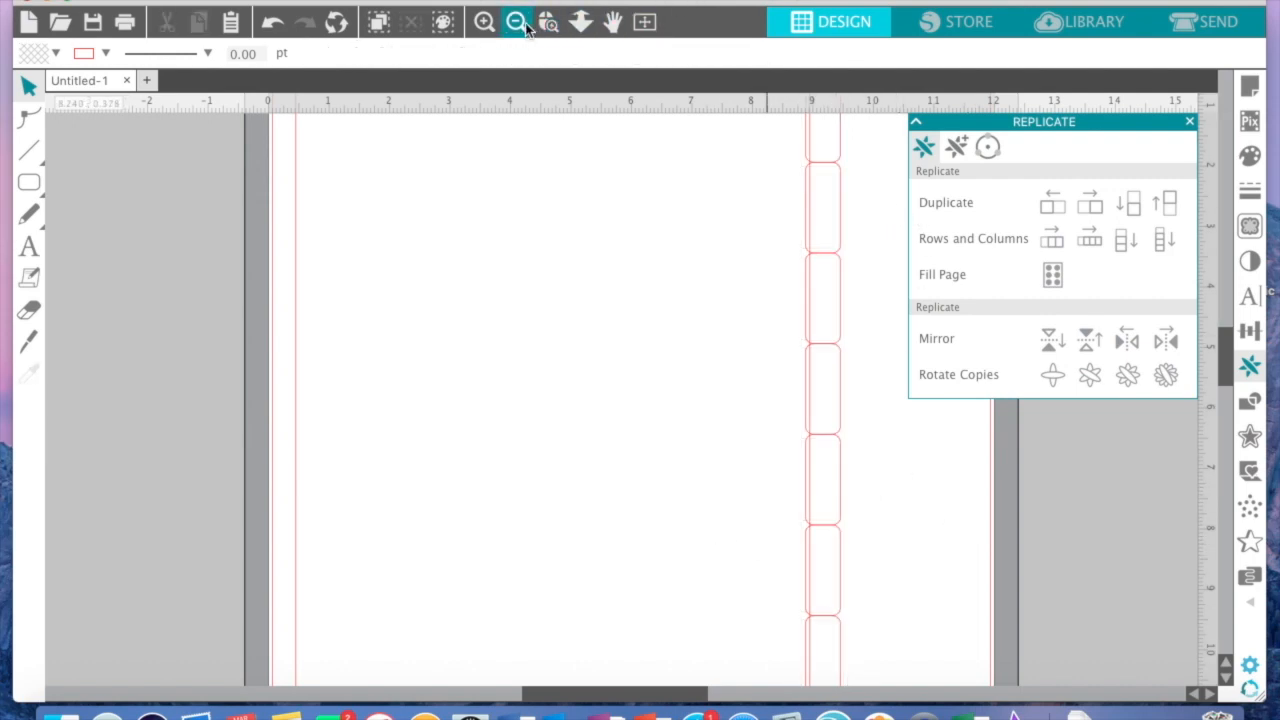
pyautogui.click(516, 21)
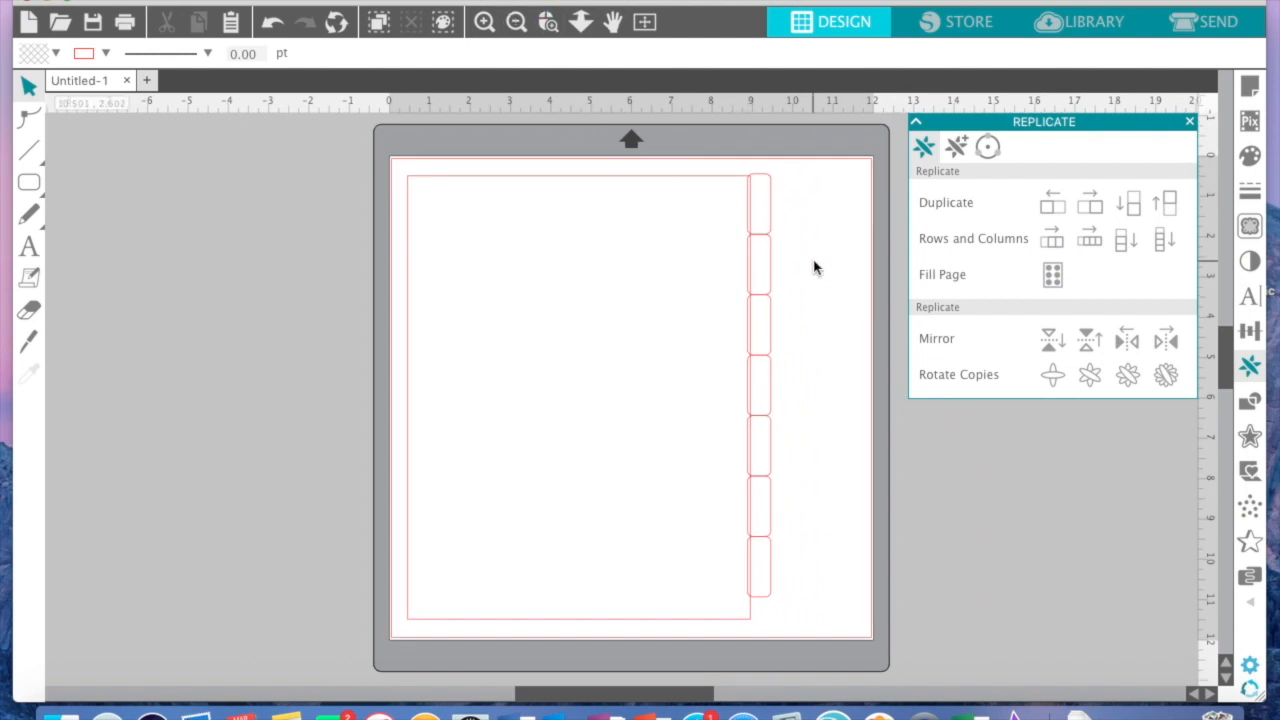
pyautogui.moveTo(480, 249)
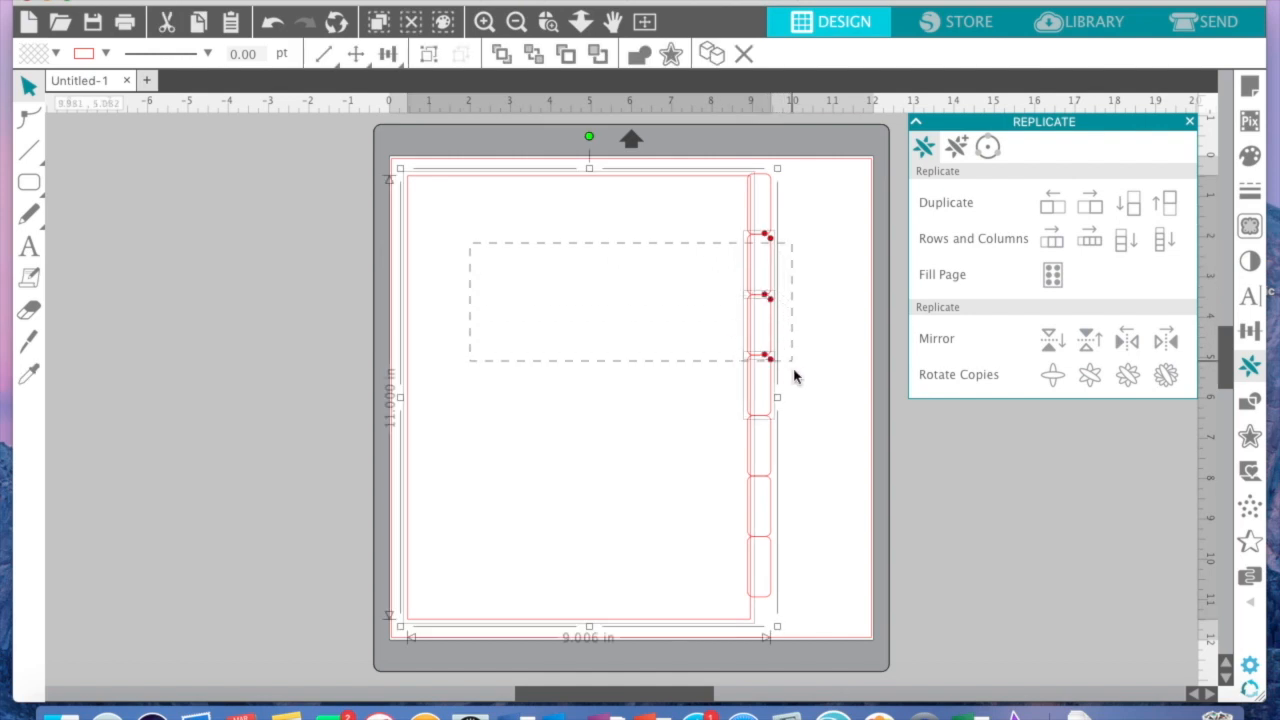
# Drag a selection box around the page and all seven tabs
pyautogui.moveTo(778, 378); pyautogui.dragTo(778, 625)
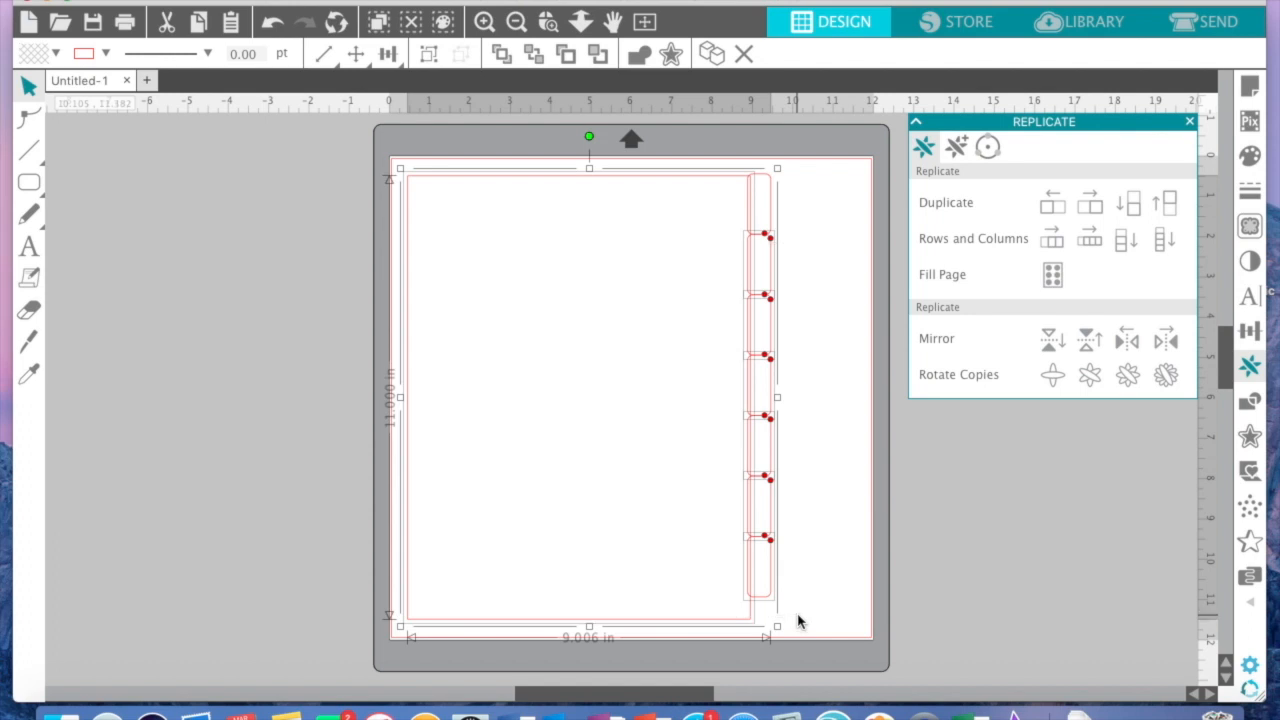
pyautogui.moveTo(800, 618)
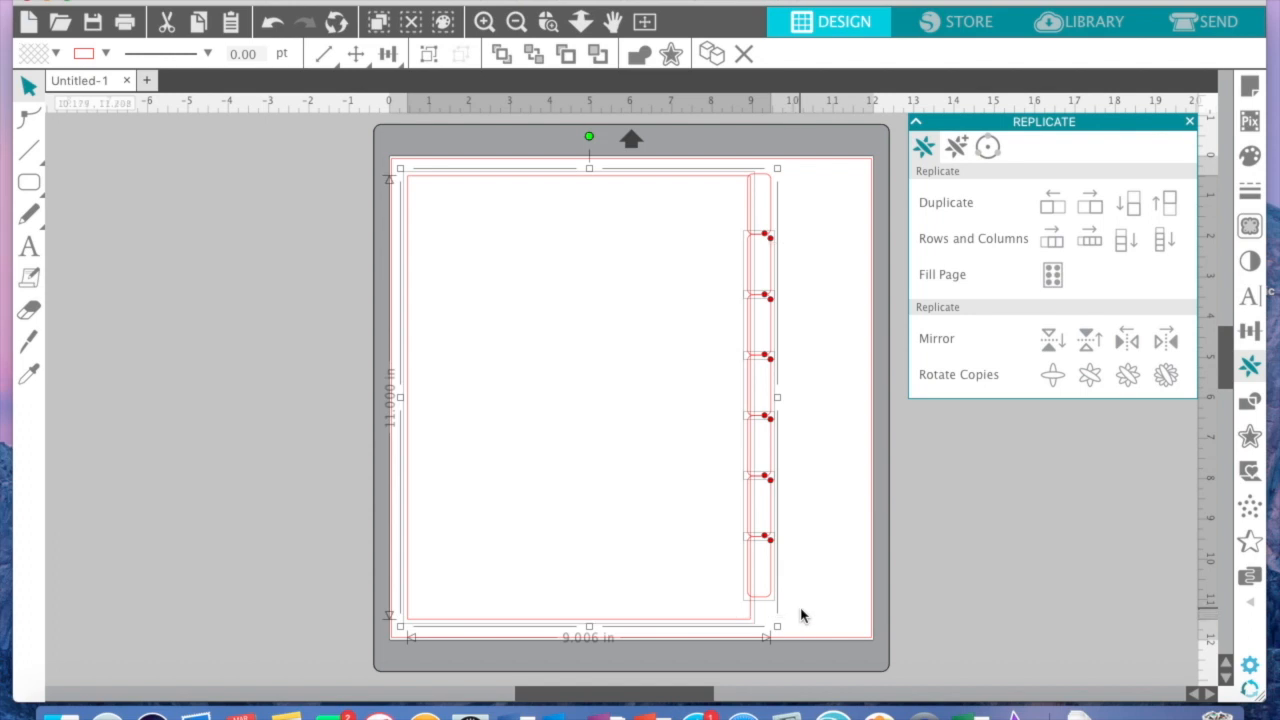
pyautogui.moveTo(640, 460)
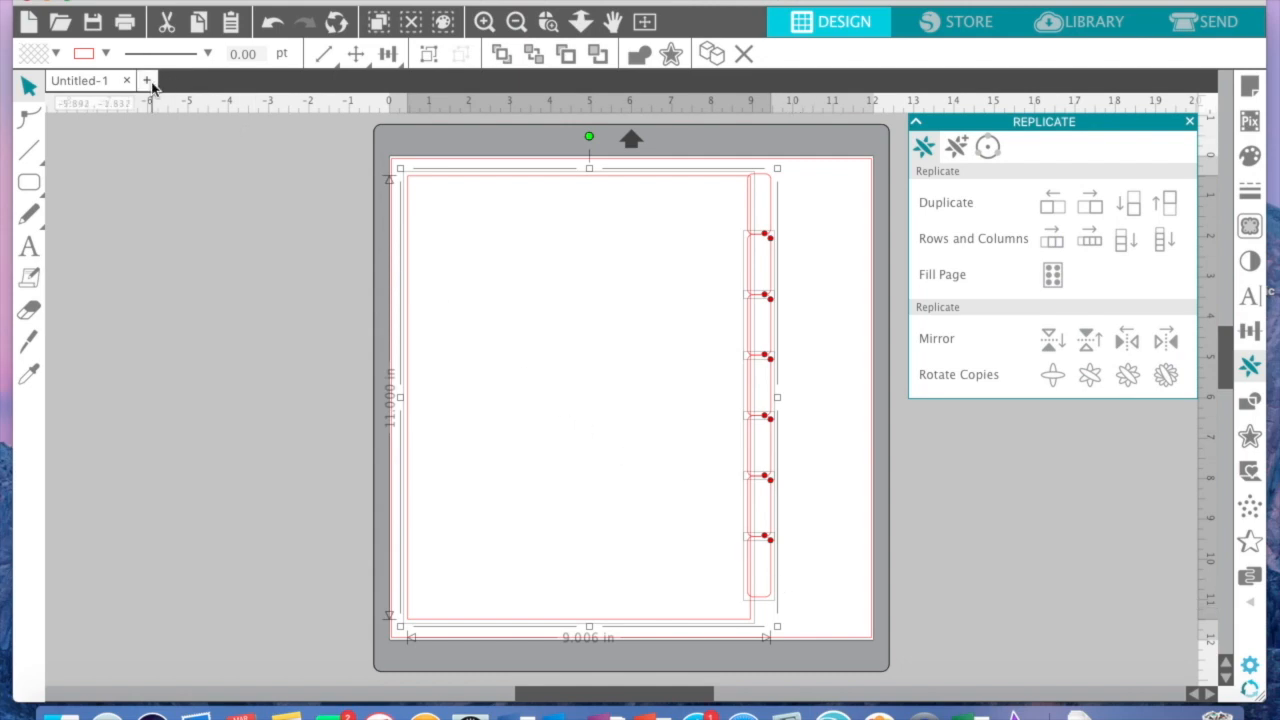
# Create six new documents with the pasted page, each with one fewer top tab
pyautogui.click(146, 80)
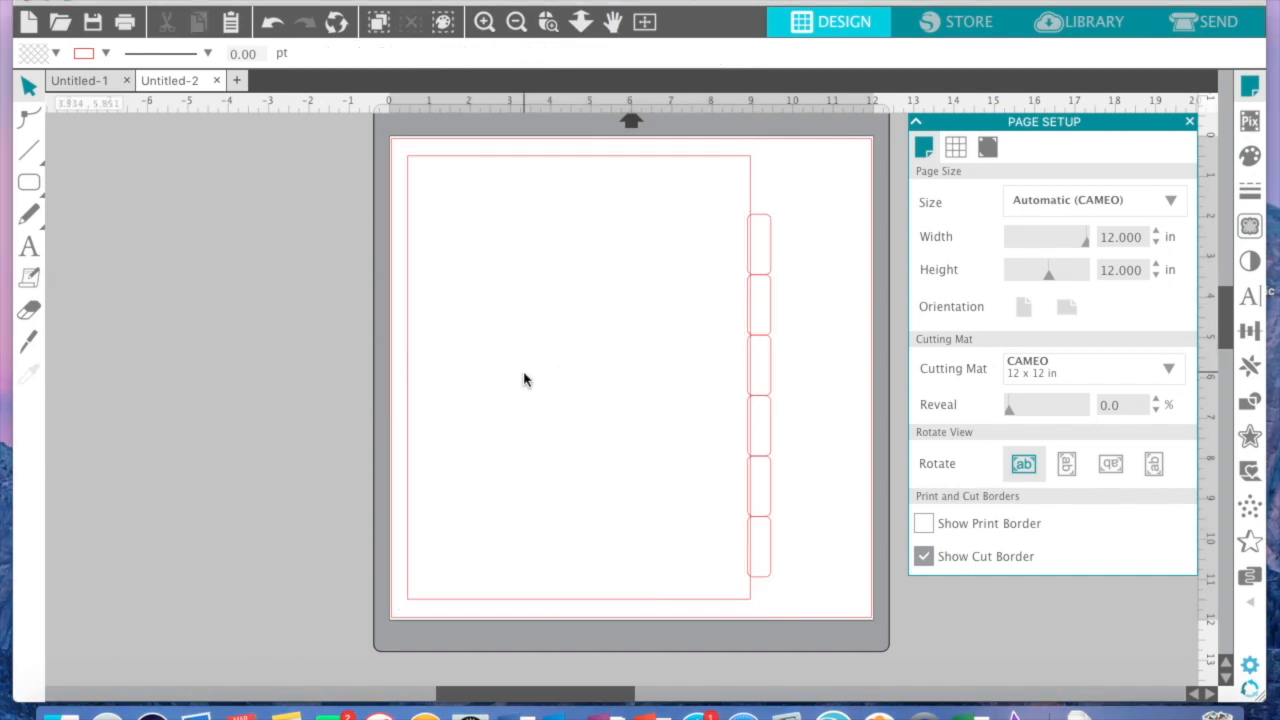
pyautogui.moveTo(560, 331)
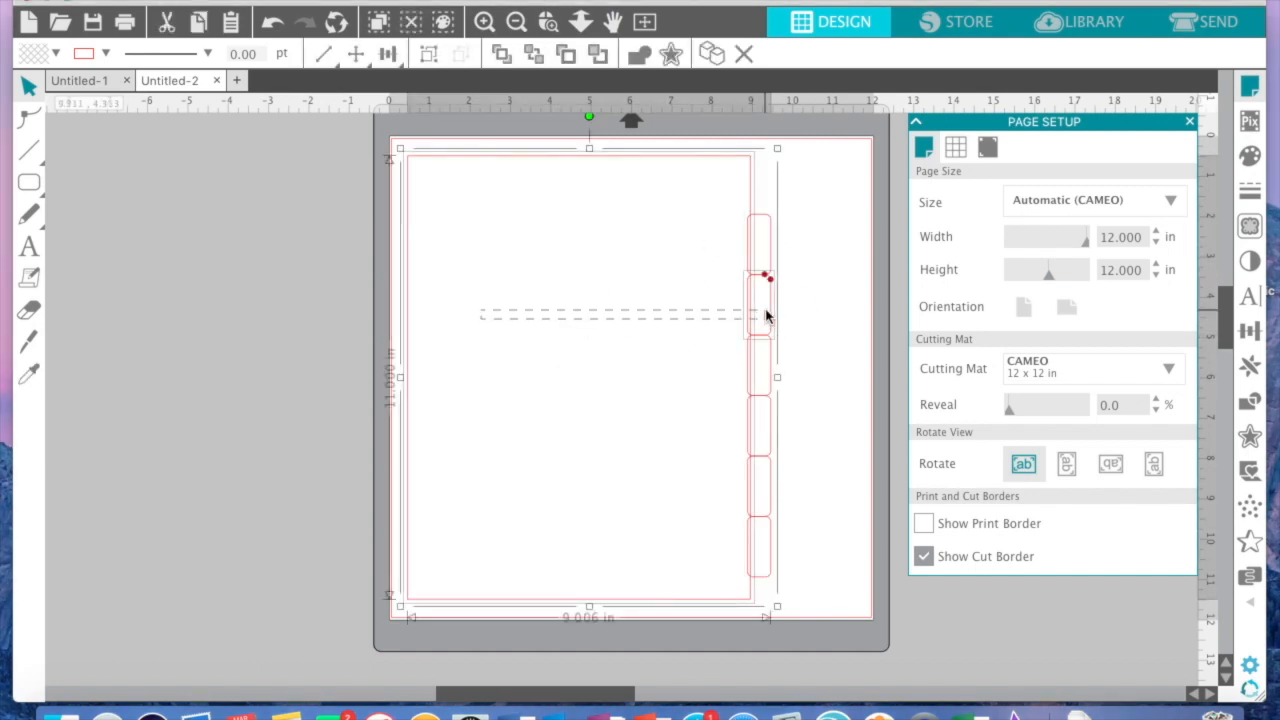
pyautogui.moveTo(768, 318); pyautogui.dragTo(798, 623)
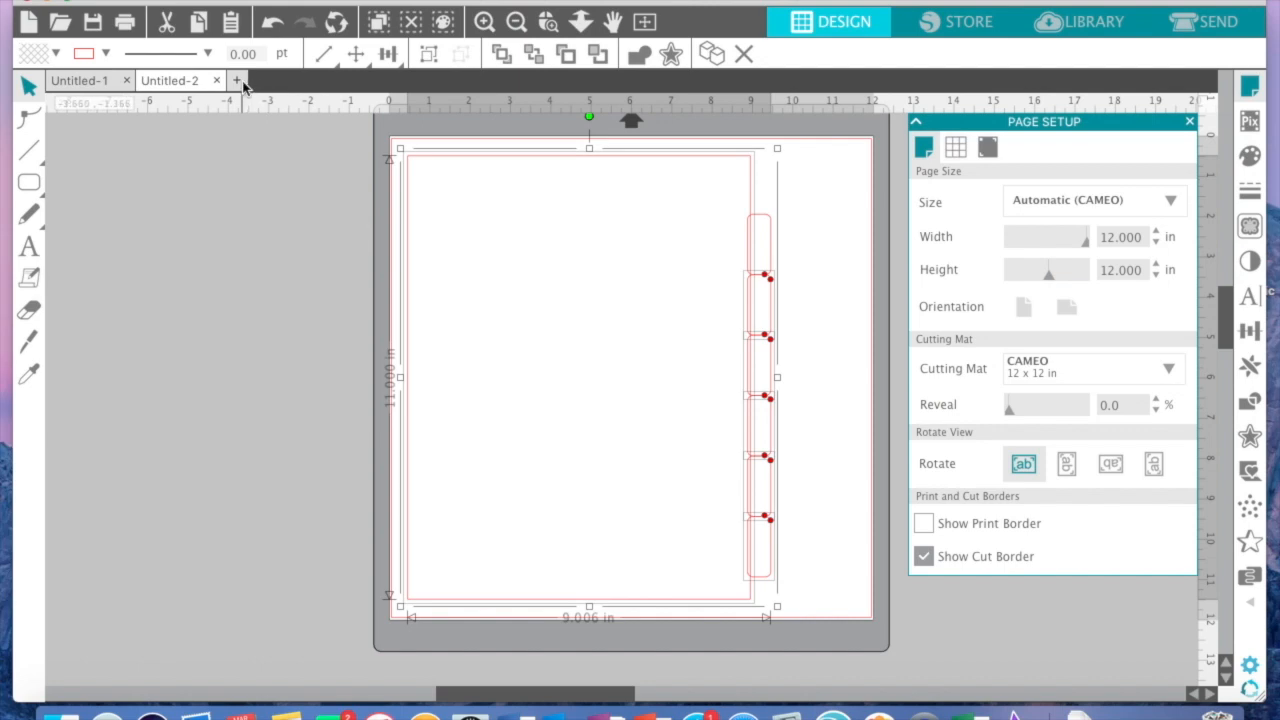
pyautogui.click(238, 80)
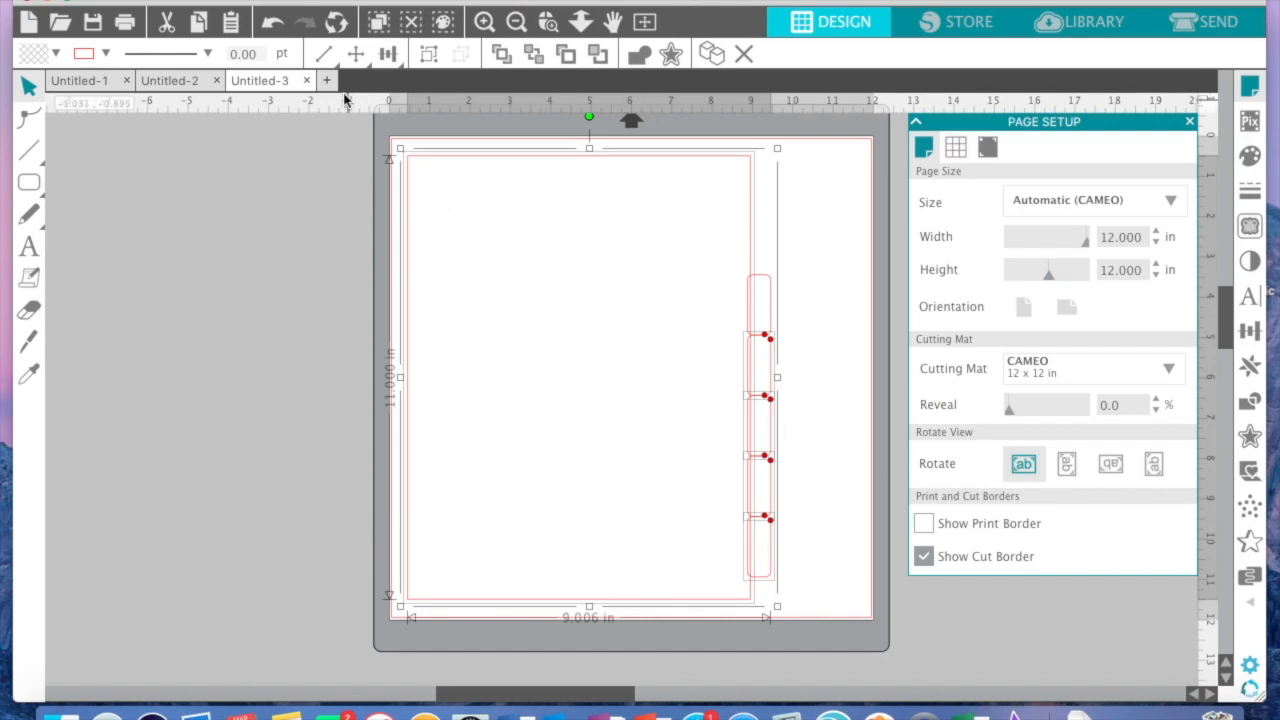
pyautogui.click(326, 80)
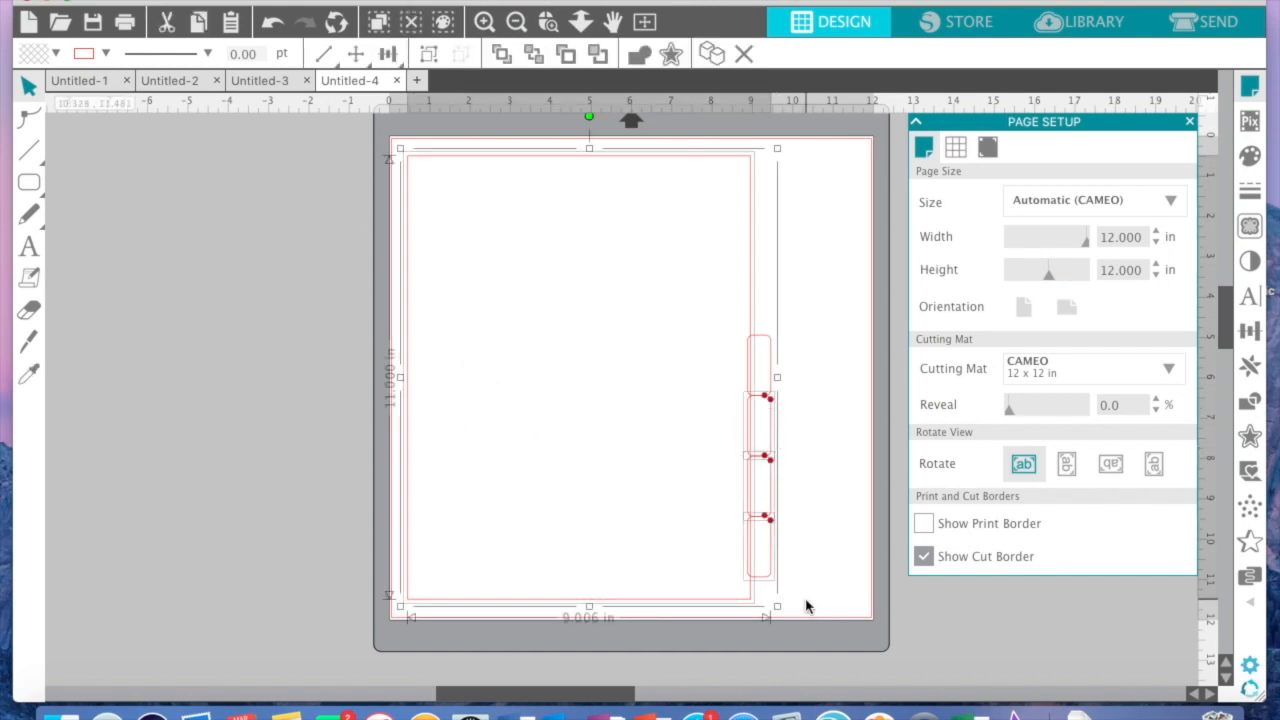
pyautogui.moveTo(754, 537)
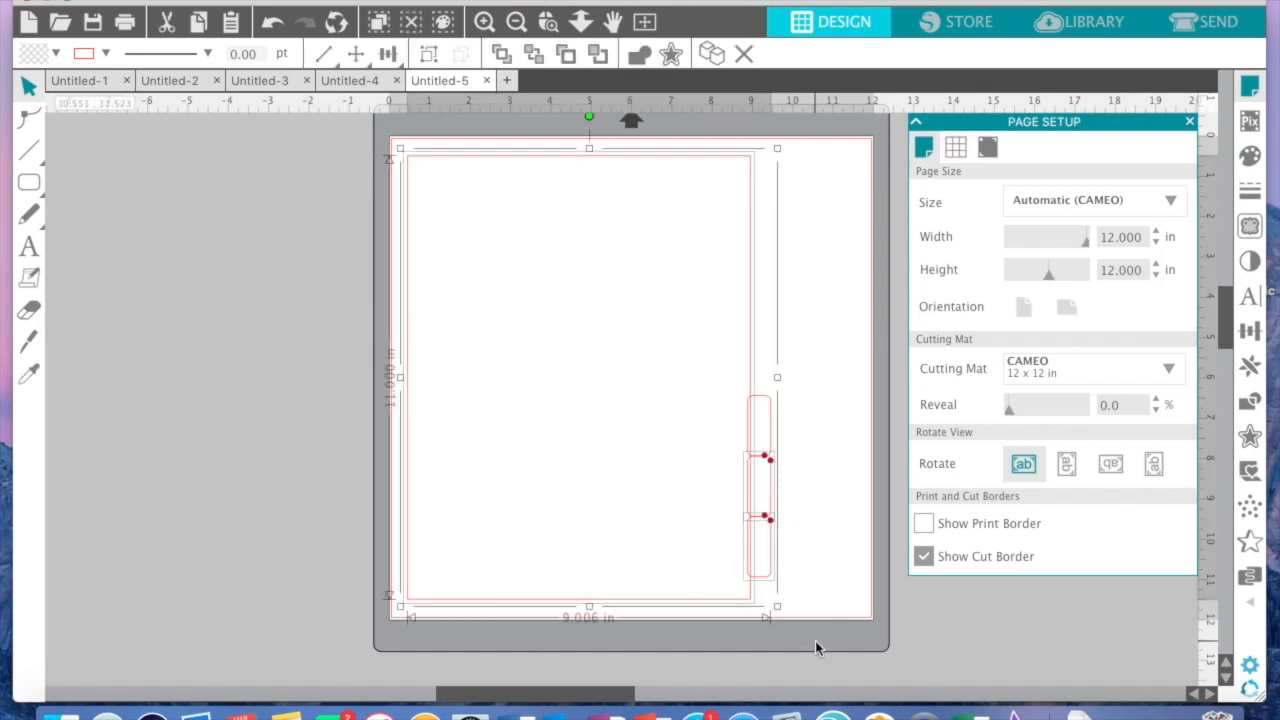
pyautogui.click(507, 80)
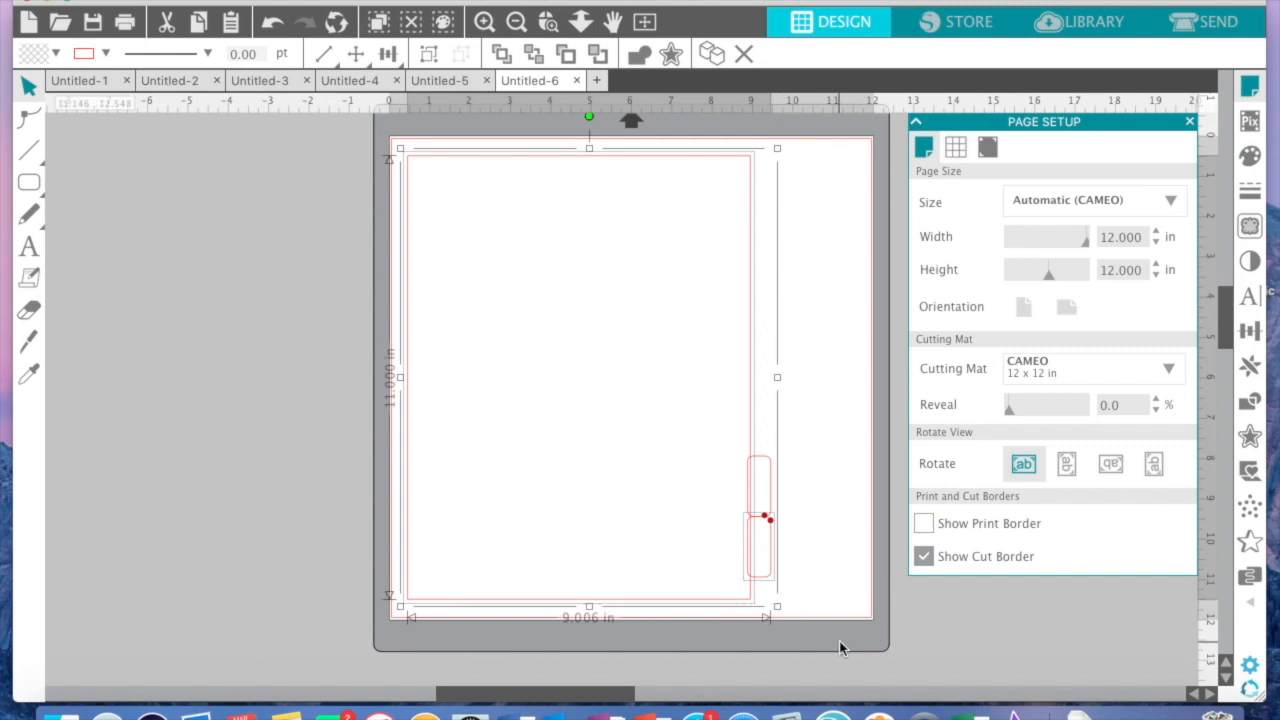
pyautogui.moveTo(612, 88)
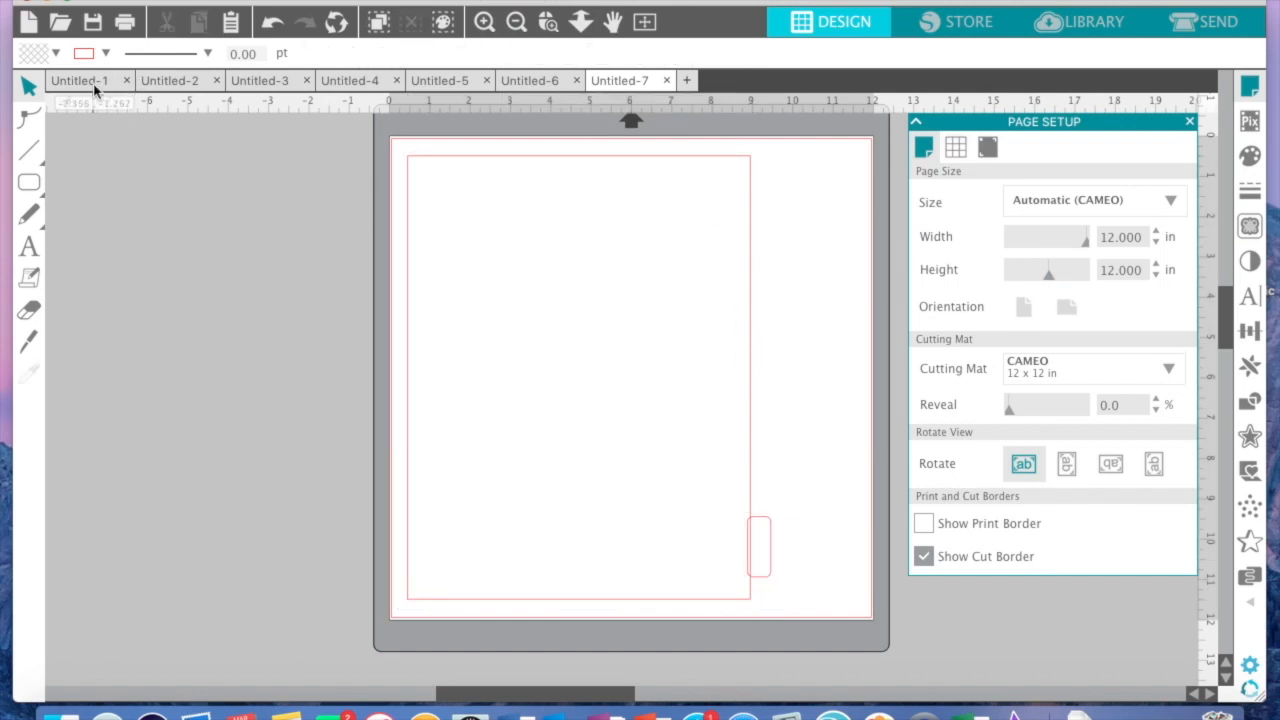
pyautogui.click(758, 548)
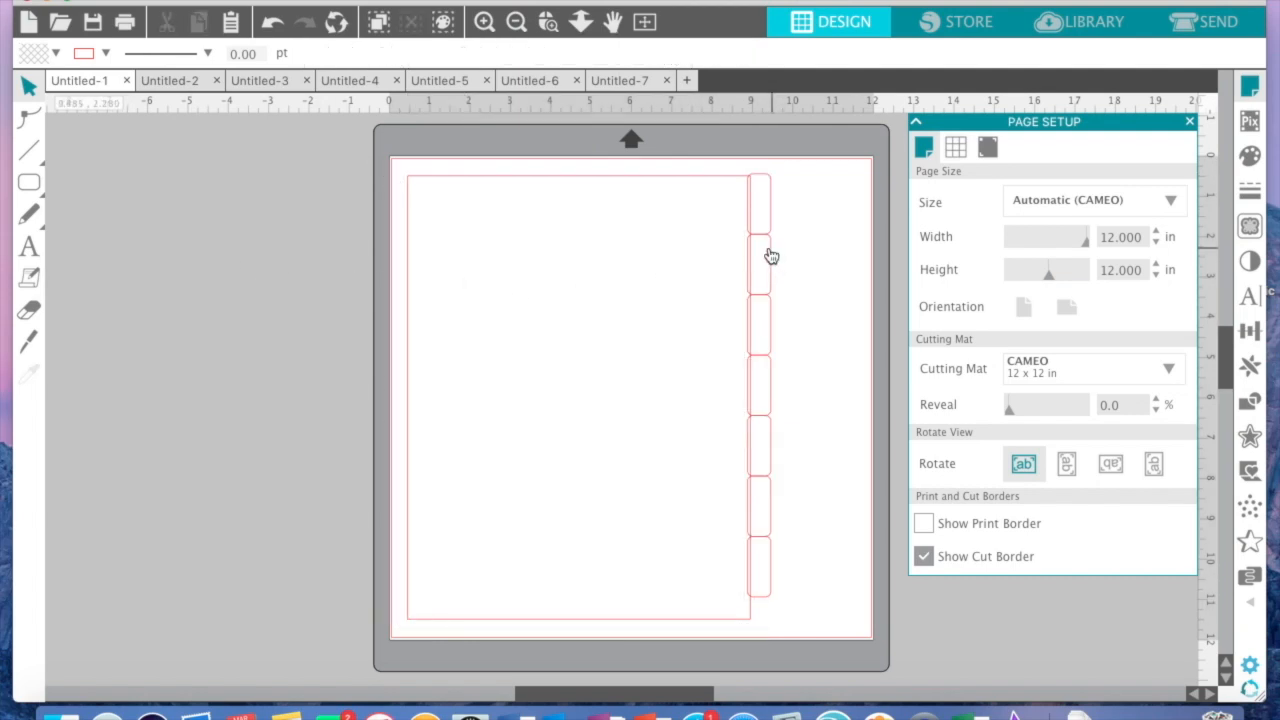
# Delete the extra tabs in each document so each keeps one tab at a different height
pyautogui.click(759, 255)
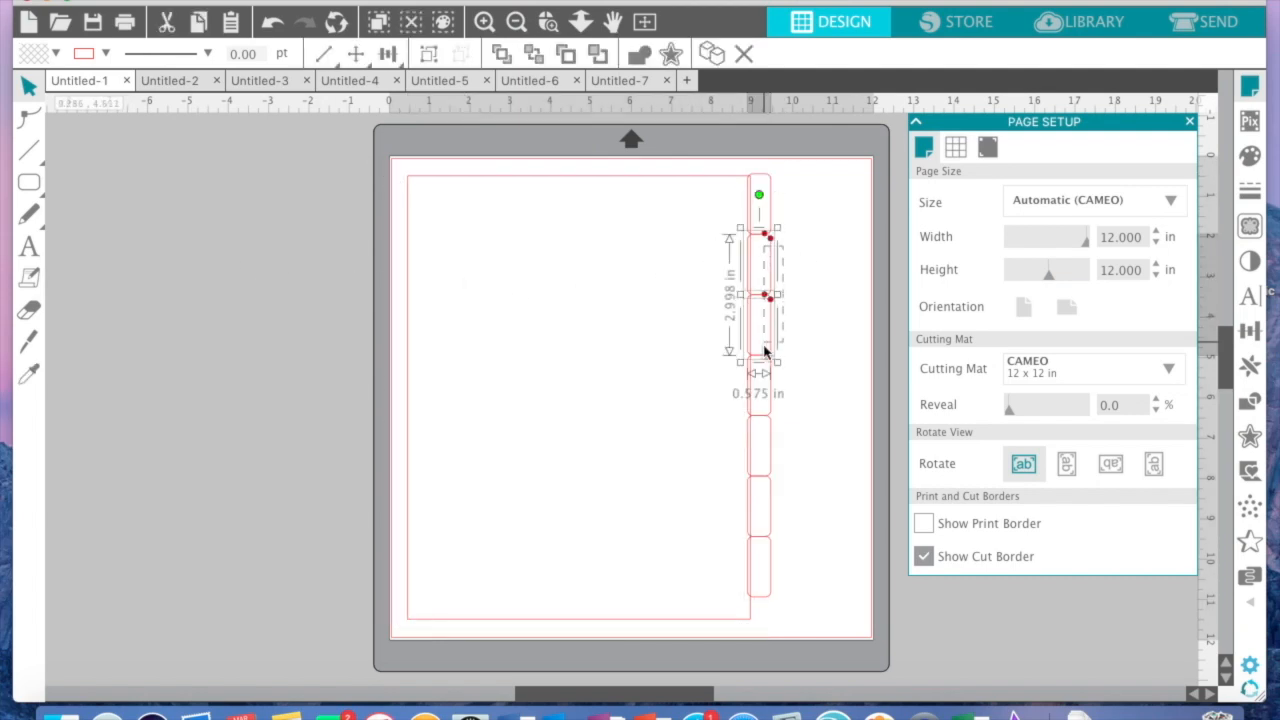
pyautogui.moveTo(758, 362); pyautogui.dragTo(758, 603)
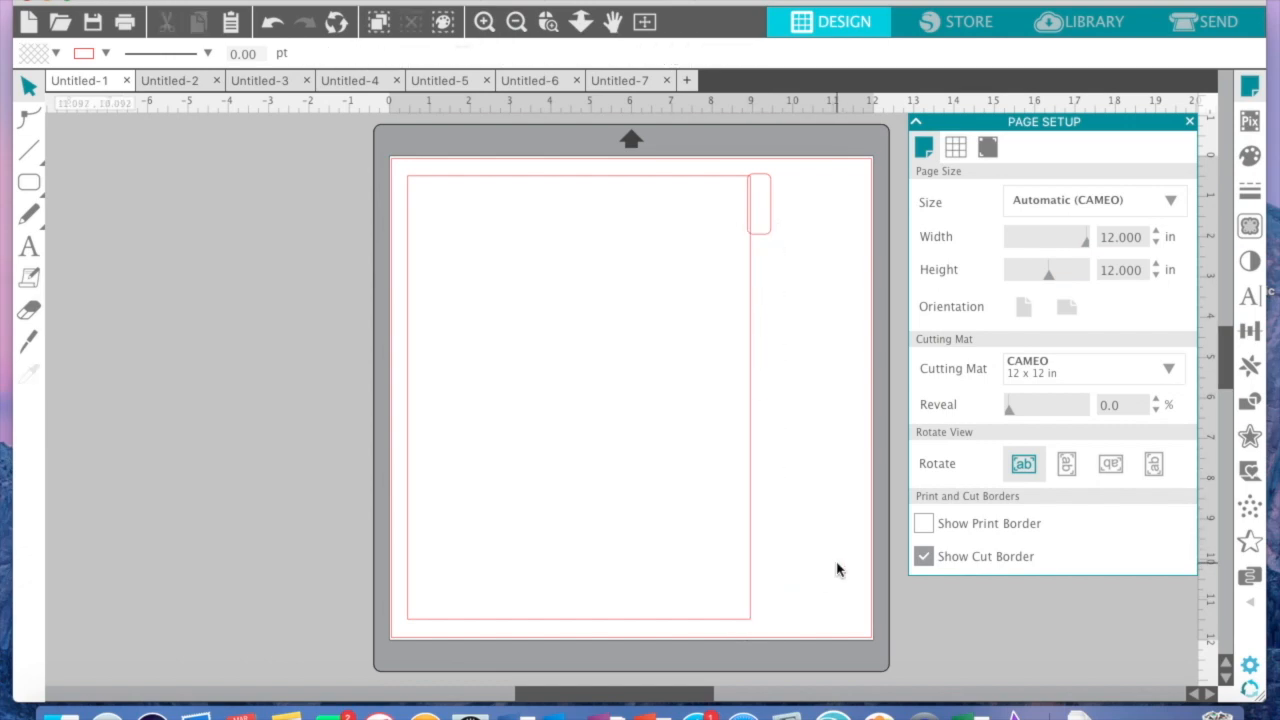
pyautogui.moveTo(684, 258)
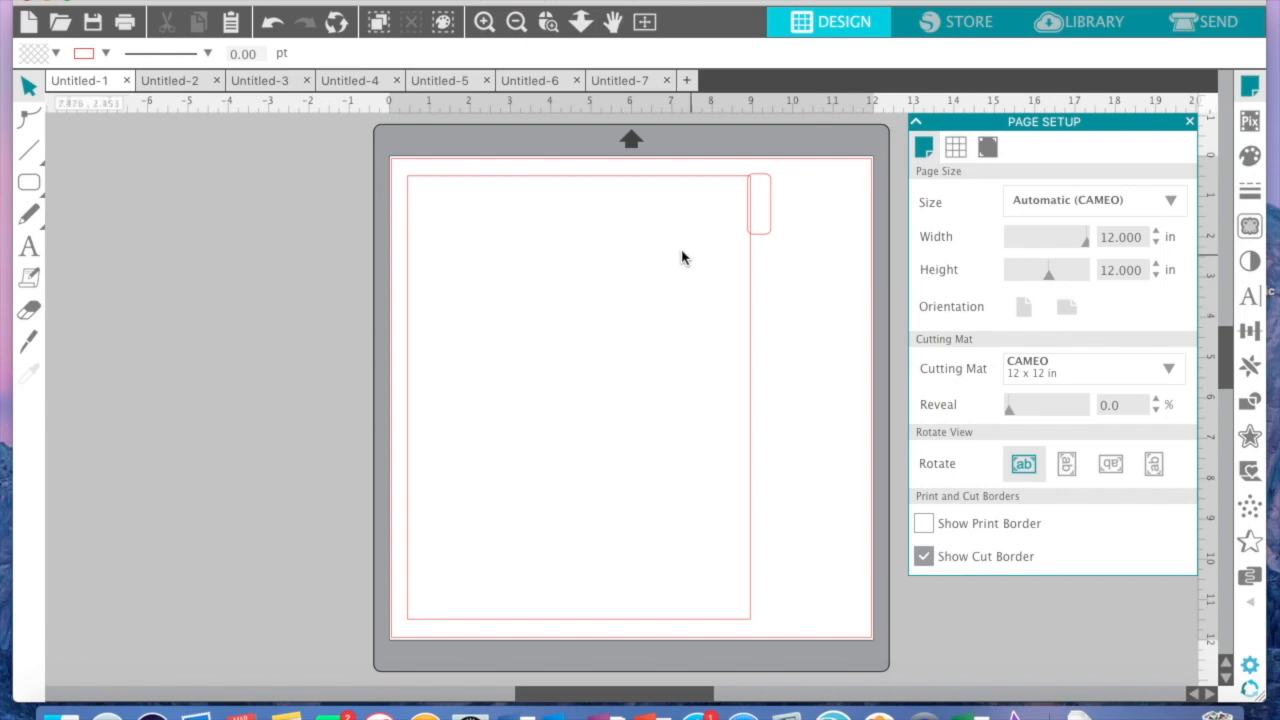
pyautogui.click(758, 200)
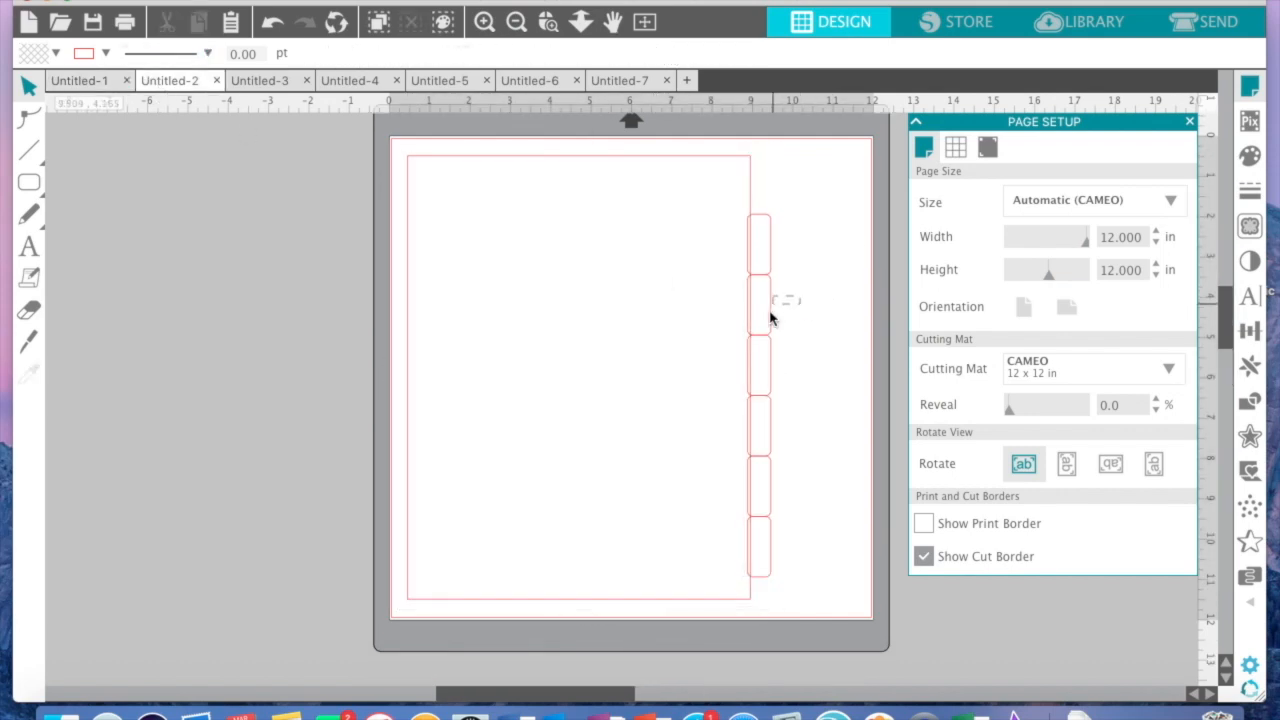
pyautogui.click(760, 400)
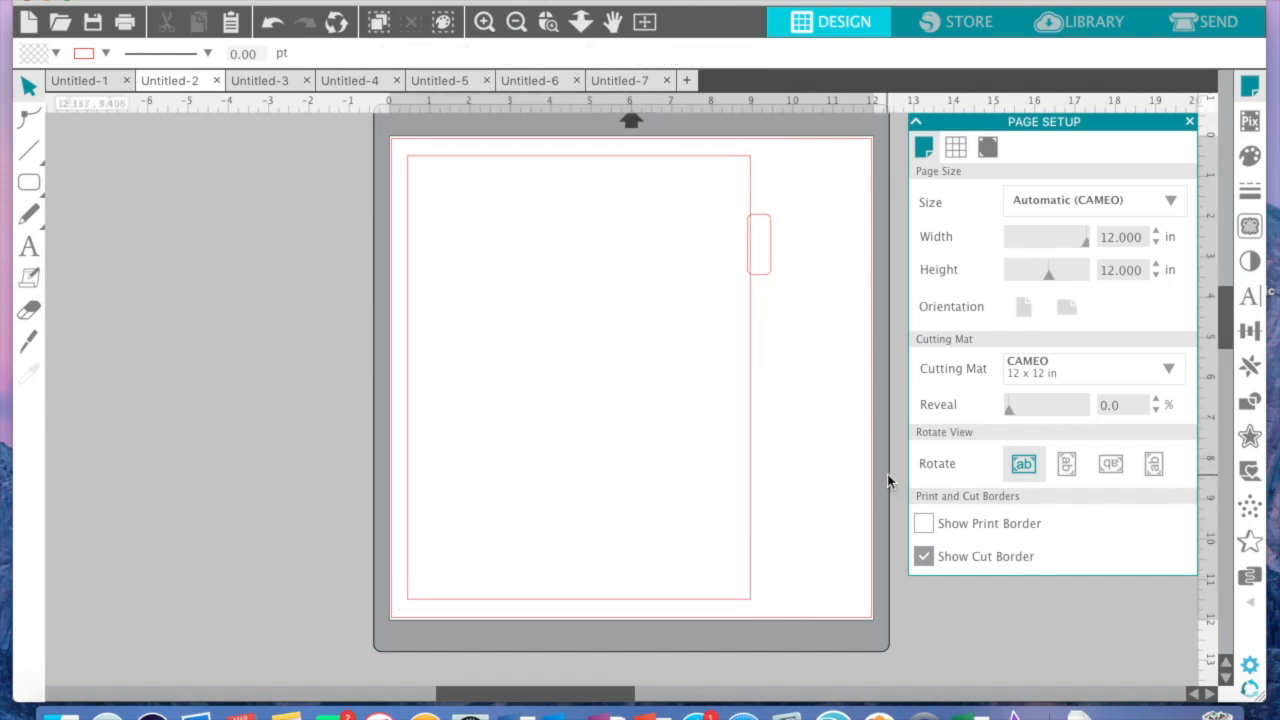
pyautogui.click(758, 242)
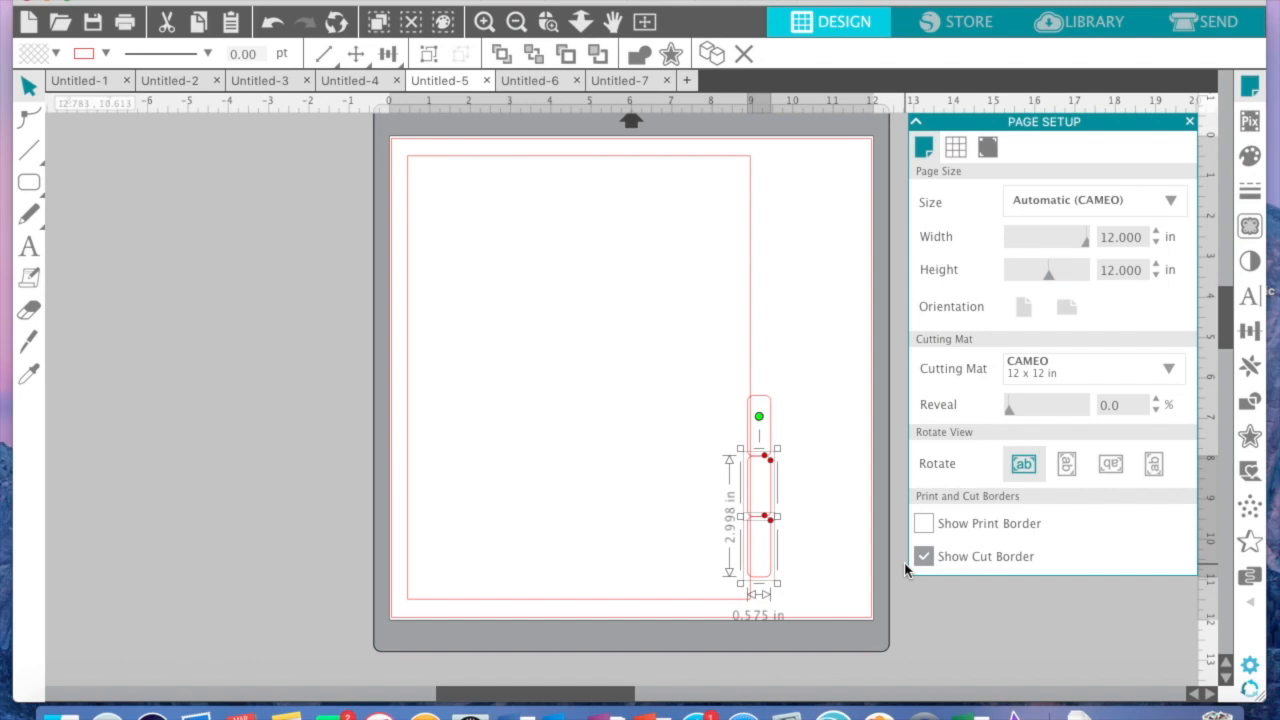
pyautogui.click(531, 80)
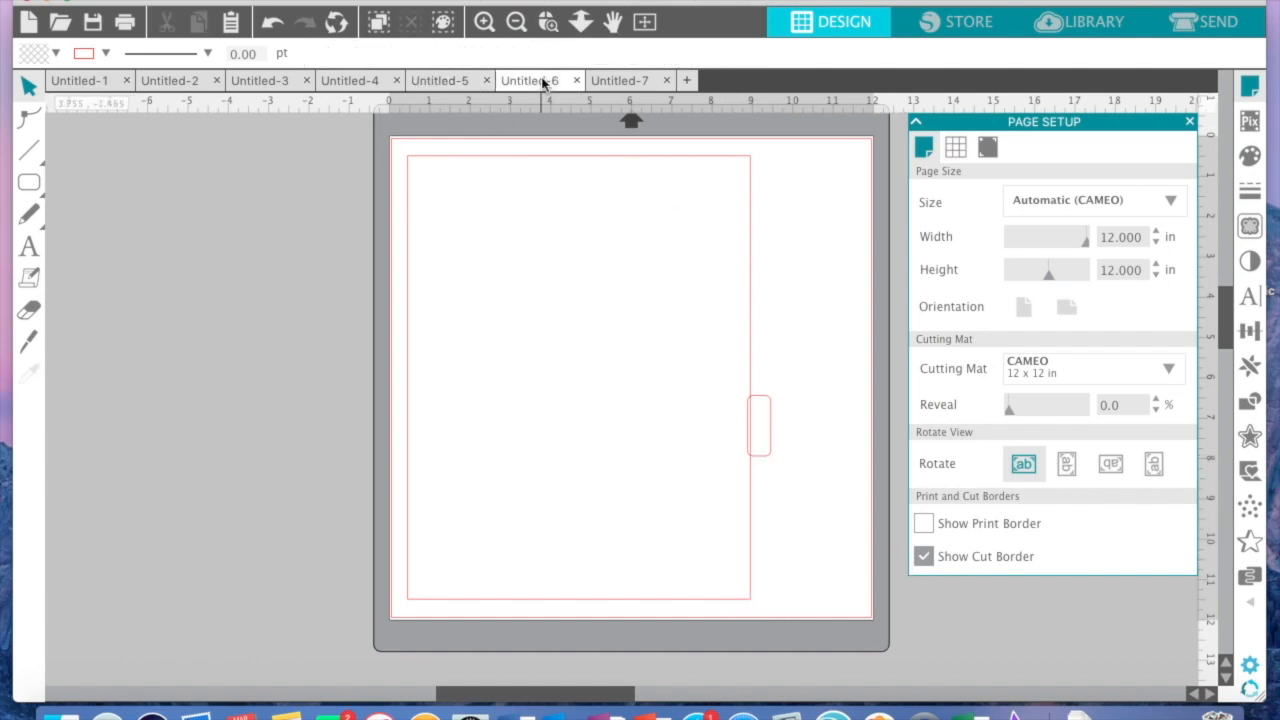
pyautogui.moveTo(758, 425); pyautogui.dragTo(760, 510)
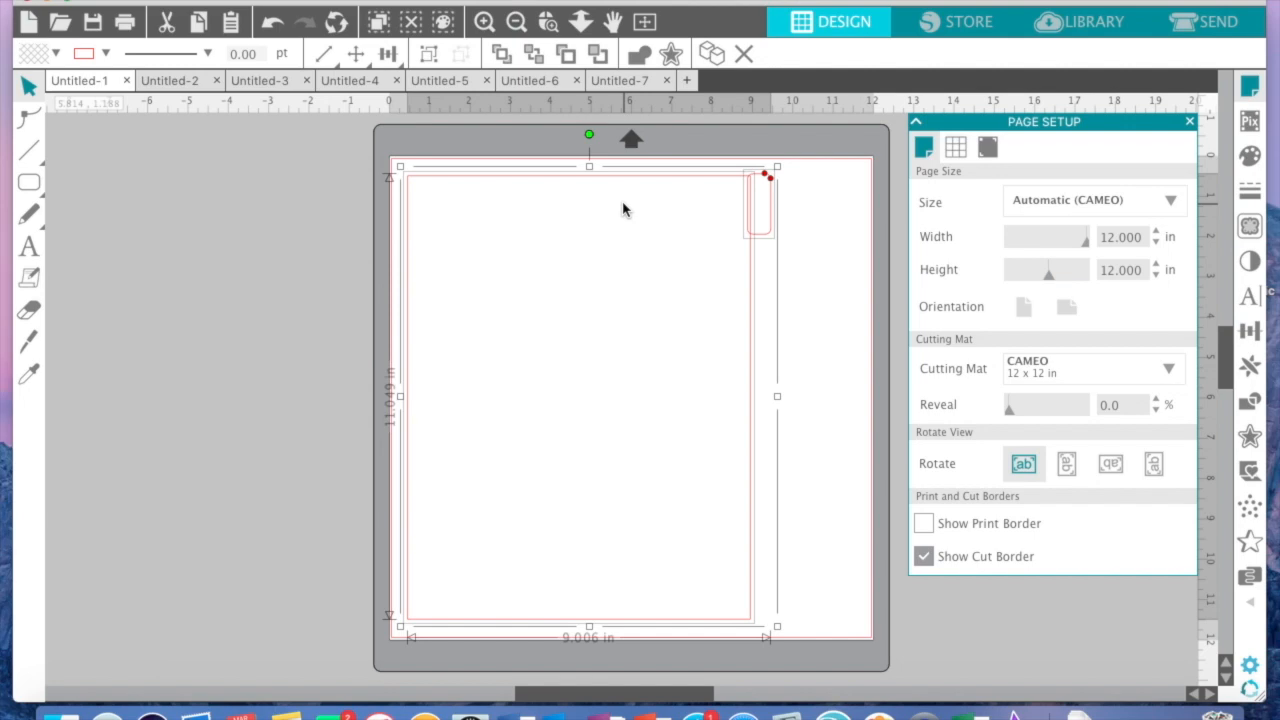
# Weld the page and its tab into one outline in the first documents
pyautogui.rightClick(625, 210)
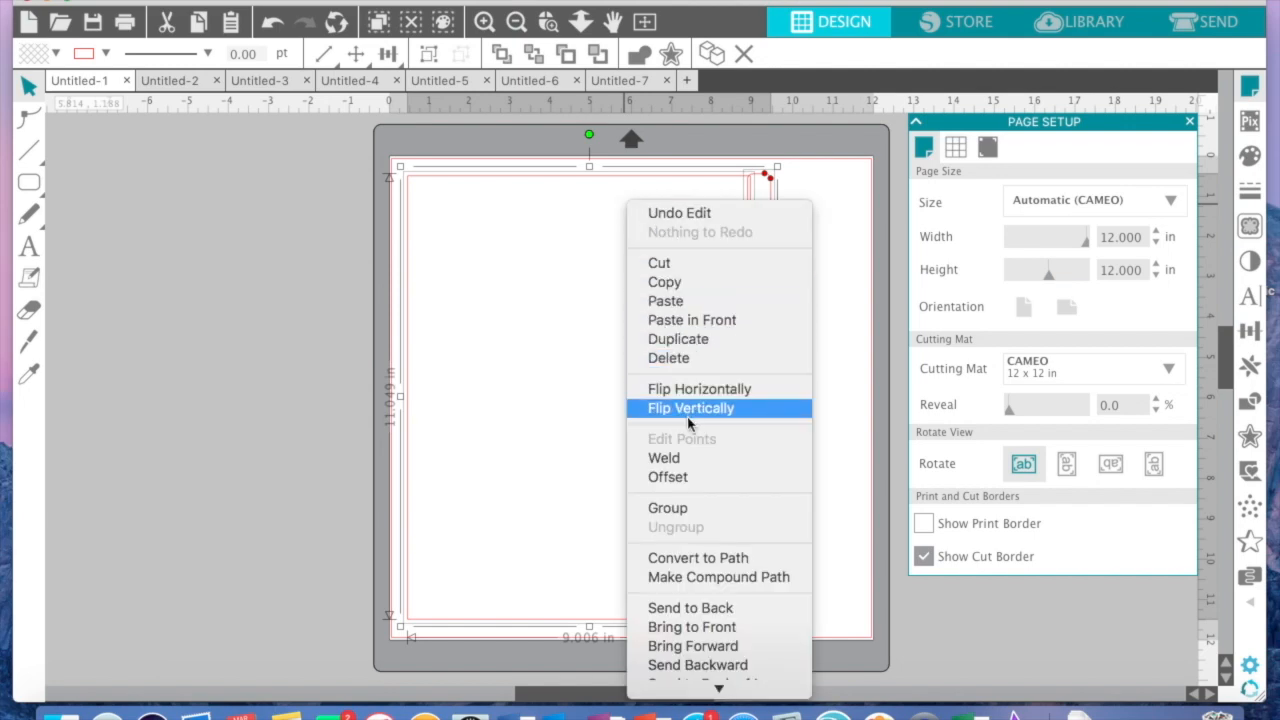
pyautogui.moveTo(665, 458)
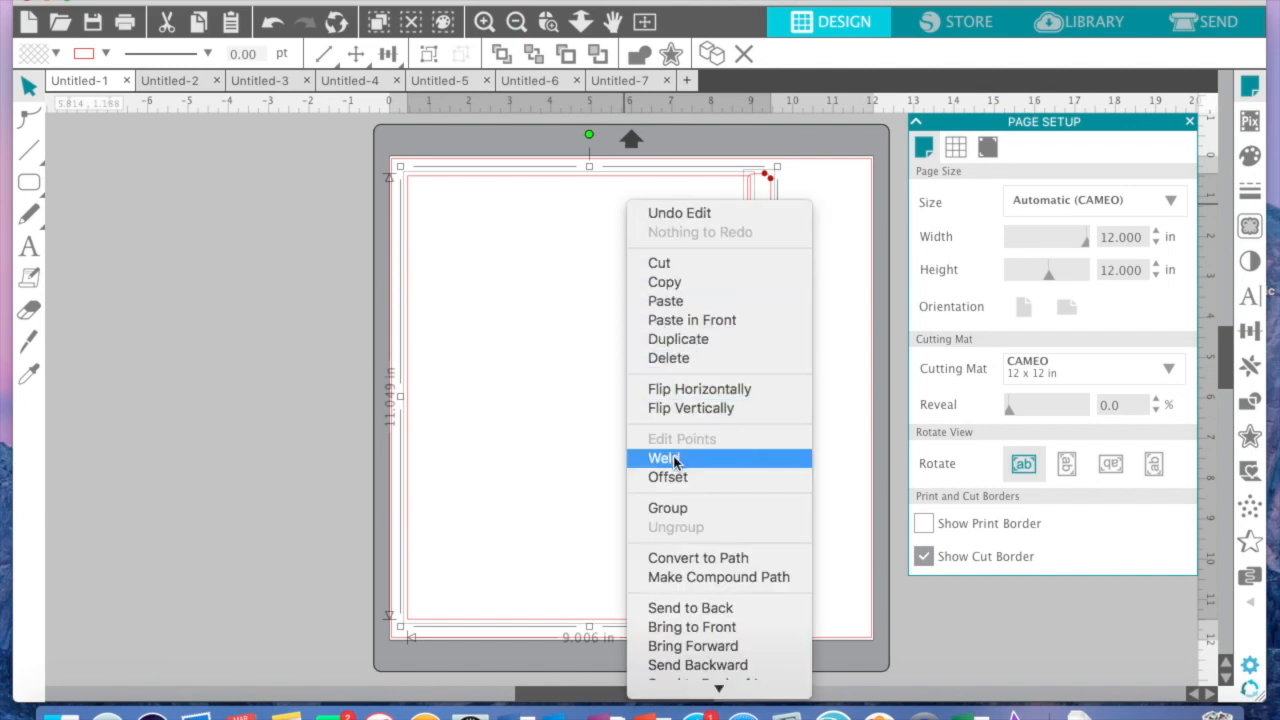
pyautogui.click(663, 458)
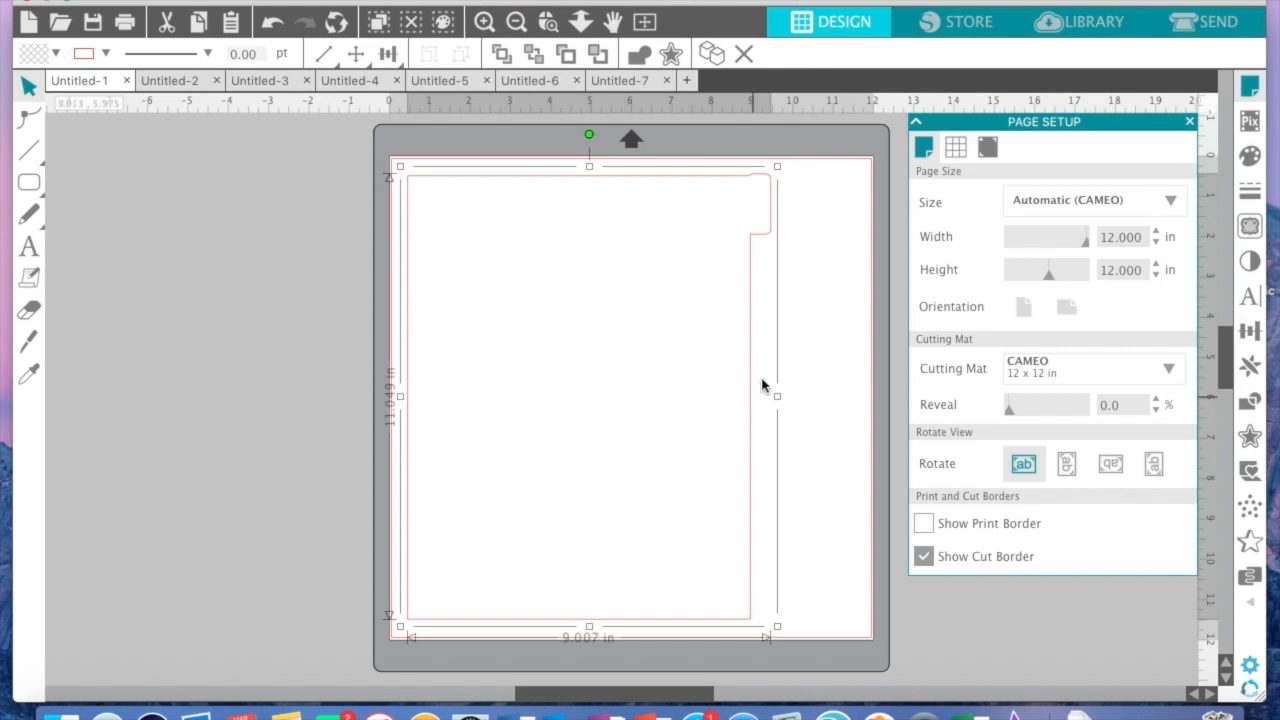
pyautogui.moveTo(783, 289)
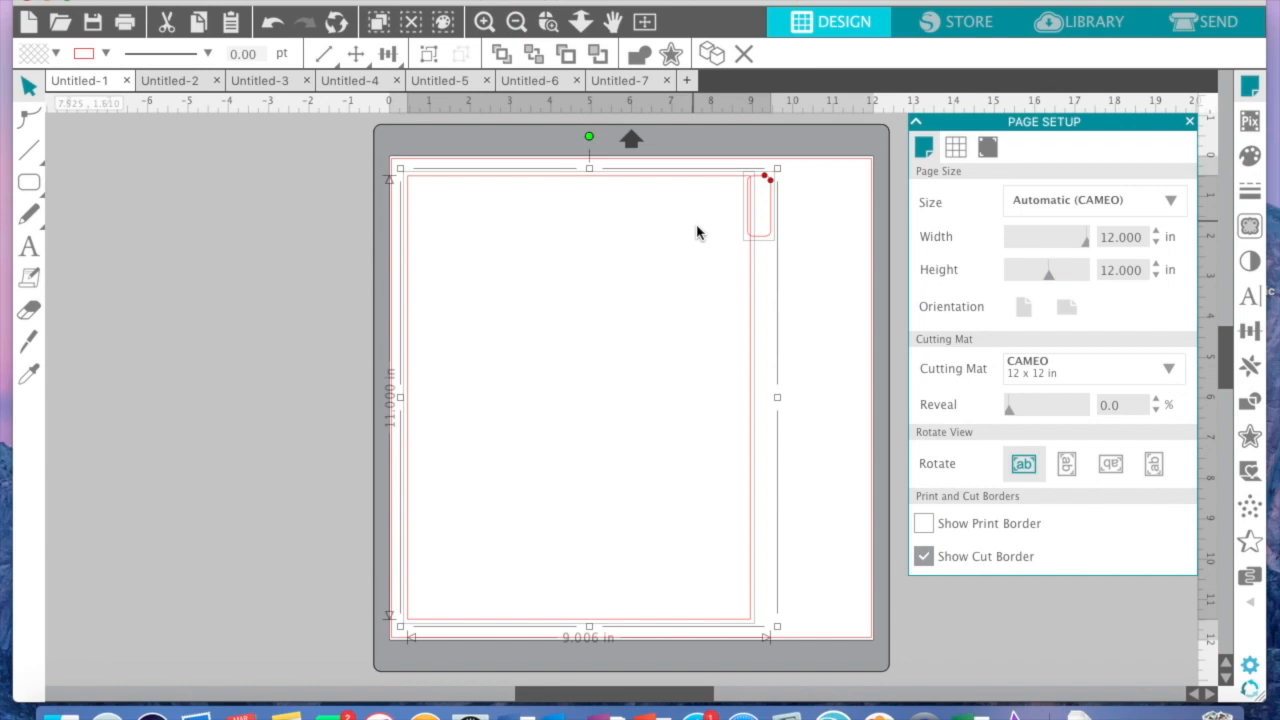
pyautogui.rightClick(698, 232)
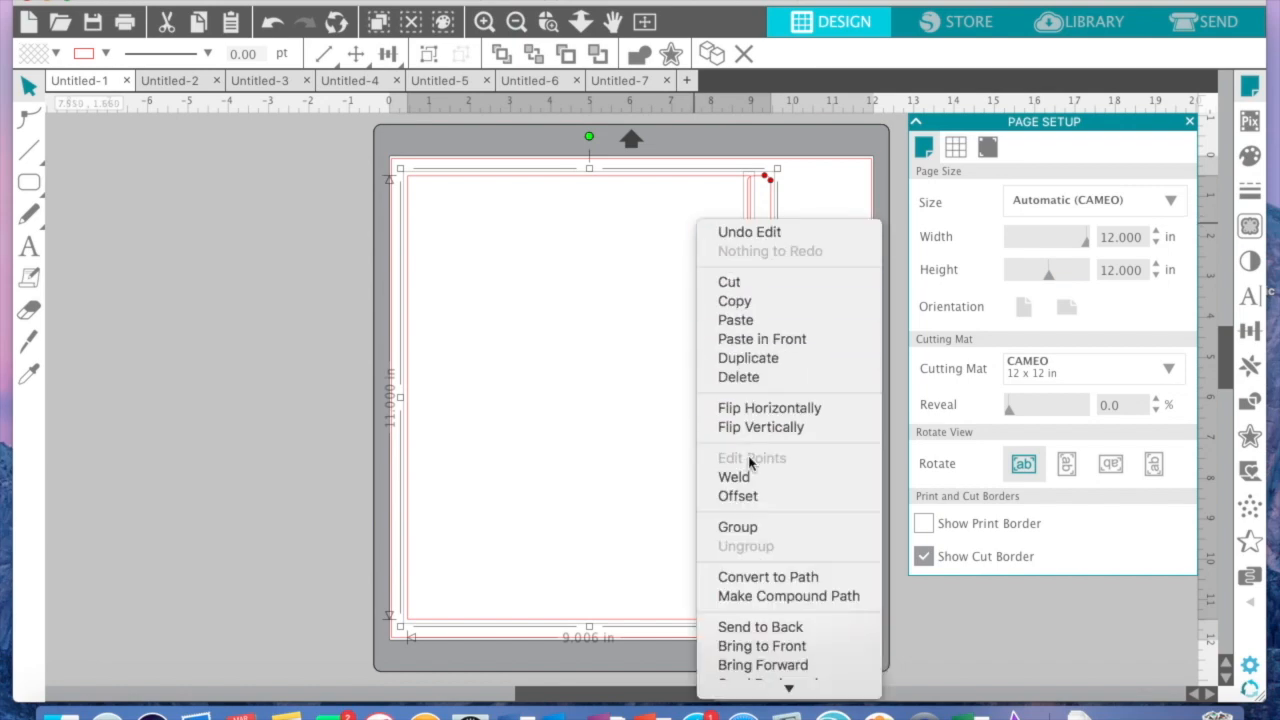
pyautogui.click(697, 421)
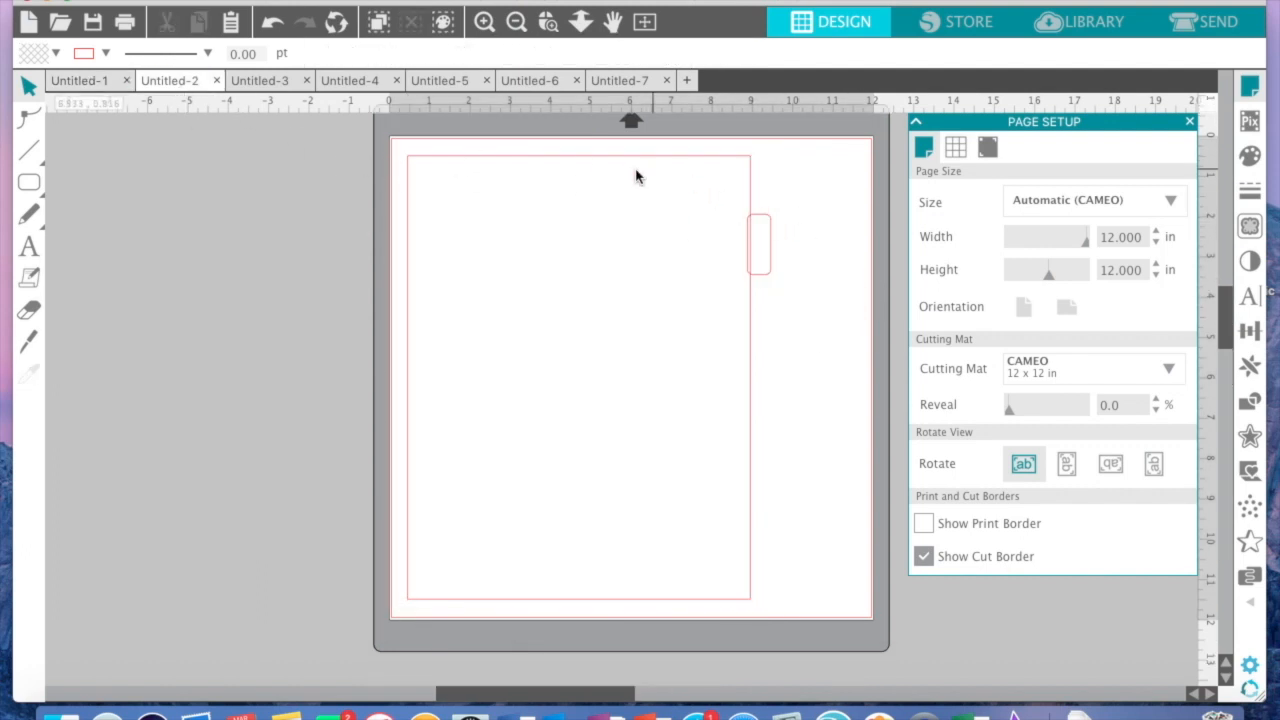
# Weld the second page and its tab into a single outline
pyautogui.rightClick(640, 177)
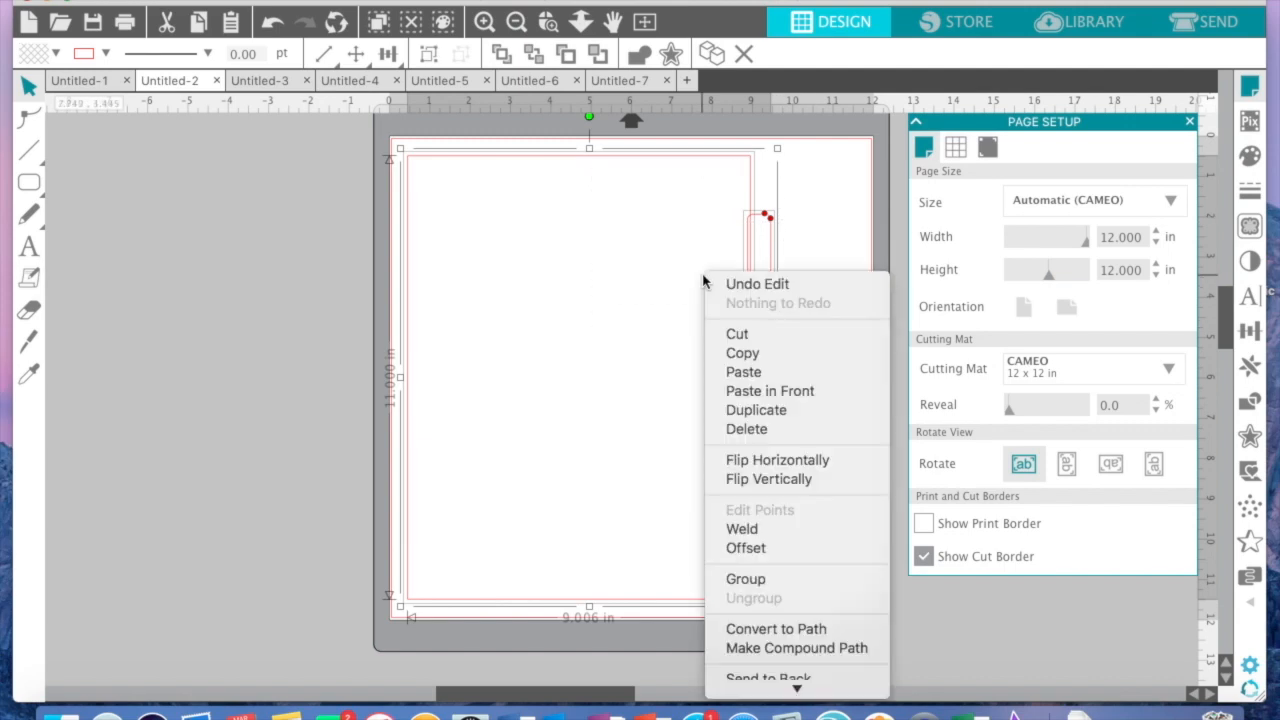
pyautogui.moveTo(783, 529)
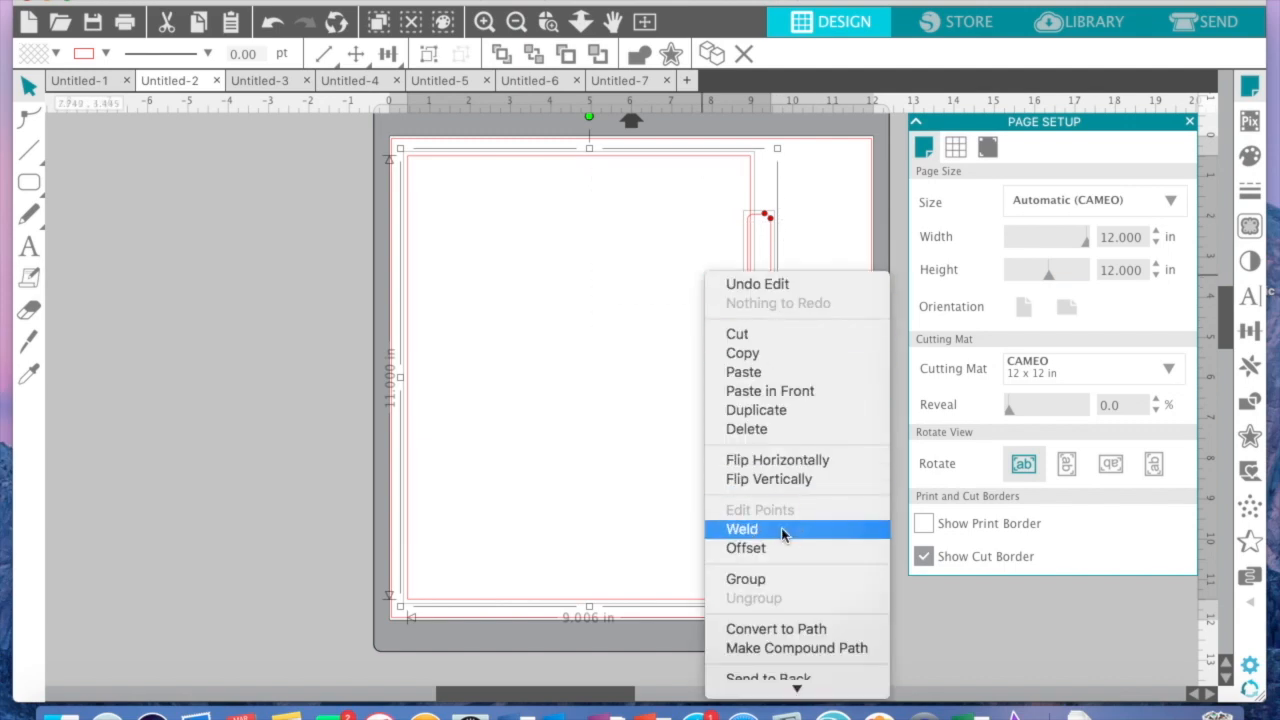
pyautogui.click(742, 529)
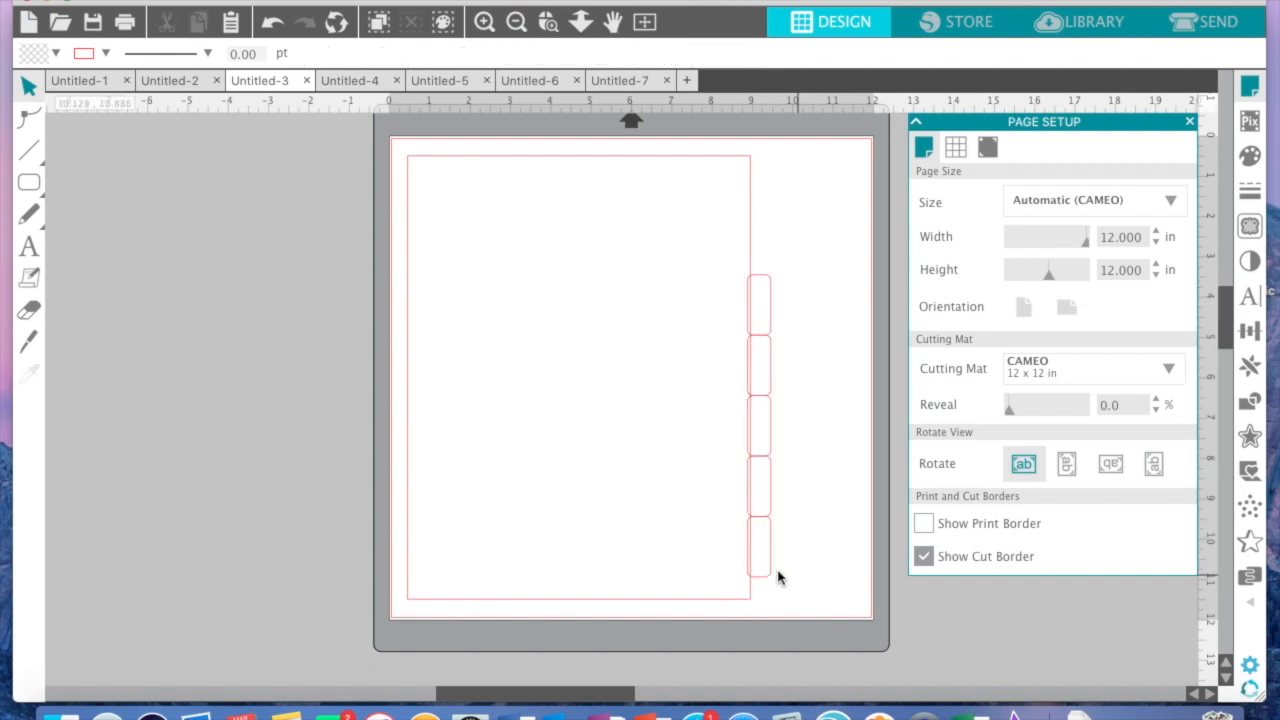
pyautogui.click(758, 302)
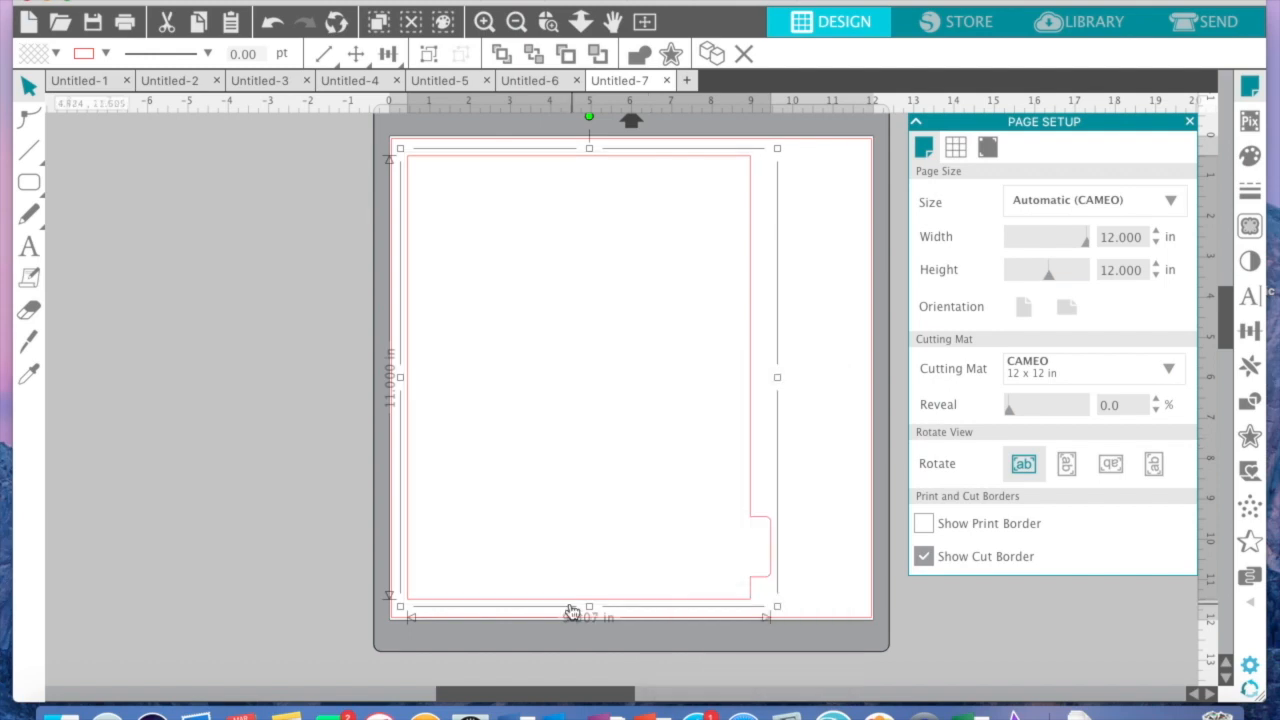
pyautogui.click(830, 410)
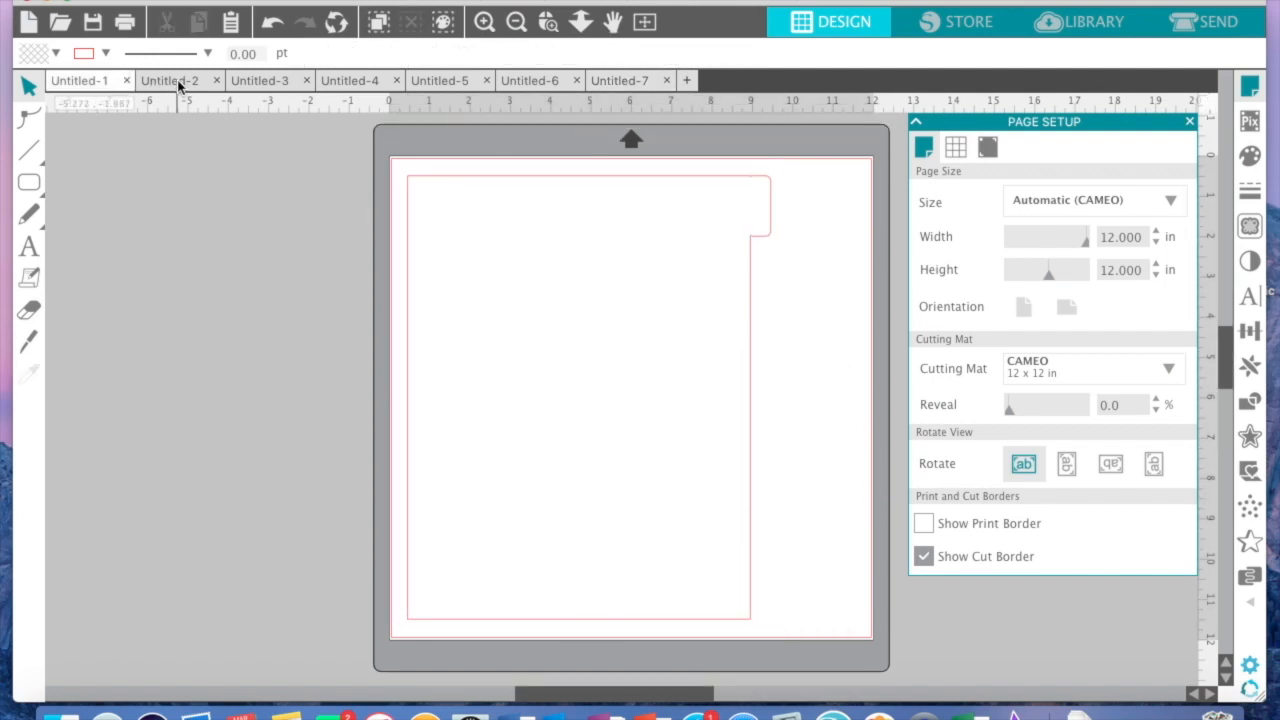
# Switch among the divider documents, including the bottom-tab and mid-height-tab welded pages
pyautogui.click(585, 400)
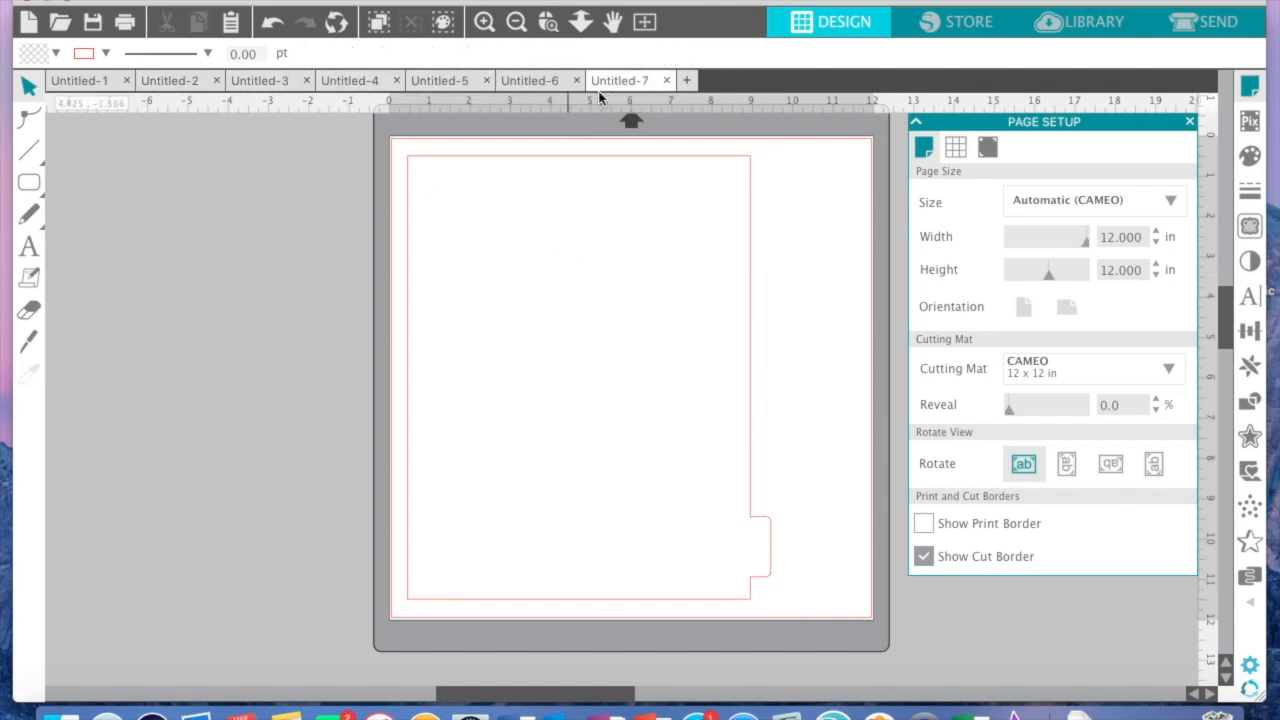
pyautogui.click(589, 375)
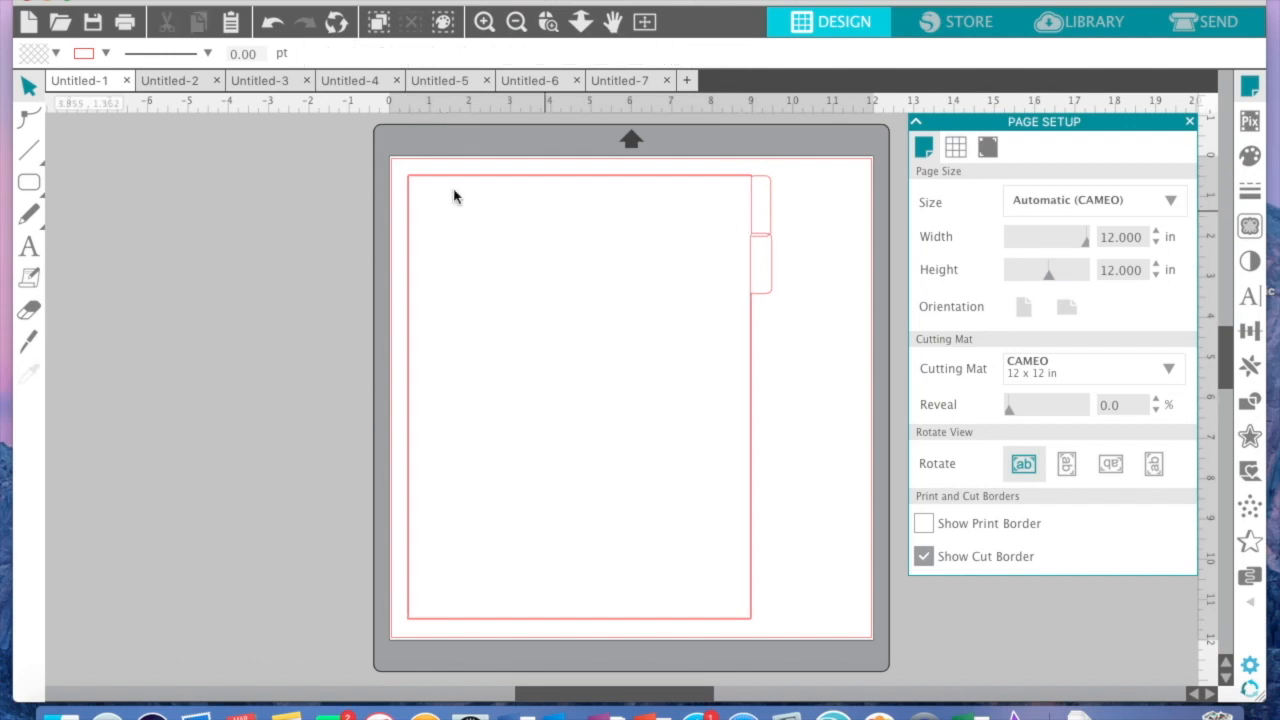
pyautogui.click(578, 400)
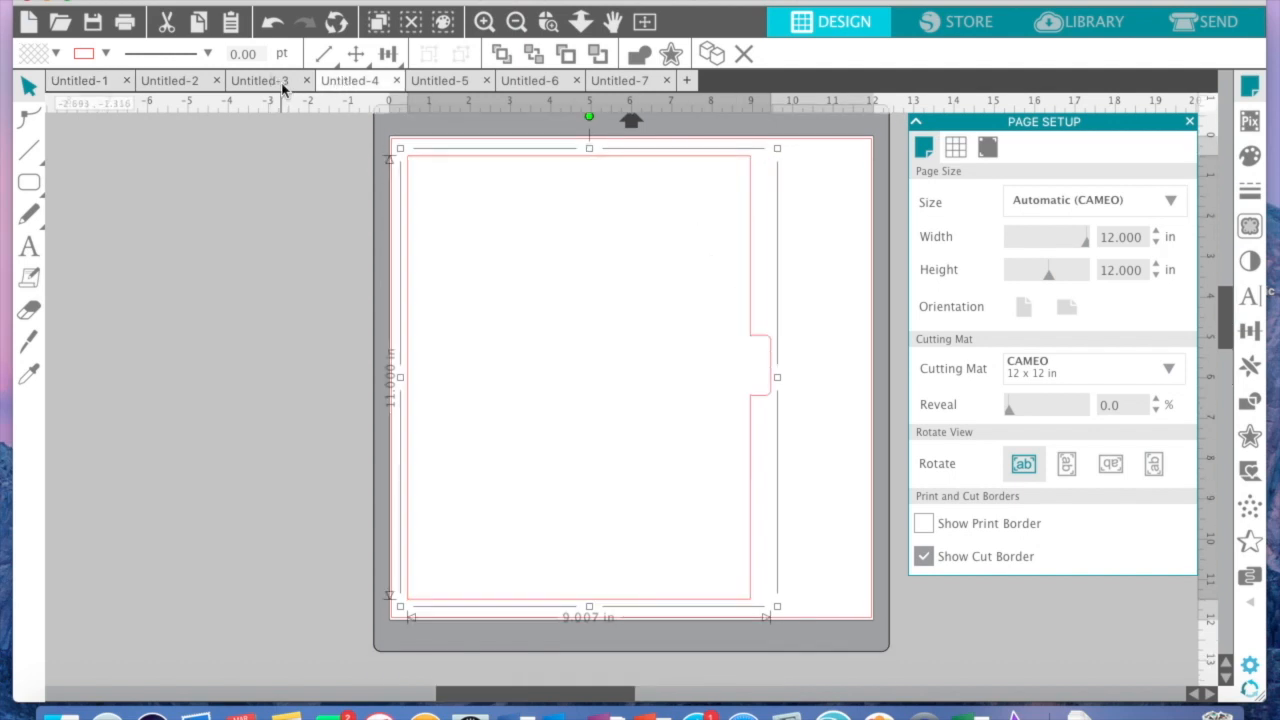
pyautogui.moveTo(812, 318)
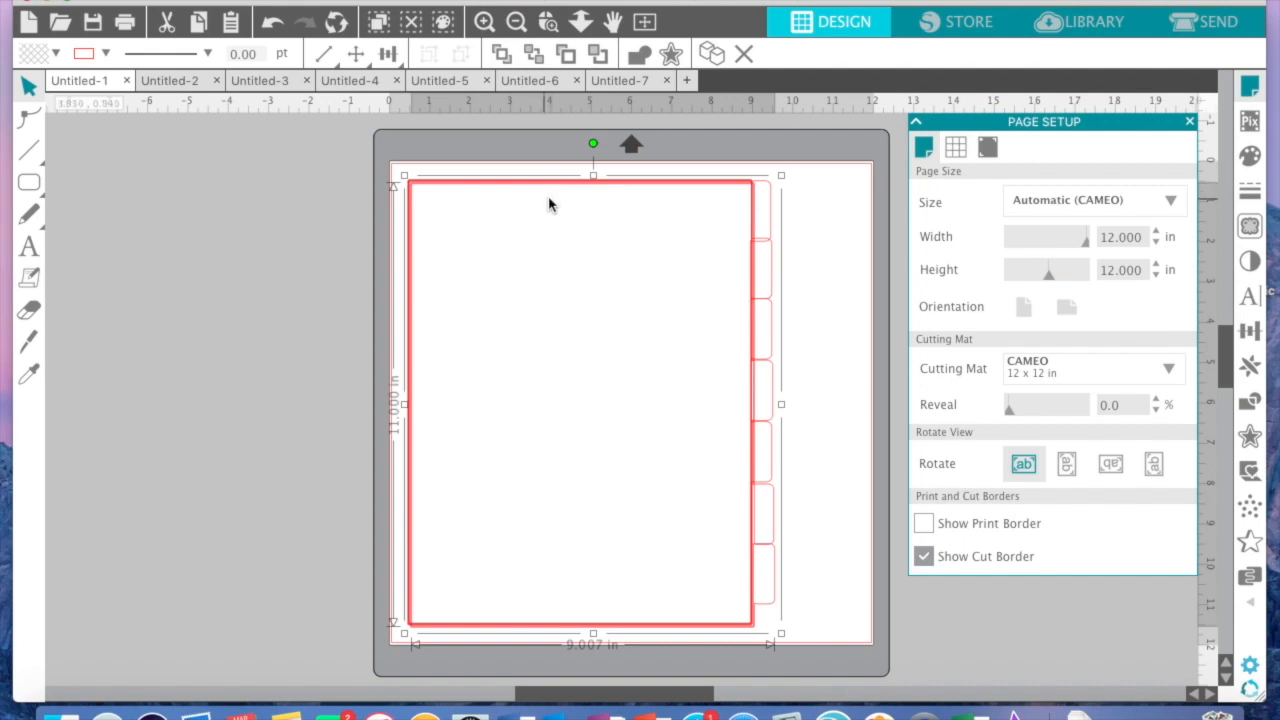
# Fill the front divider red and its tabs orange, blue, green, purple, pink and yellow
pyautogui.click(105, 53)
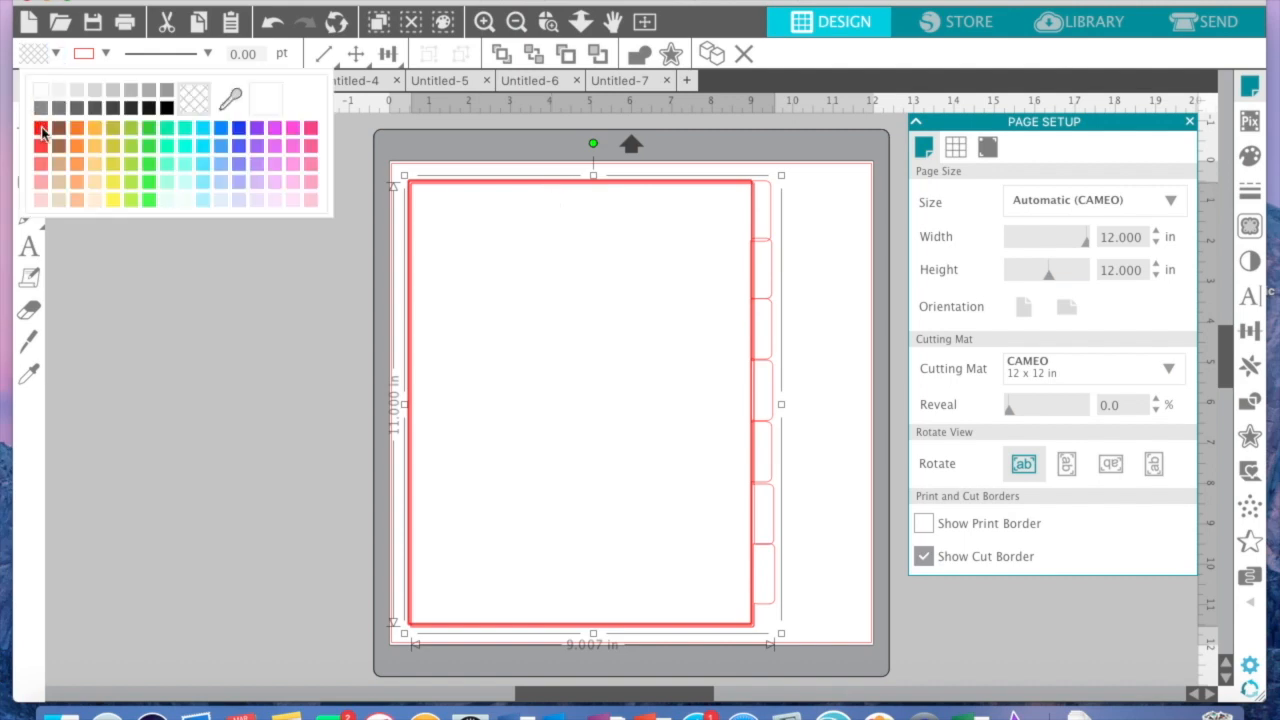
pyautogui.click(42, 135)
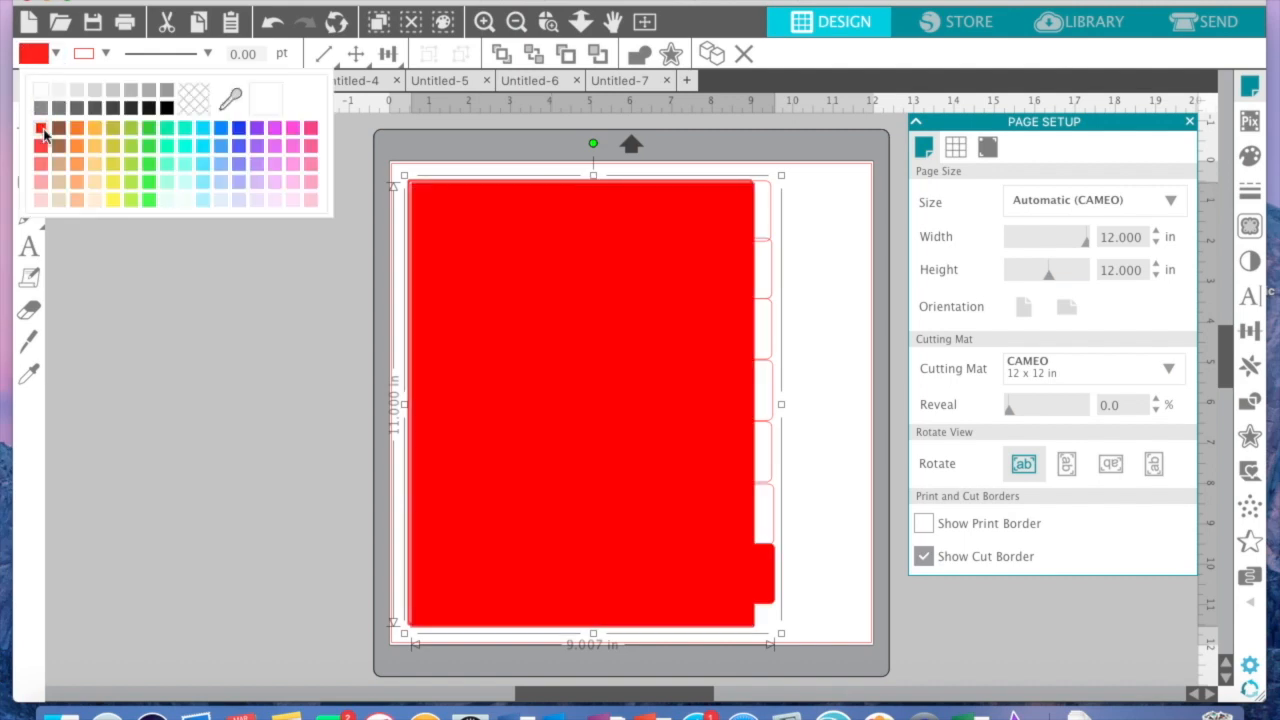
pyautogui.click(720, 364)
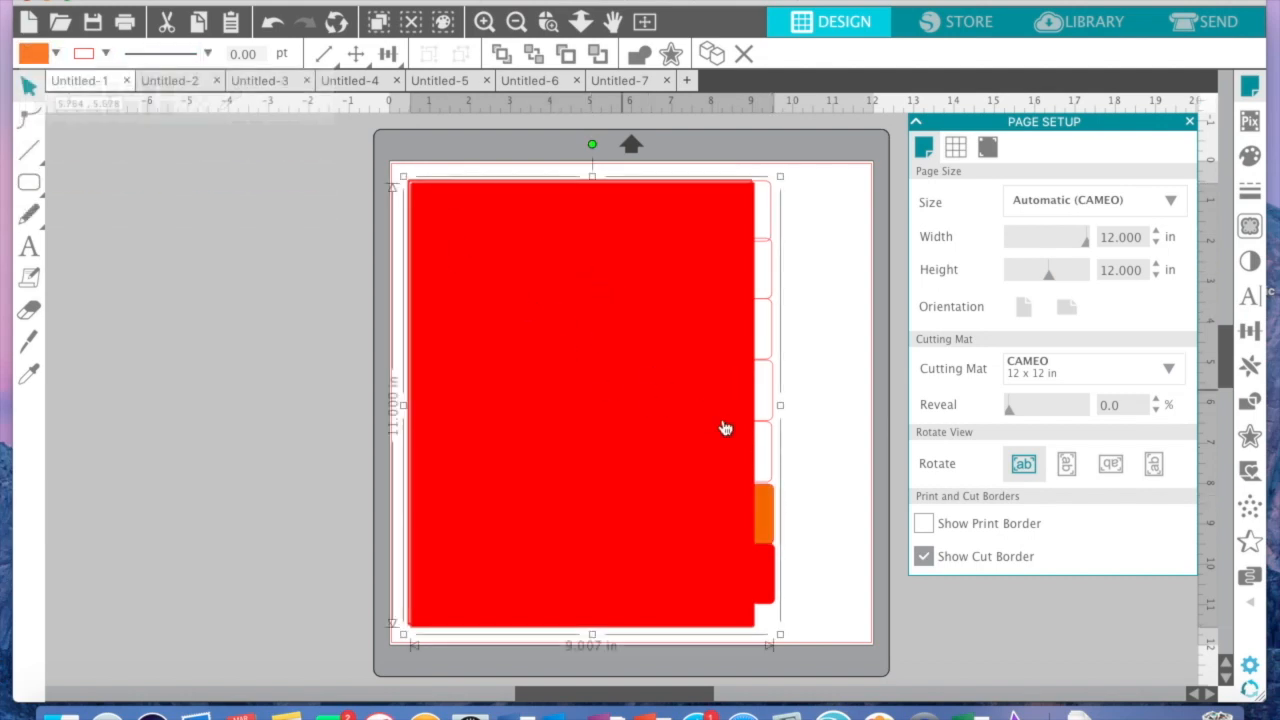
pyautogui.click(40, 53)
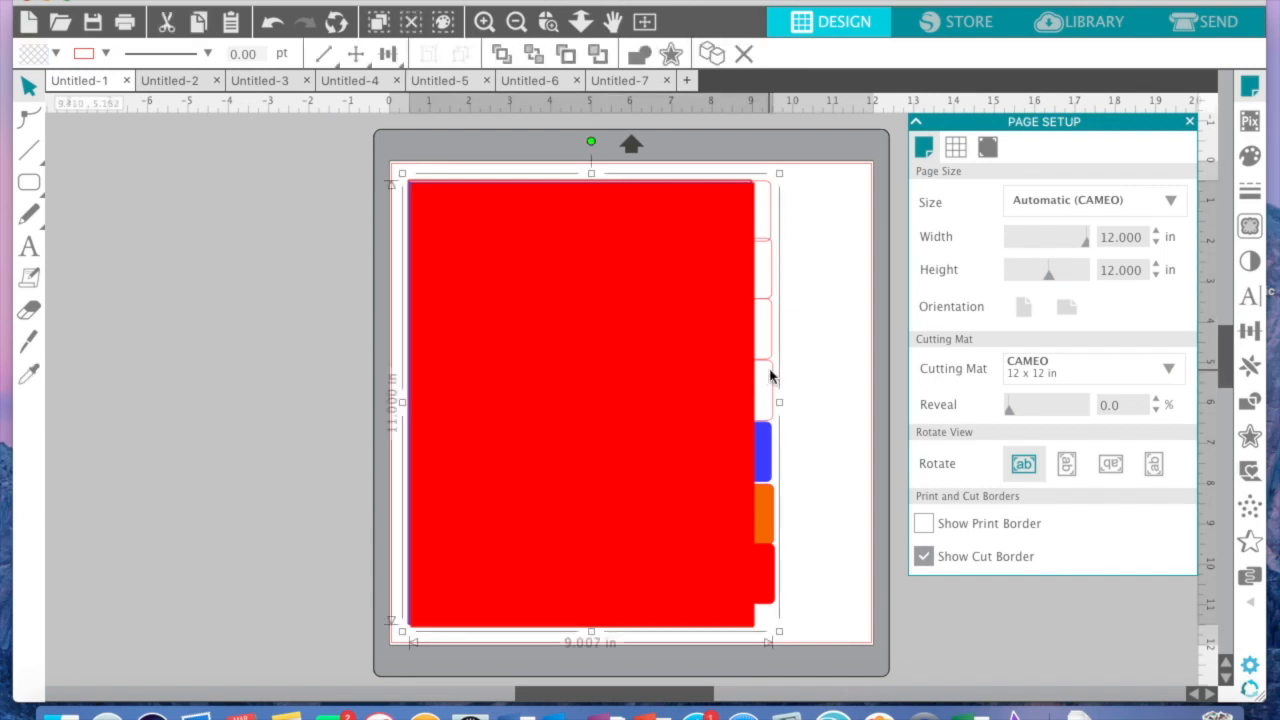
pyautogui.click(56, 53)
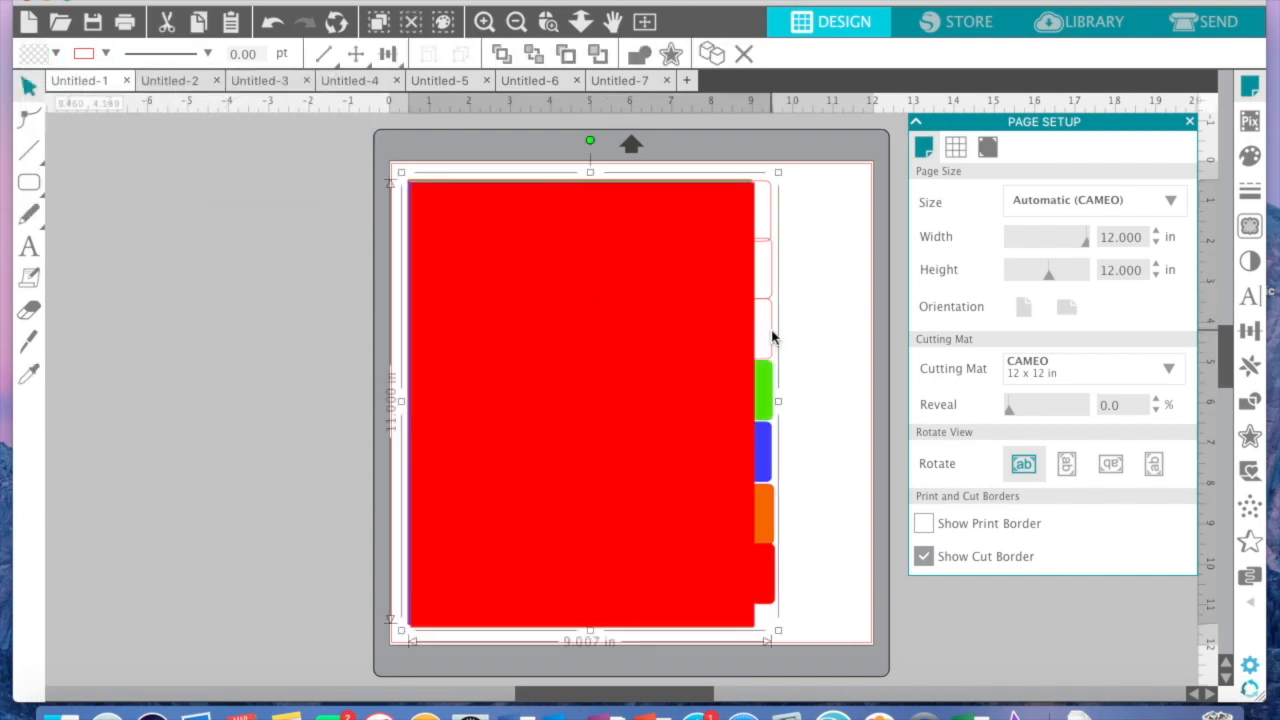
pyautogui.click(104, 53)
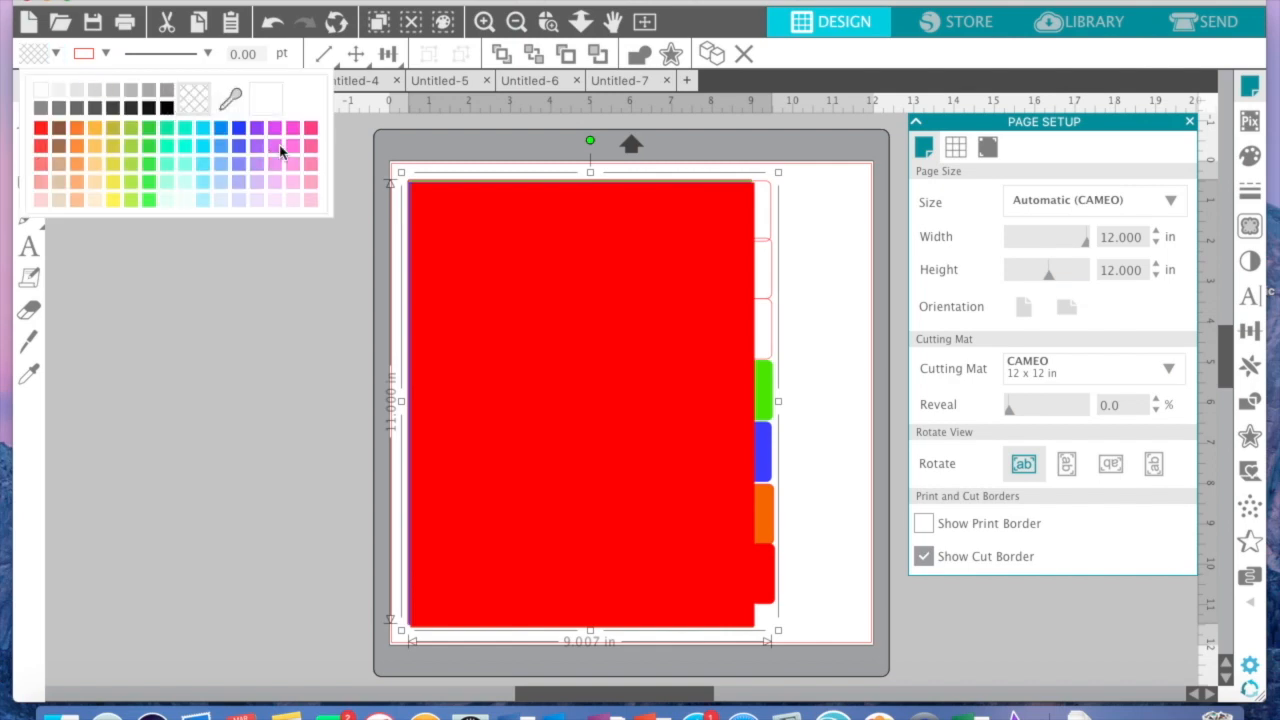
pyautogui.click(255, 148)
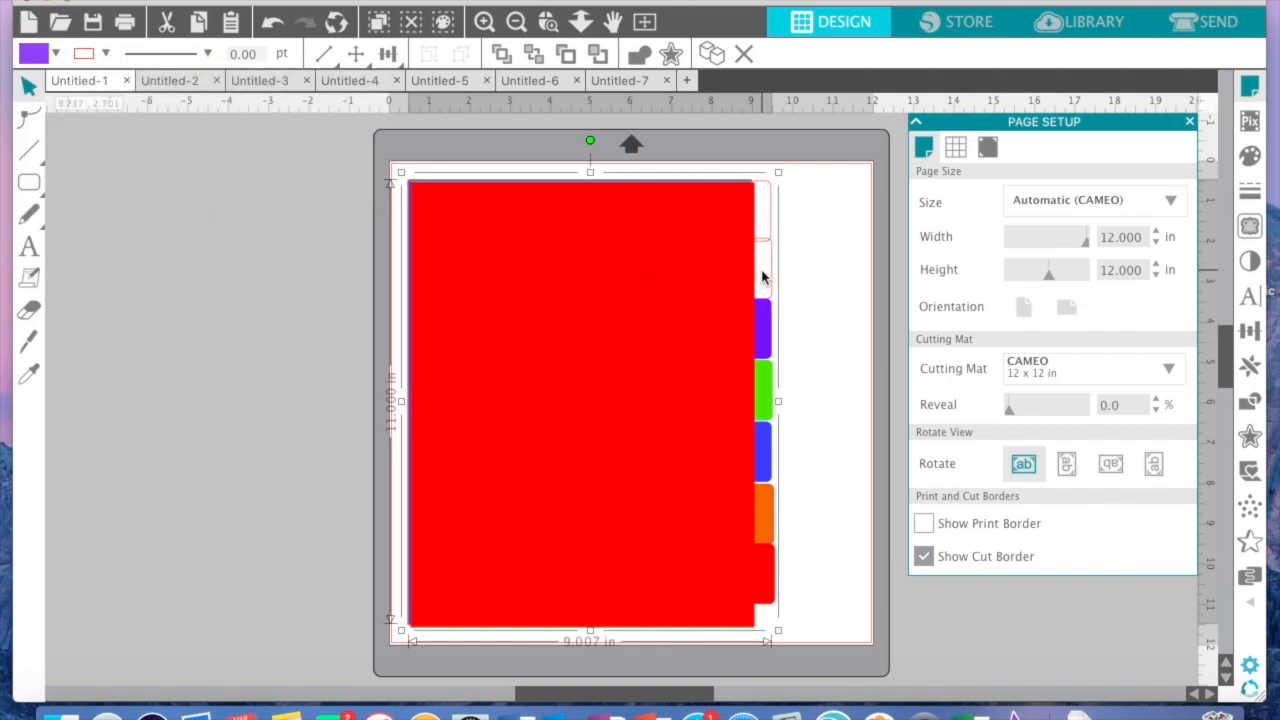
pyautogui.click(56, 53)
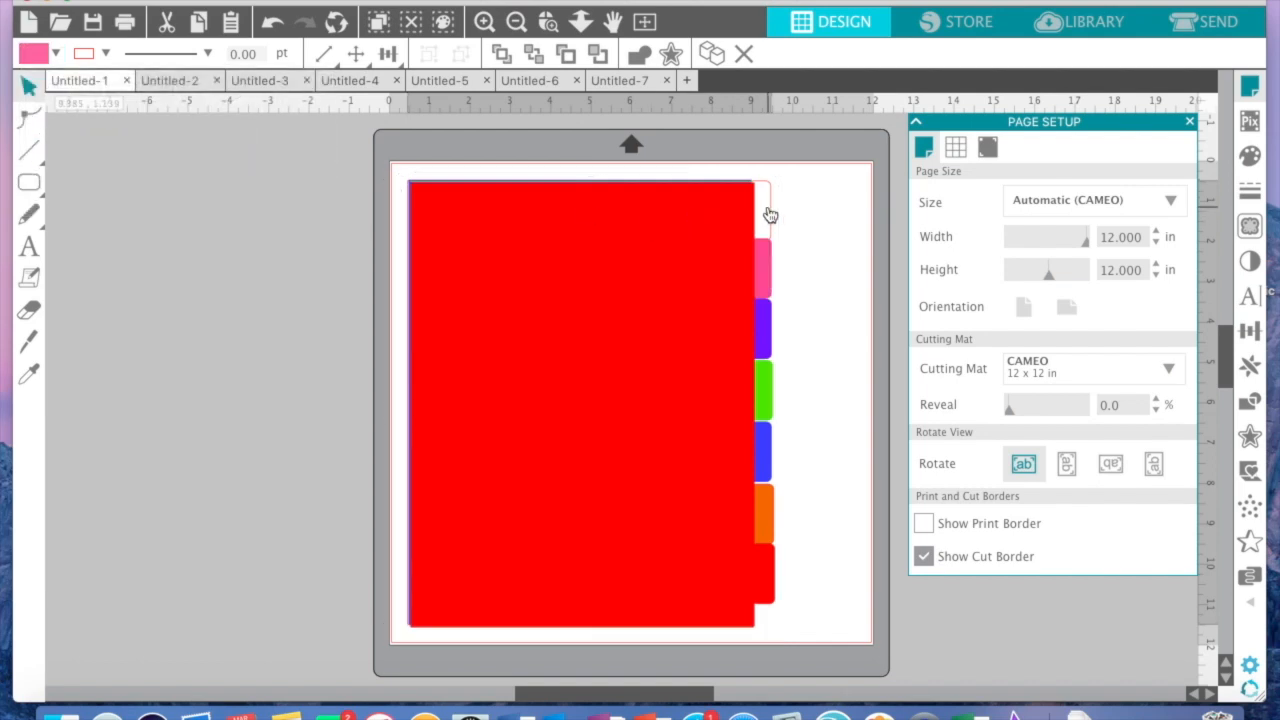
pyautogui.click(40, 53)
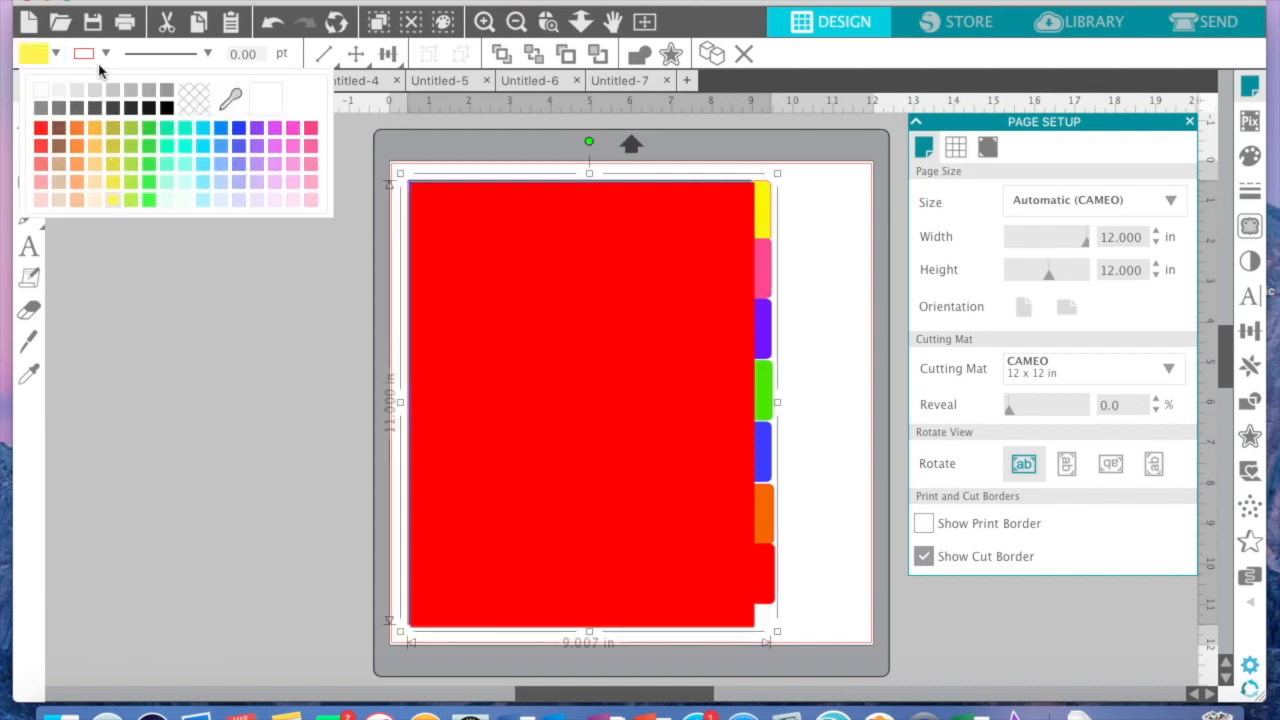
pyautogui.click(720, 305)
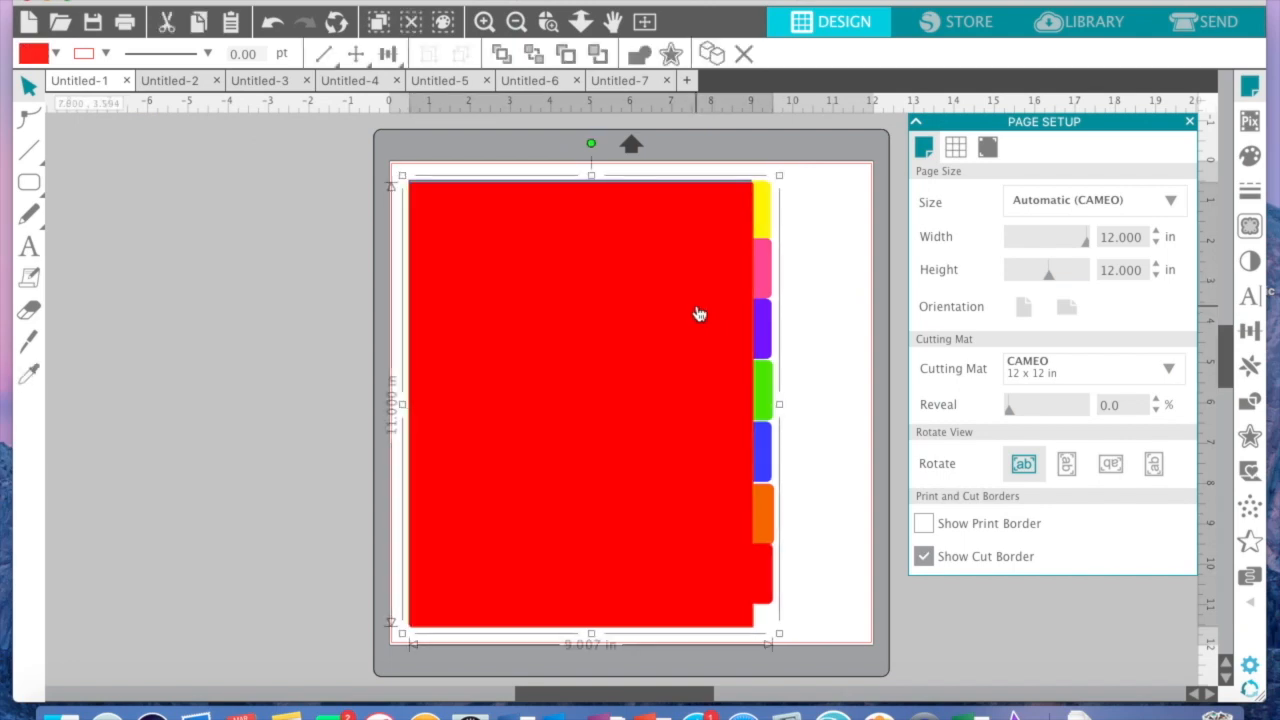
pyautogui.moveTo(780, 508)
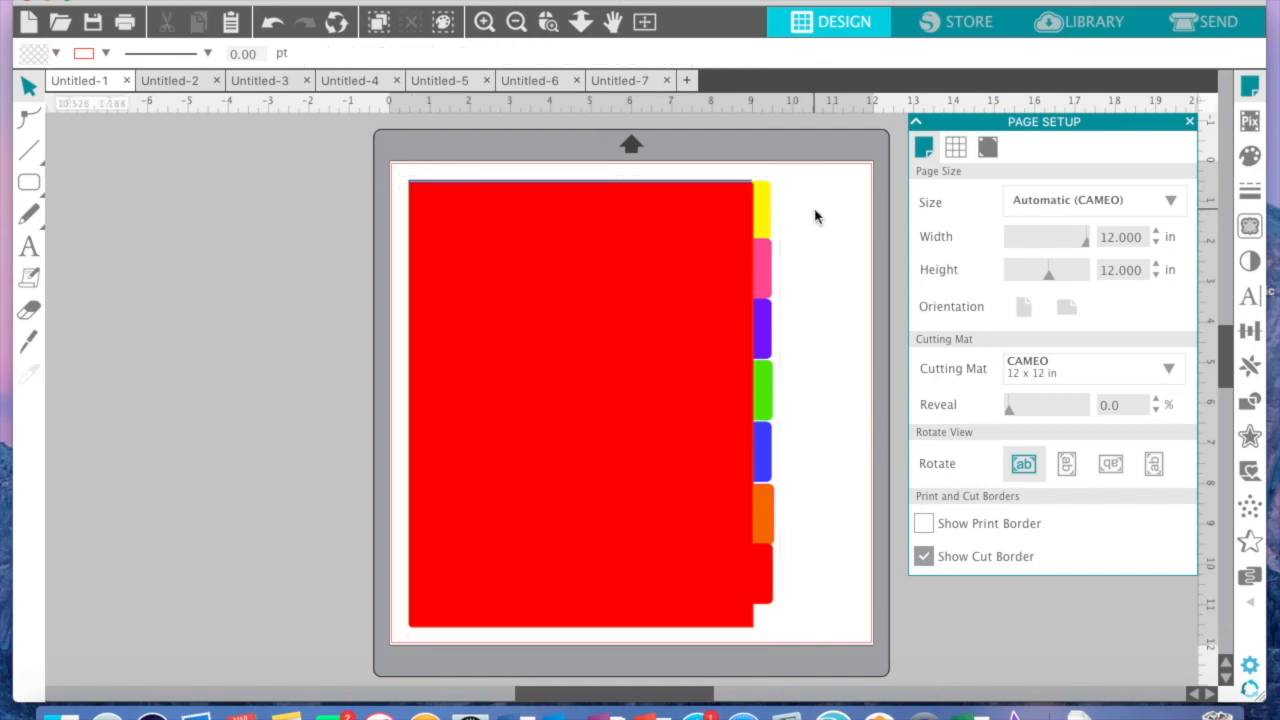
pyautogui.moveTo(765, 212)
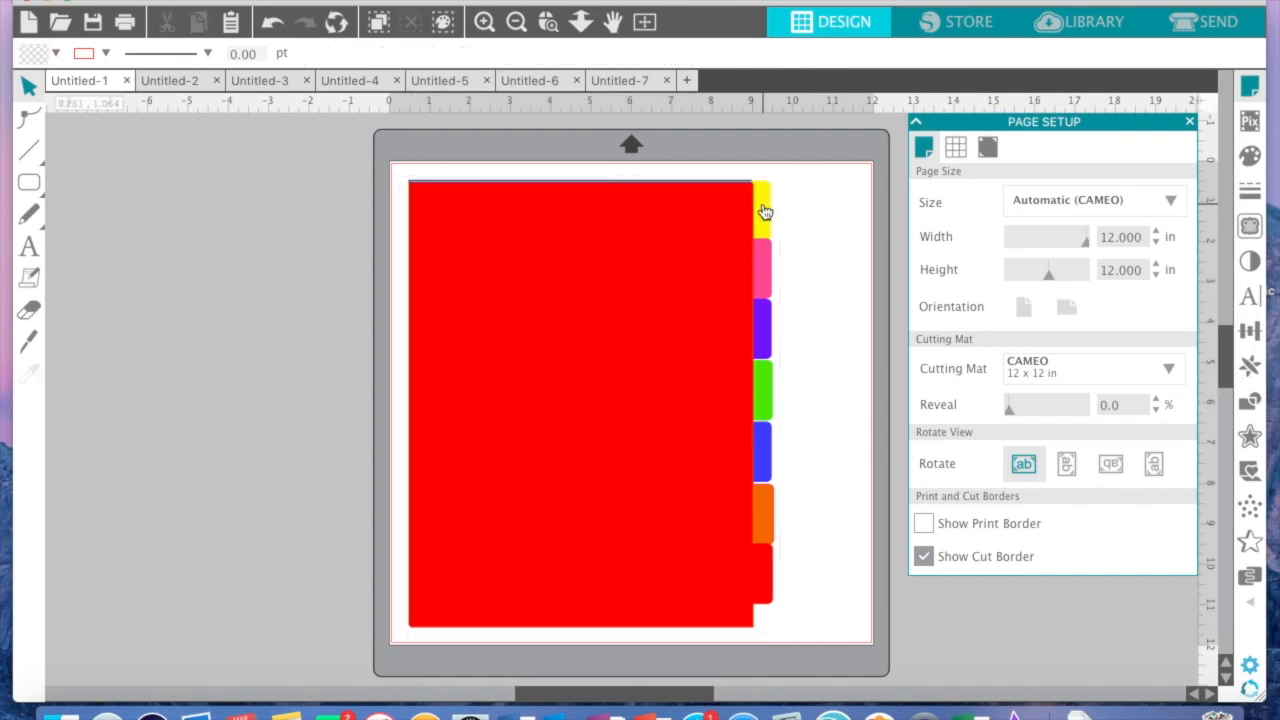
pyautogui.moveTo(723, 173)
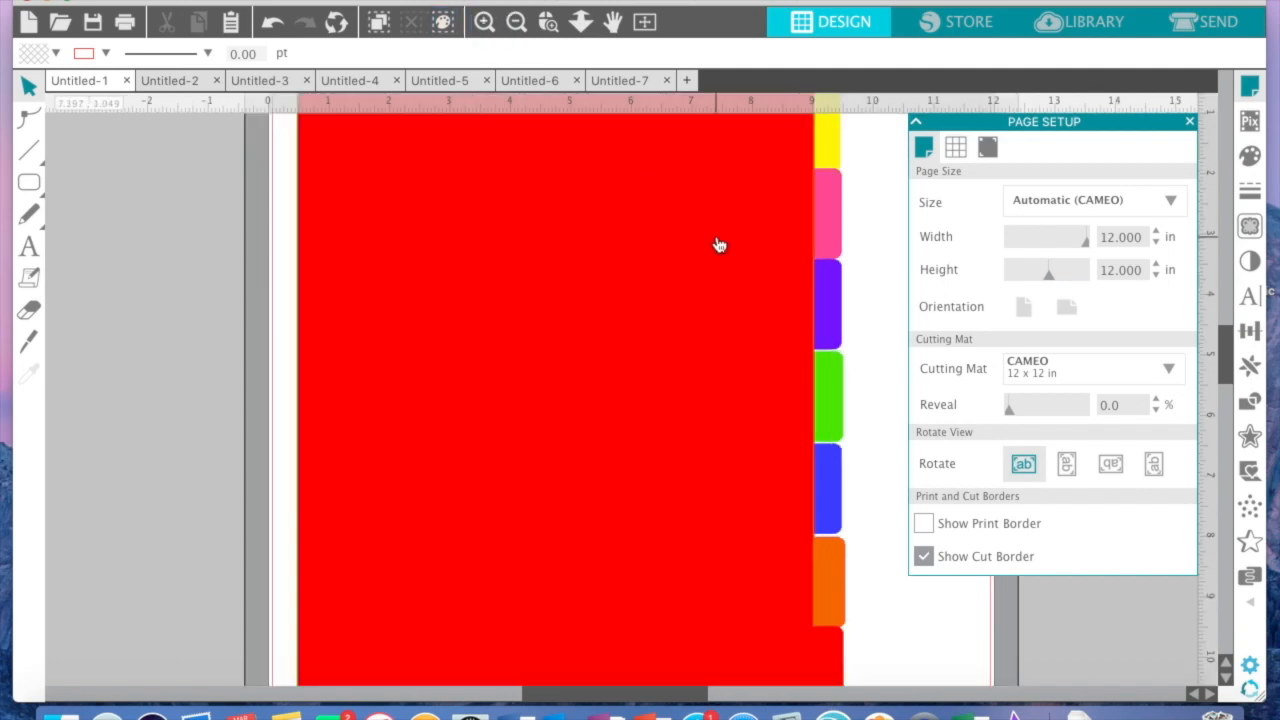
pyautogui.scroll(-3)
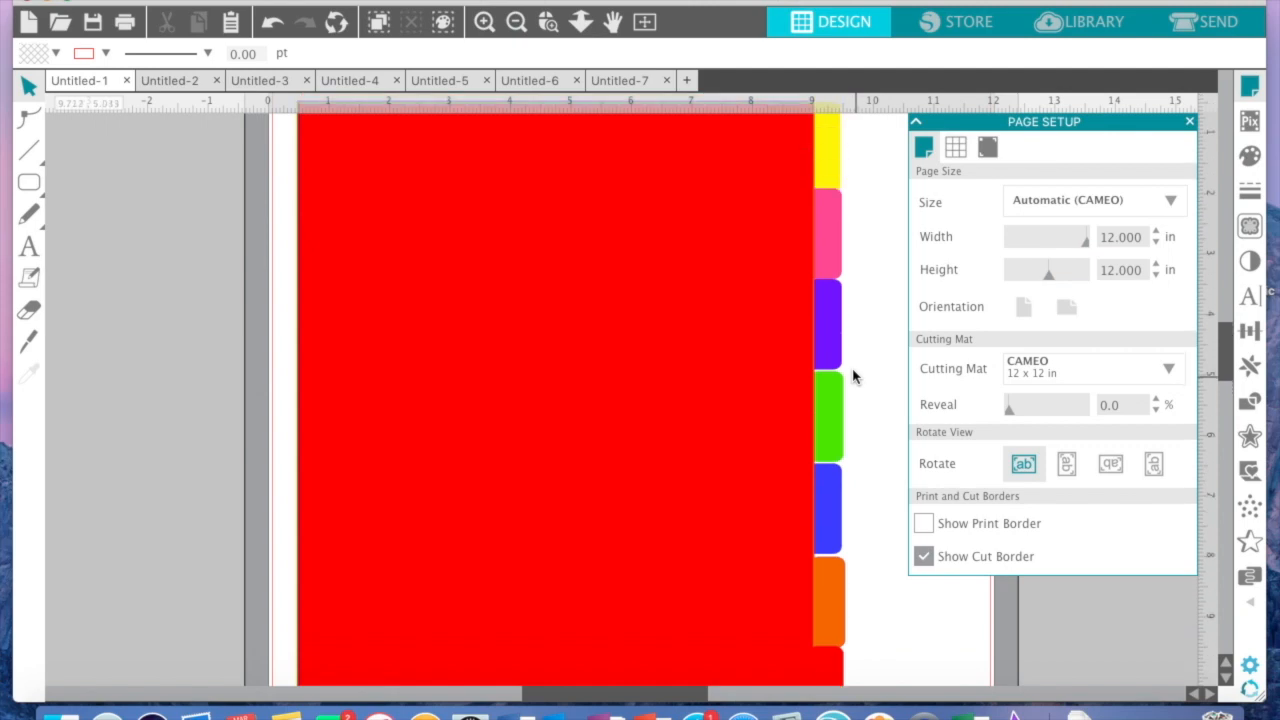
pyautogui.click(516, 21)
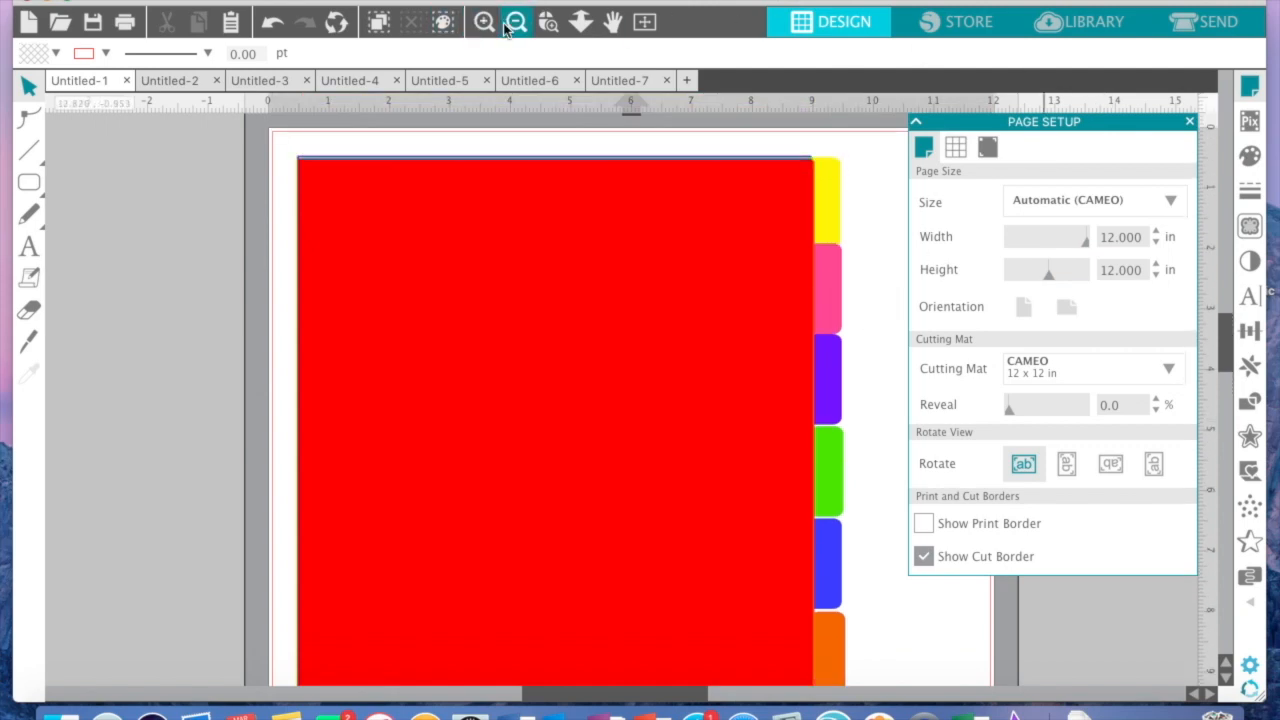
pyautogui.click(547, 21)
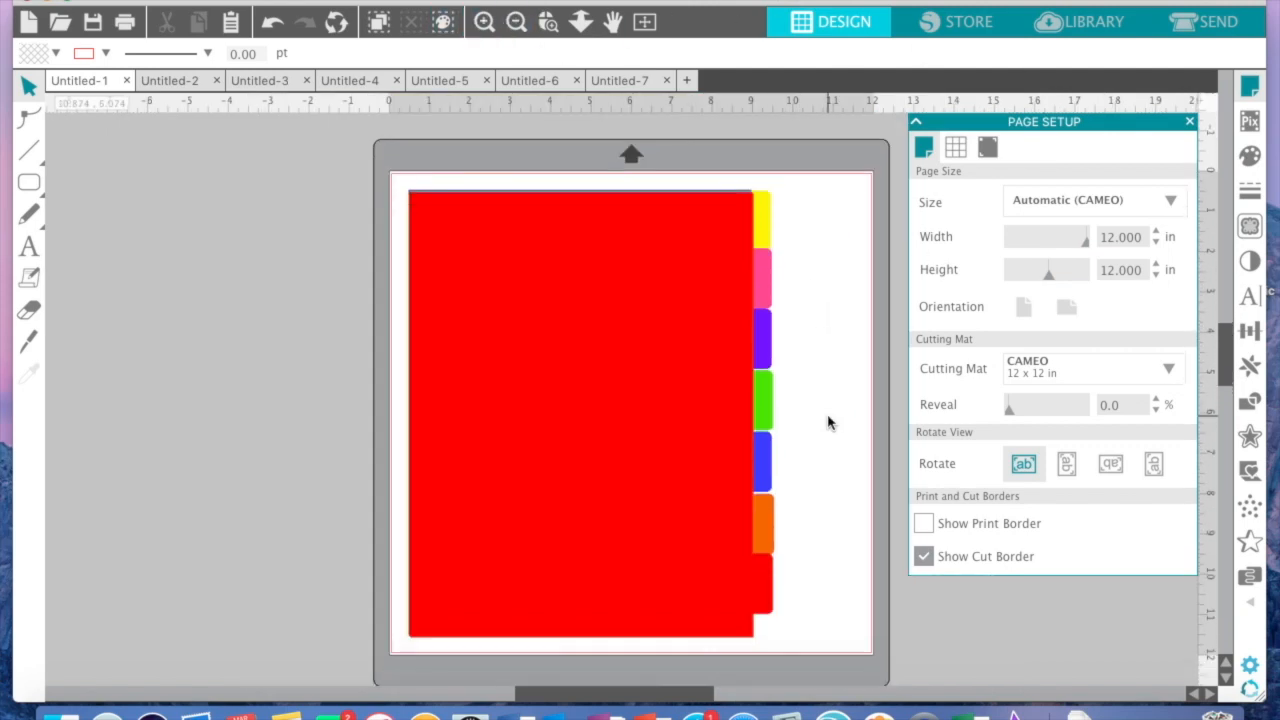